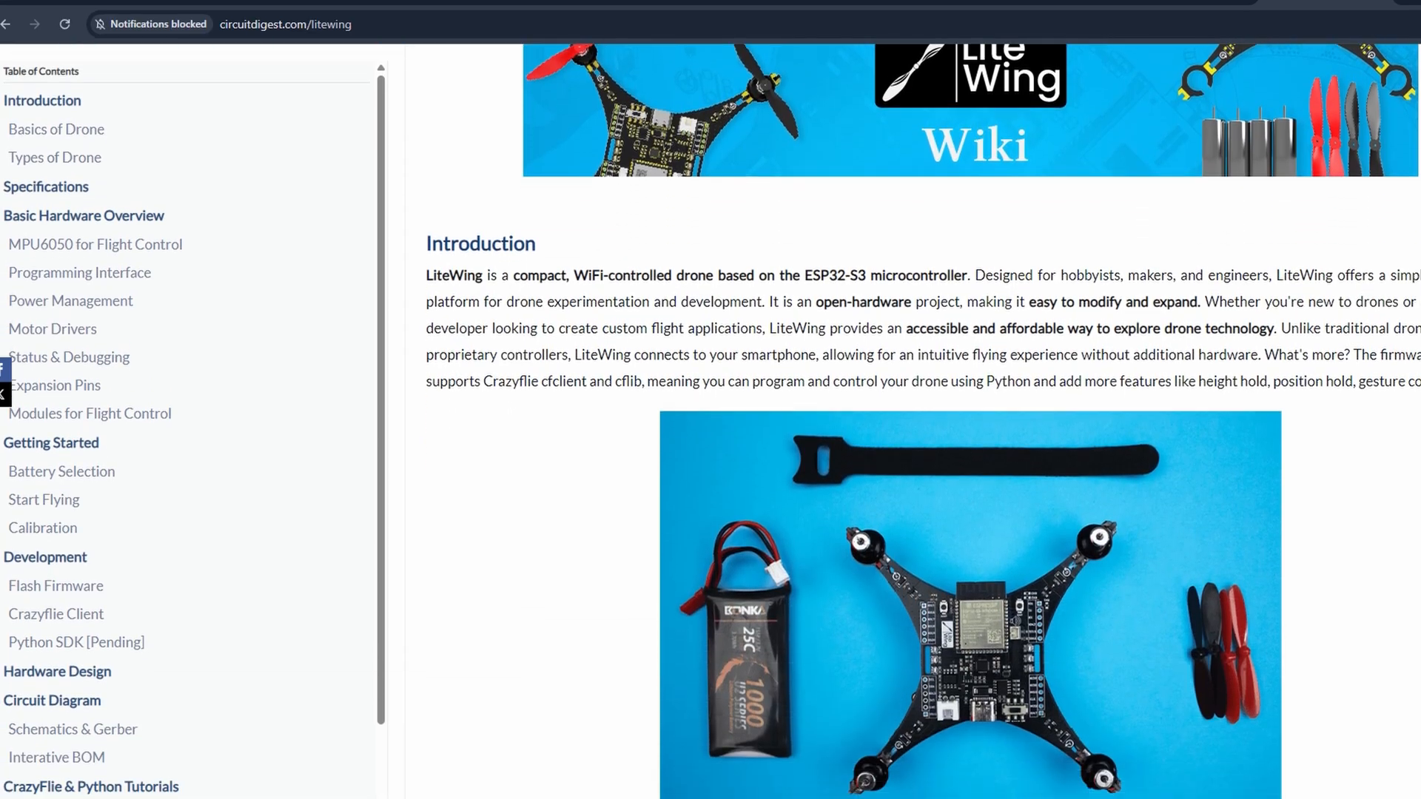
# - Scroll the LiteWing Wiki from Introduction down to the Specifications section
pyautogui.scroll(-3)
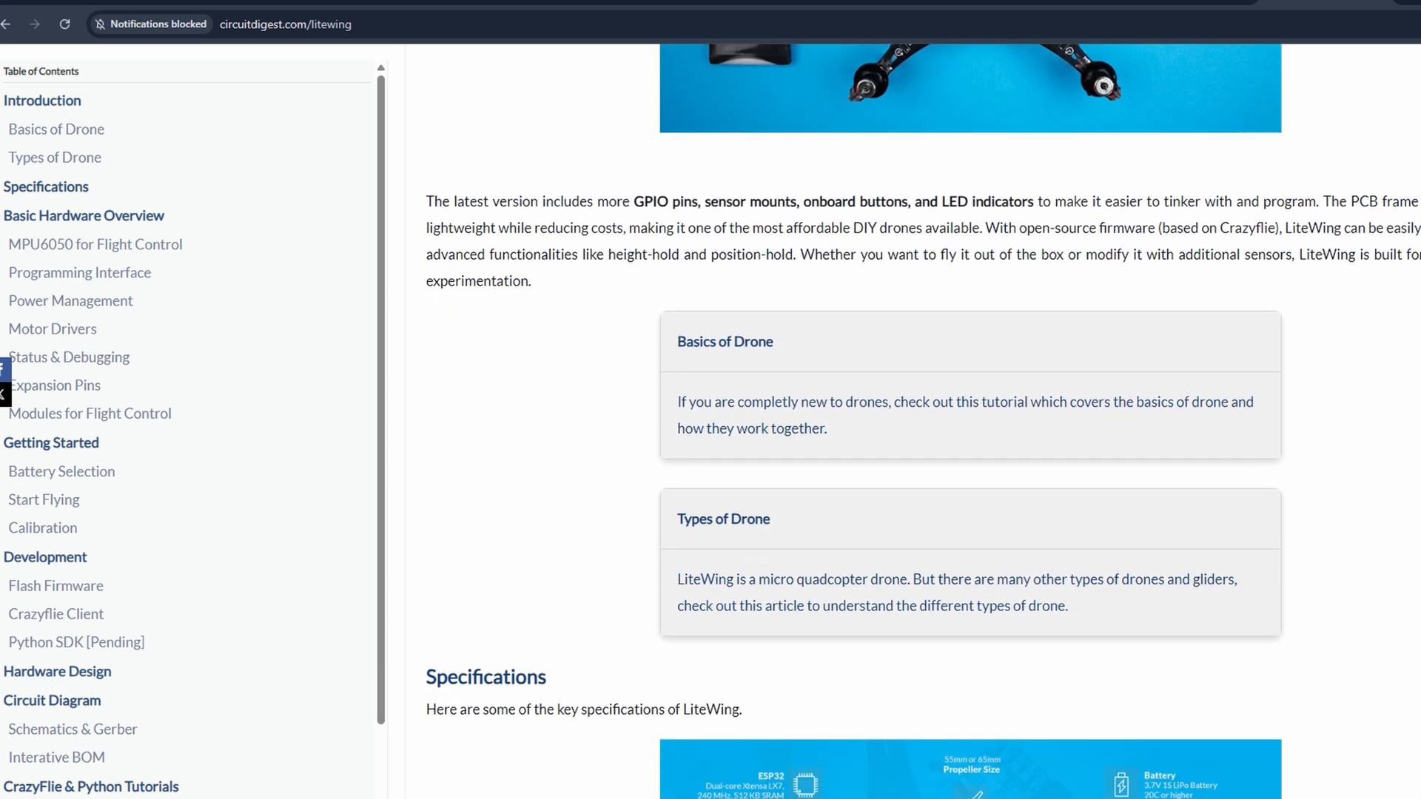
pyautogui.scroll(-3)
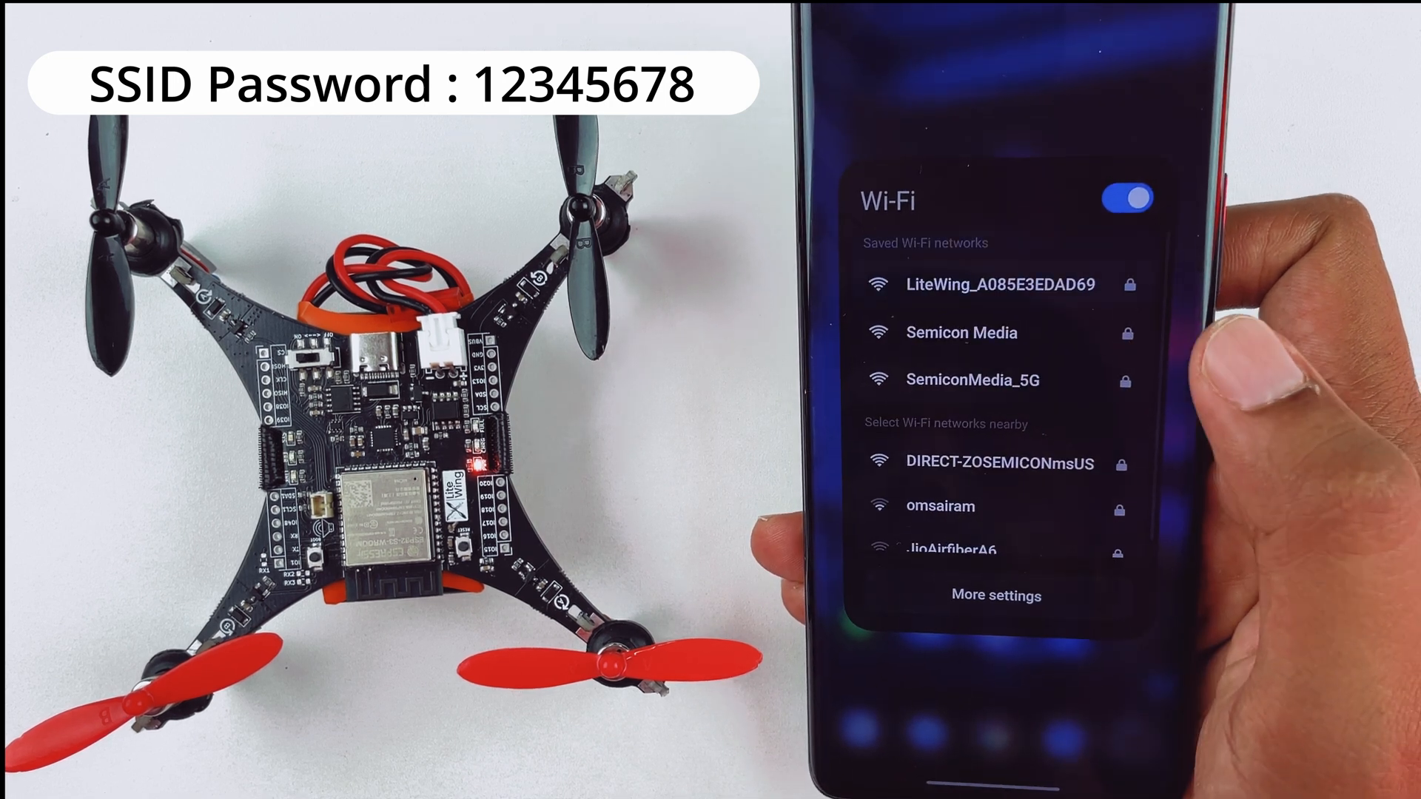
# - Join the LiteWing_A085E3EDAD69 Wi-Fi network from the quick panel
pyautogui.click(994, 283)
pyautogui.write('Es')
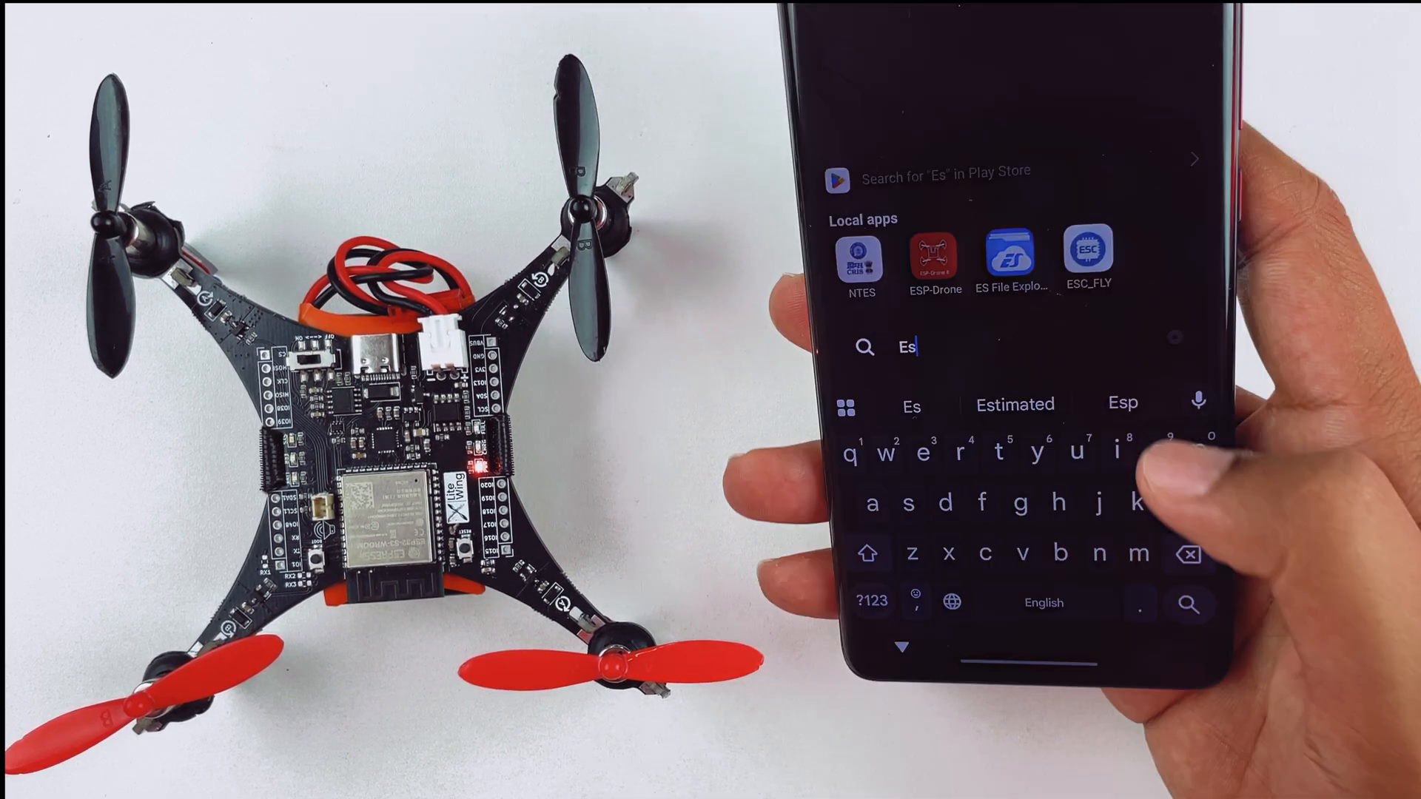
# - Launch the ESP-Drone app from the 'Es' app search results
pyautogui.click(934, 263)
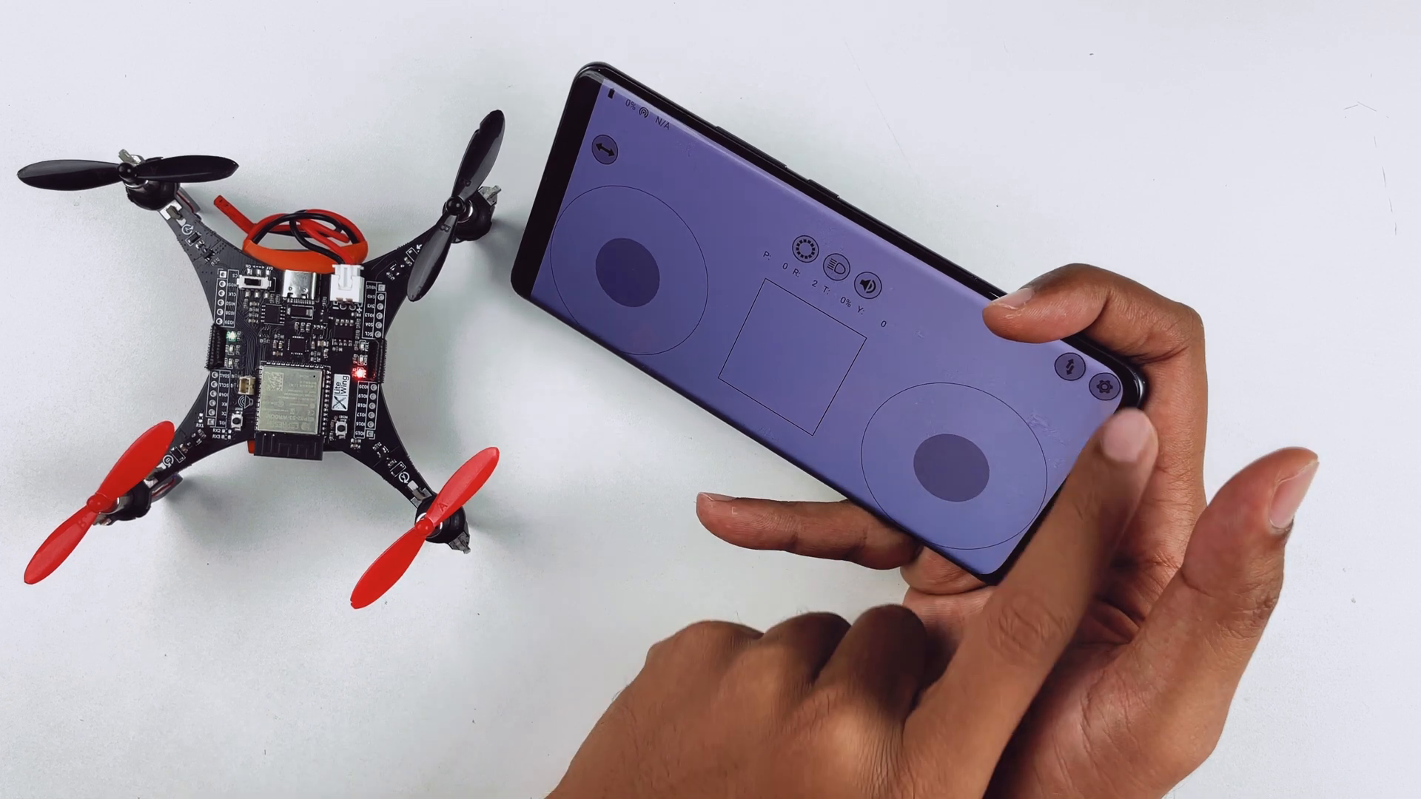
# - Open the flight control settings and set the roll trim to 0.14
pyautogui.click(604, 149)
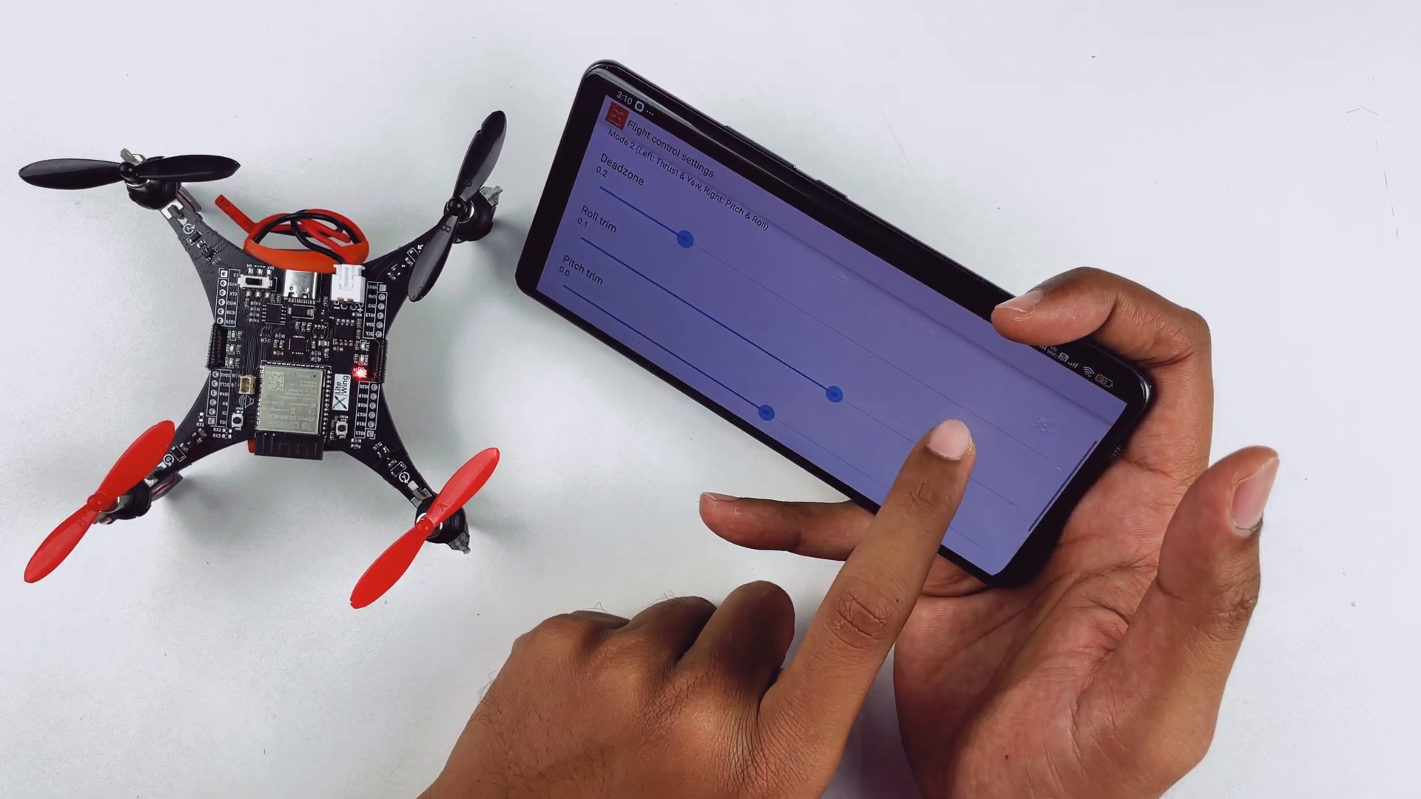
pyautogui.scroll(-3)
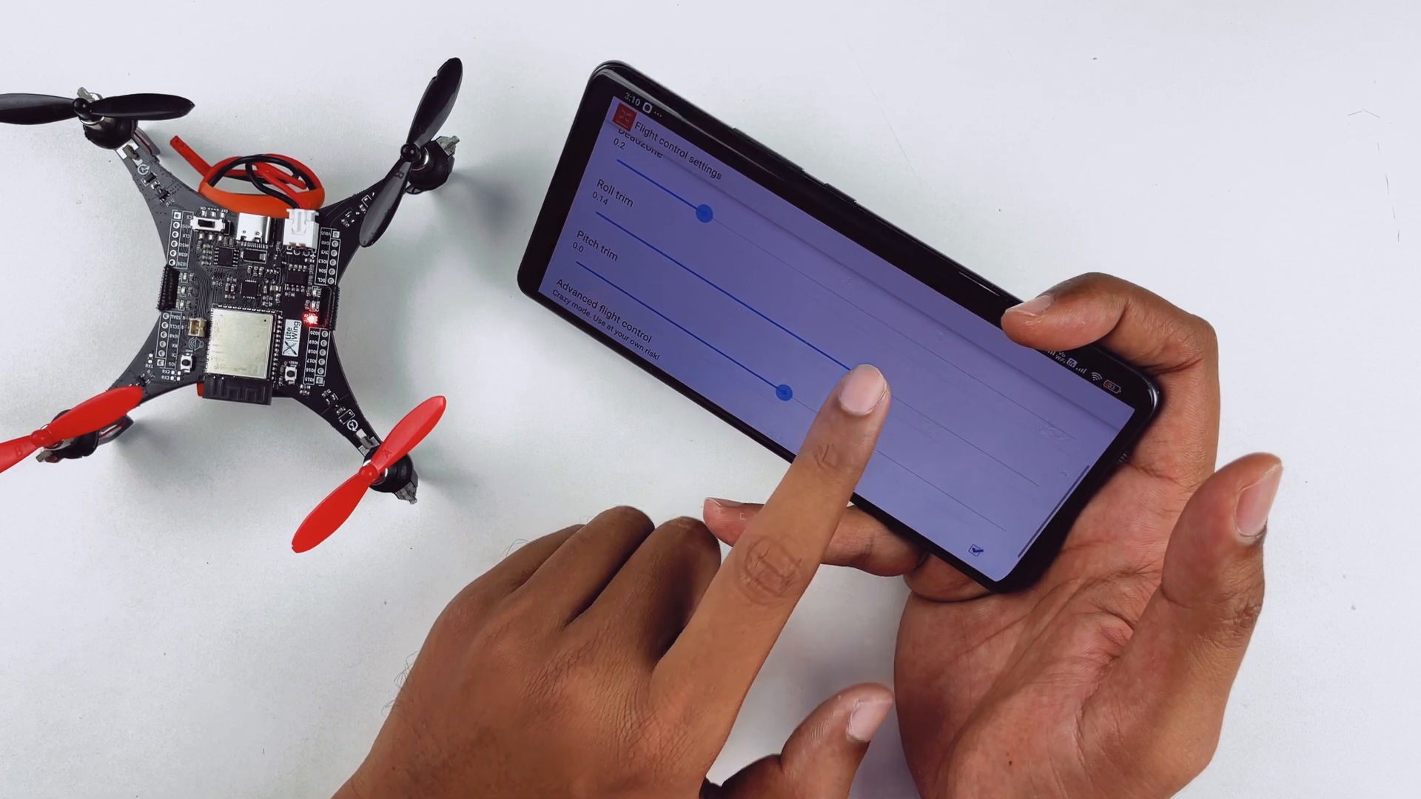
pyautogui.moveTo(782, 391); pyautogui.dragTo(873, 382)
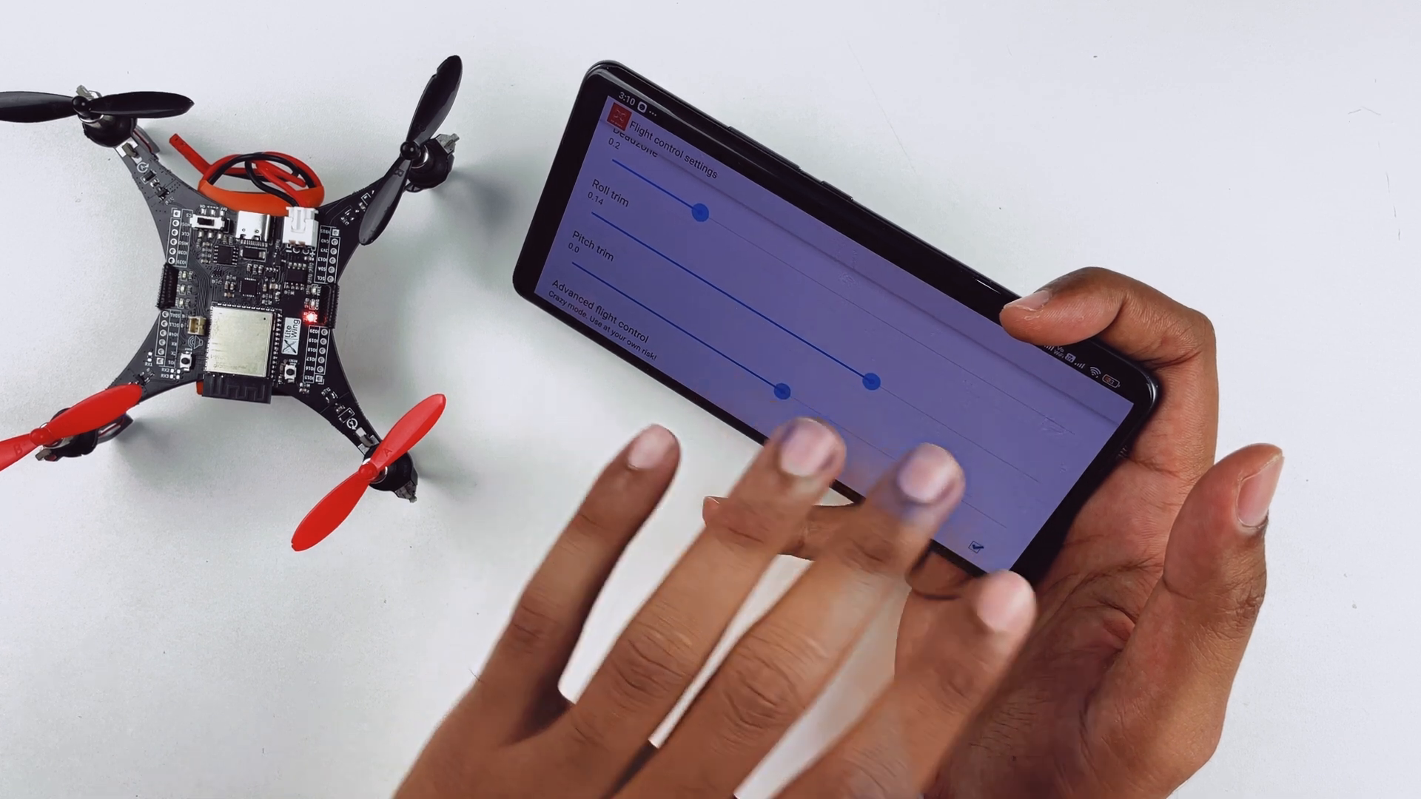
pyautogui.scroll(-3)
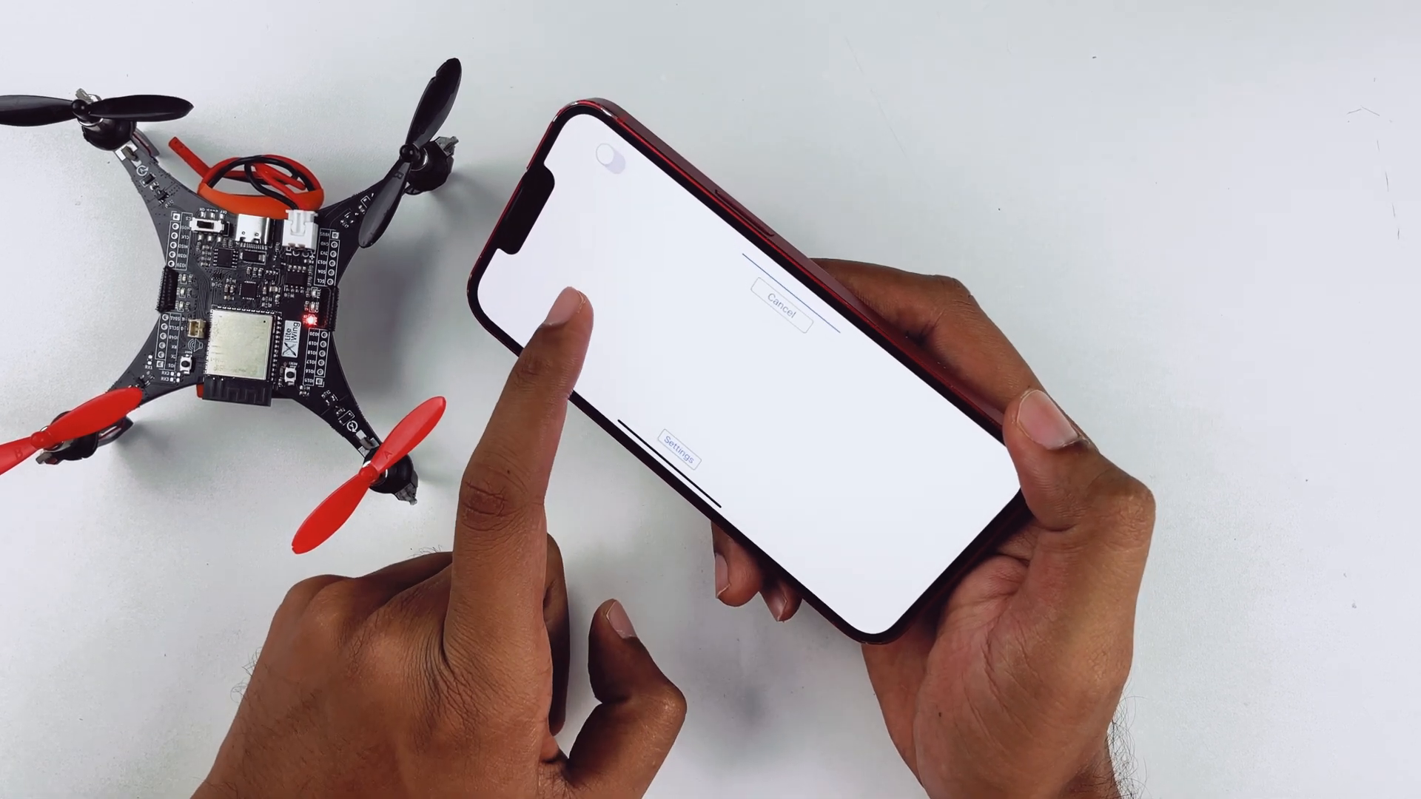
# - Switch on the top-left control toggle in the iPhone ESP Drone app
pyautogui.click(589, 282)
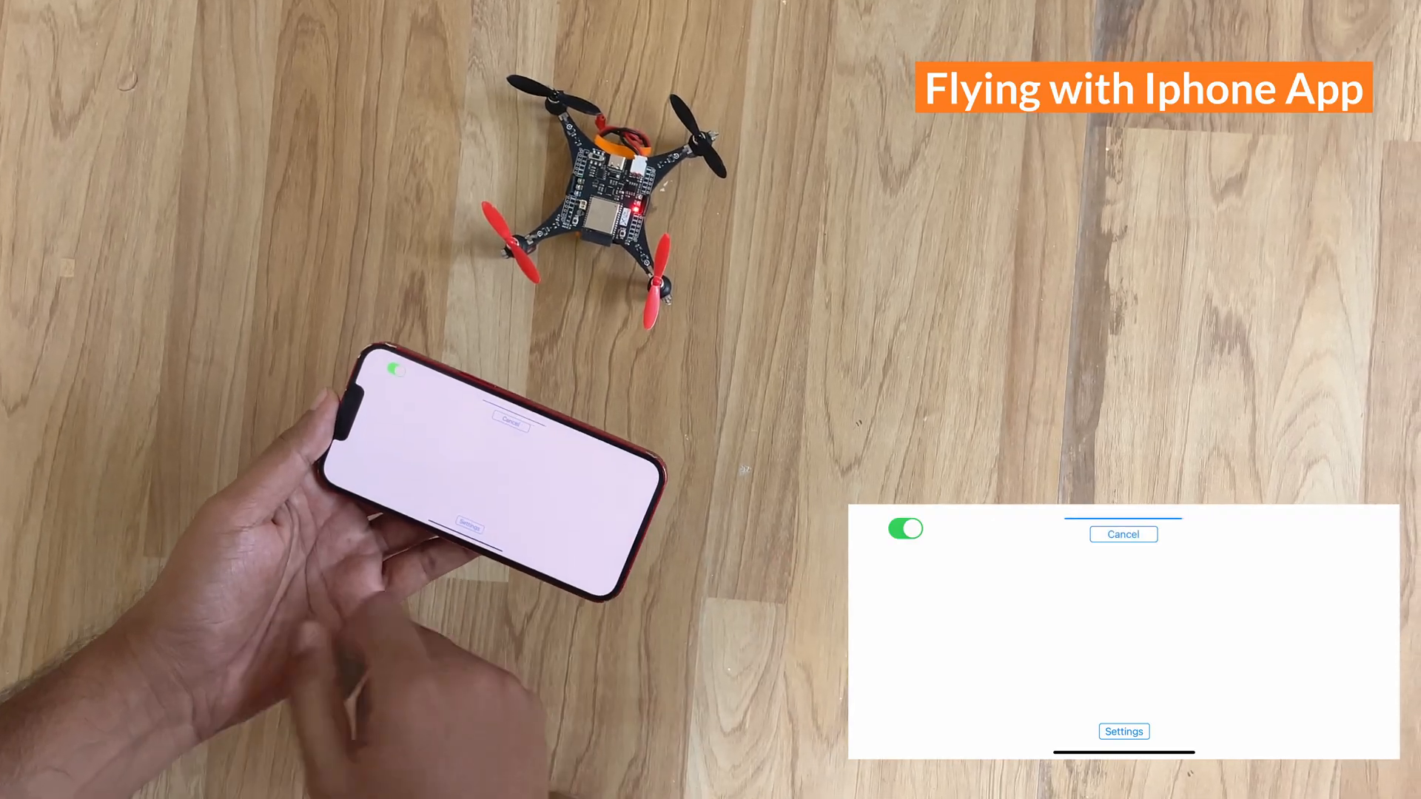
# - Fly the drone using the iPhone app's on-screen touch controls
pyautogui.click(904, 529)
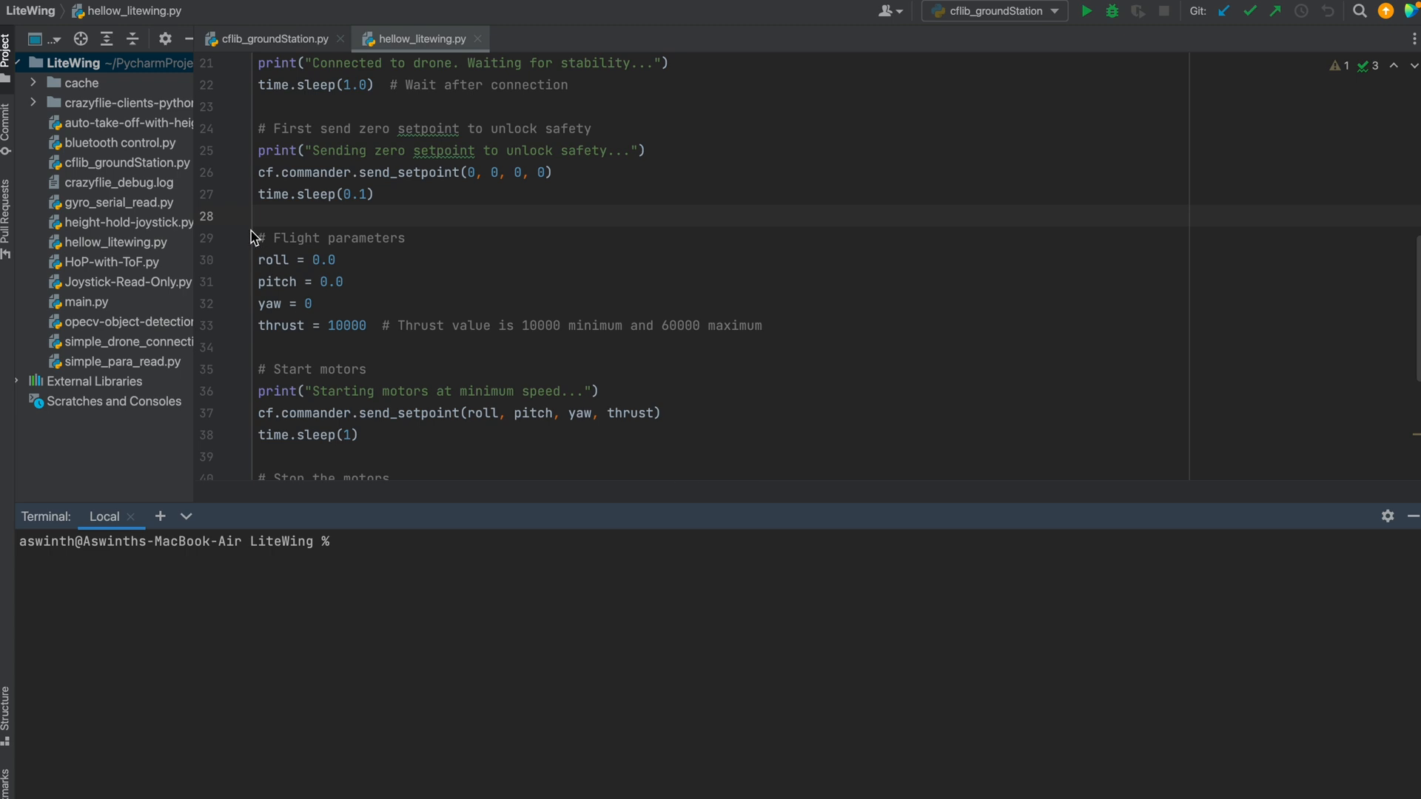
pyautogui.moveTo(203, 431)
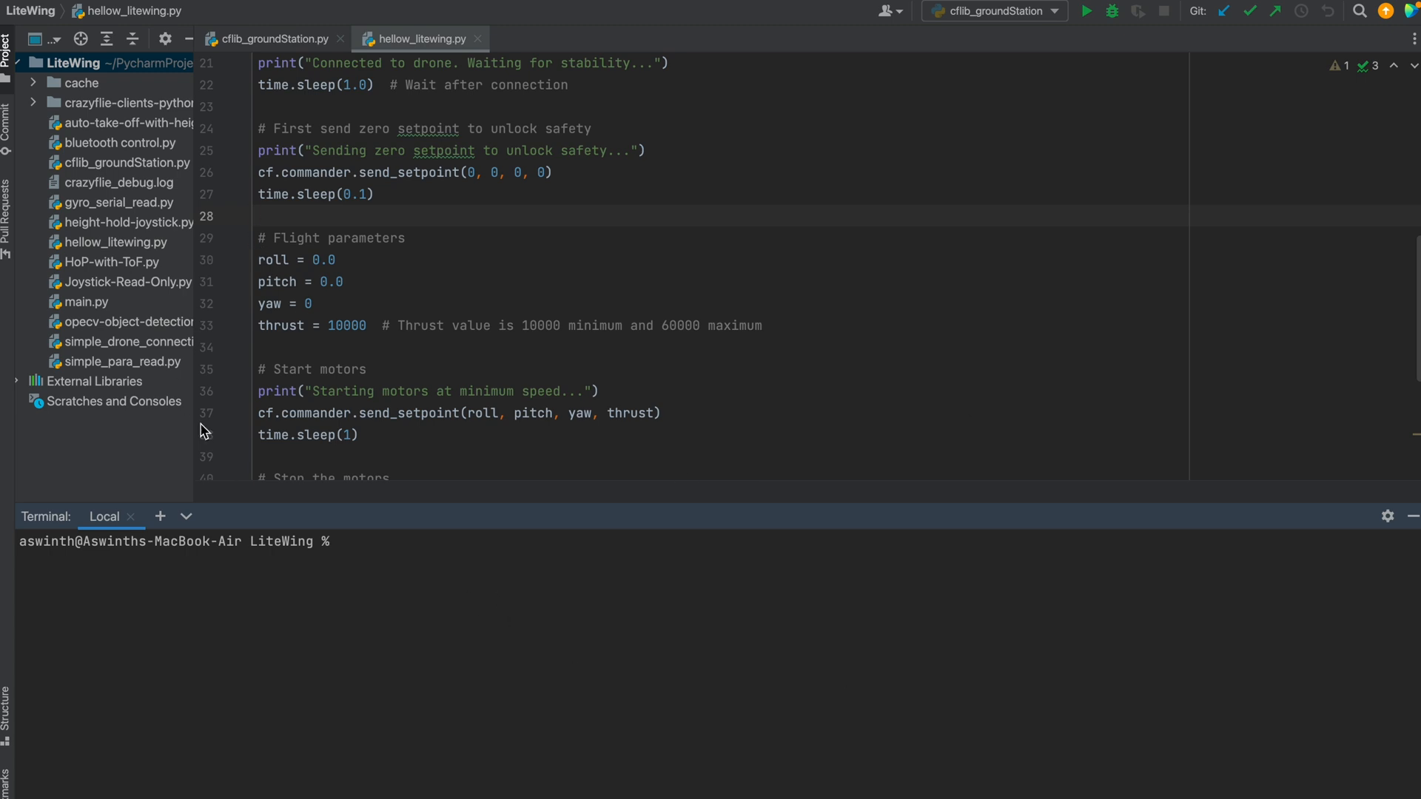
pyautogui.doubleClick(280, 541)
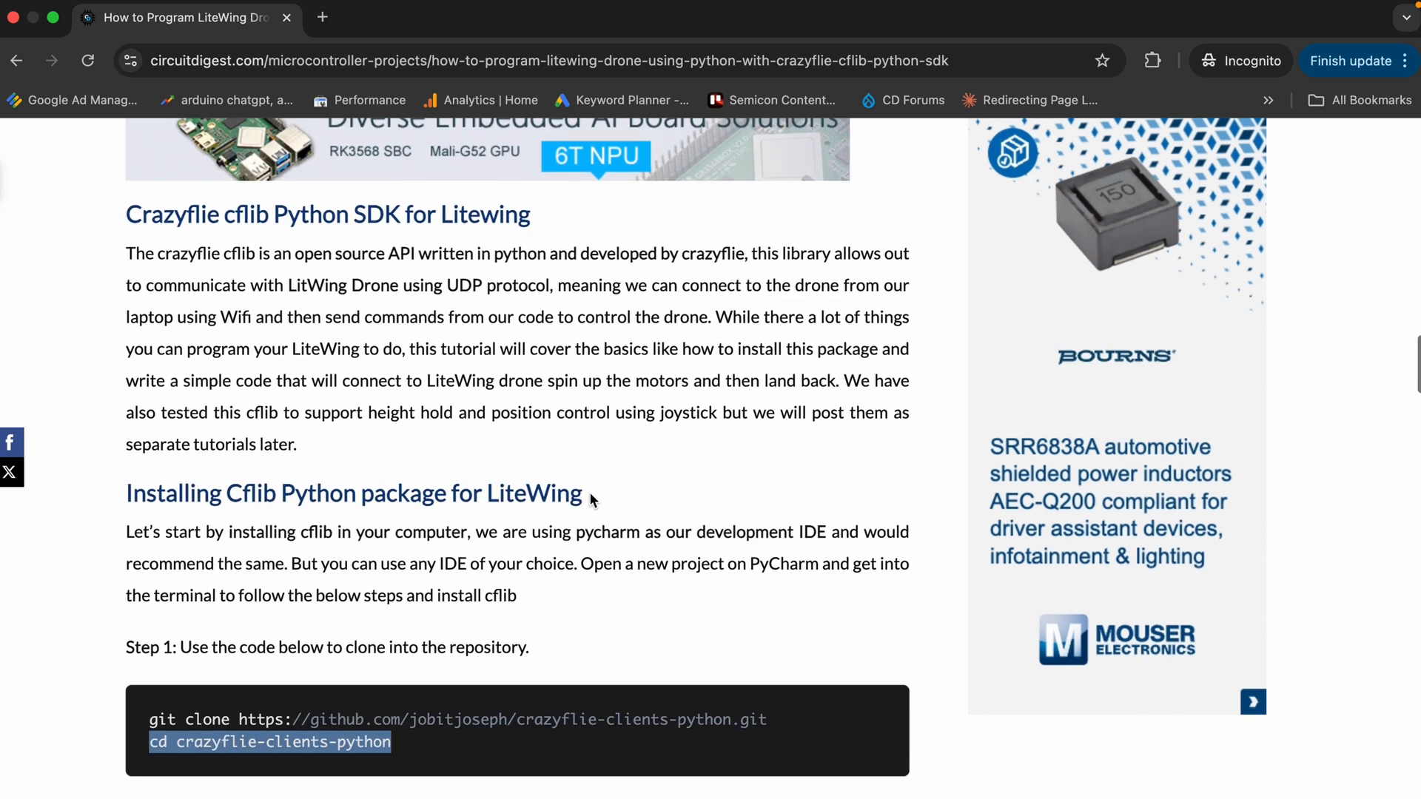
# - Scroll to Step 2's 'pip3 install -e .' command and clear the clone-command highlight
pyautogui.scroll(-3)
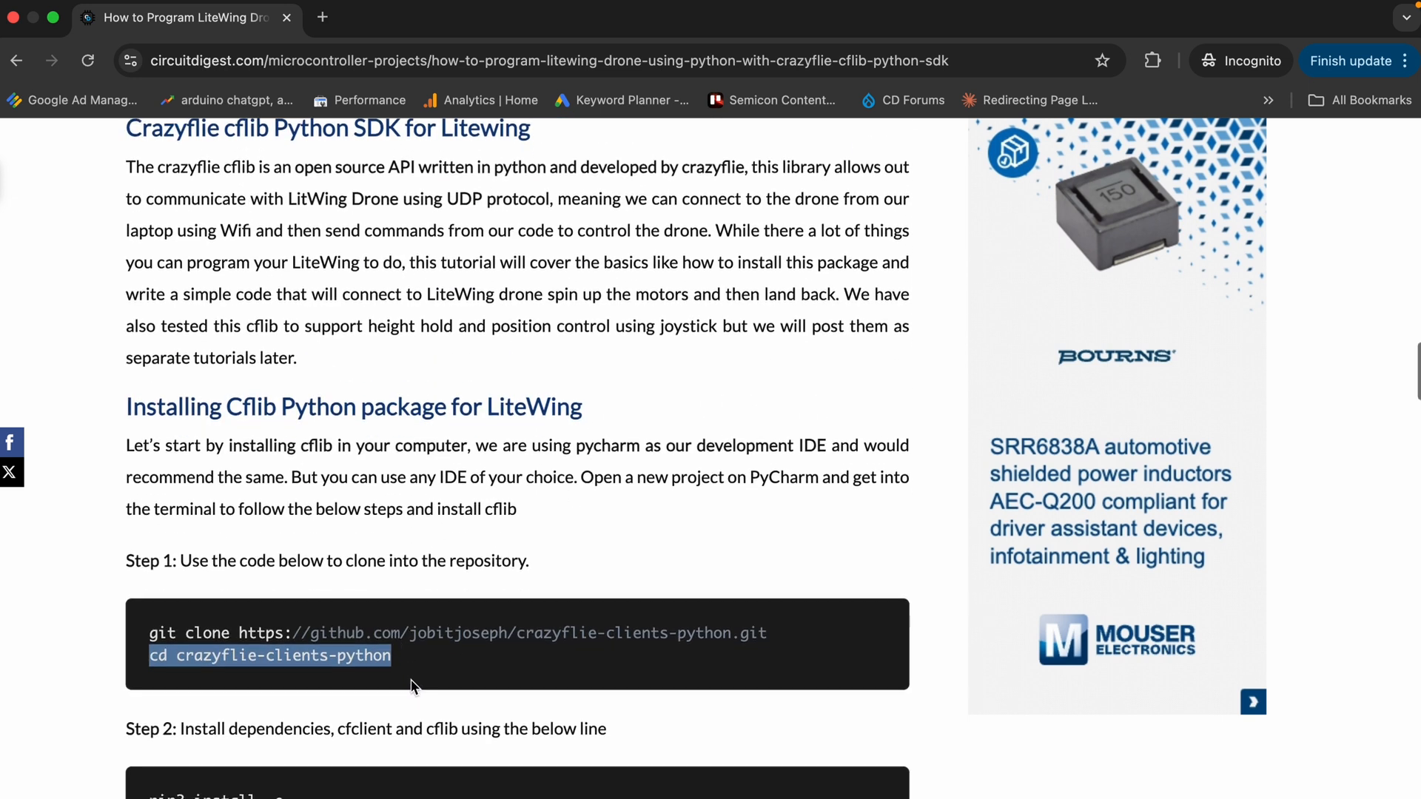
pyautogui.scroll(-3)
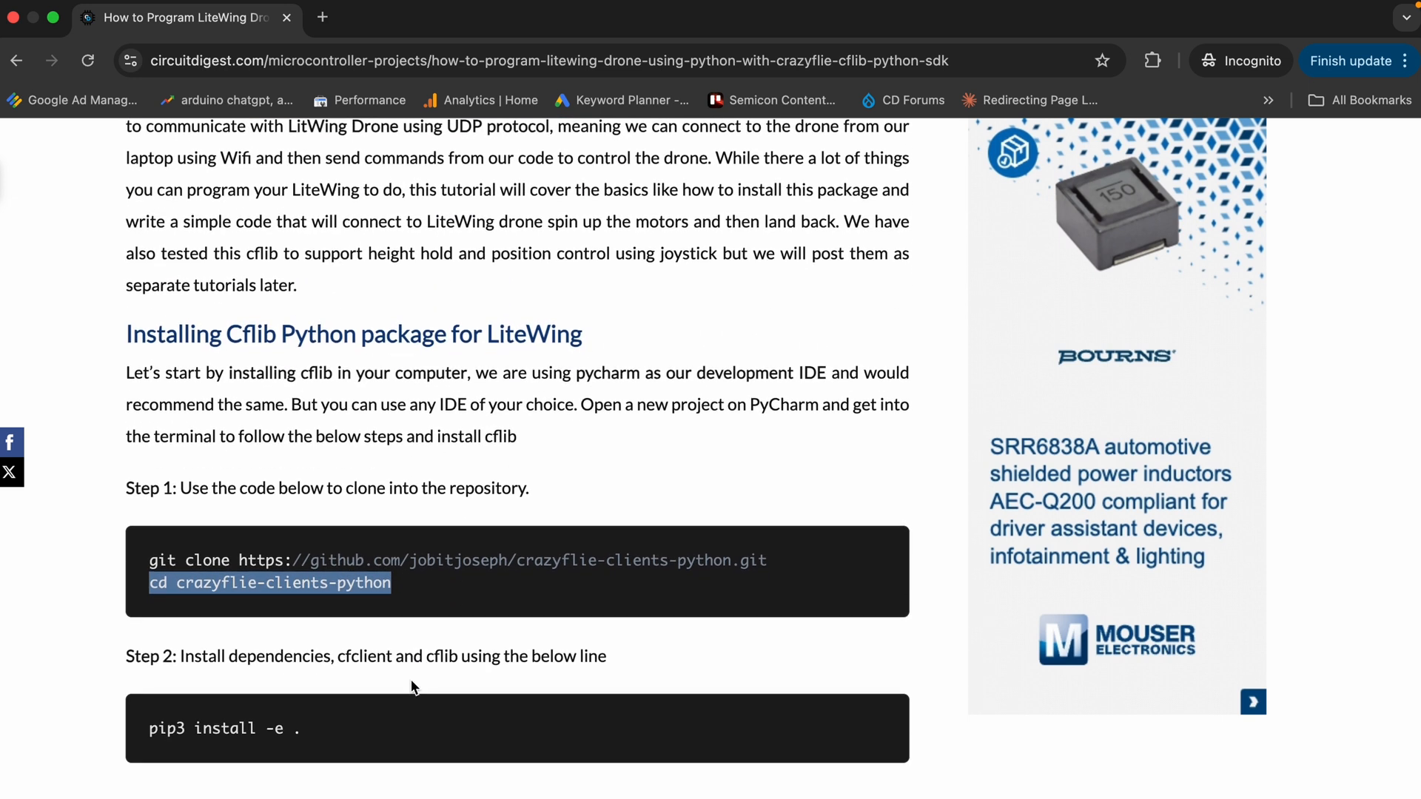
pyautogui.click(804, 566)
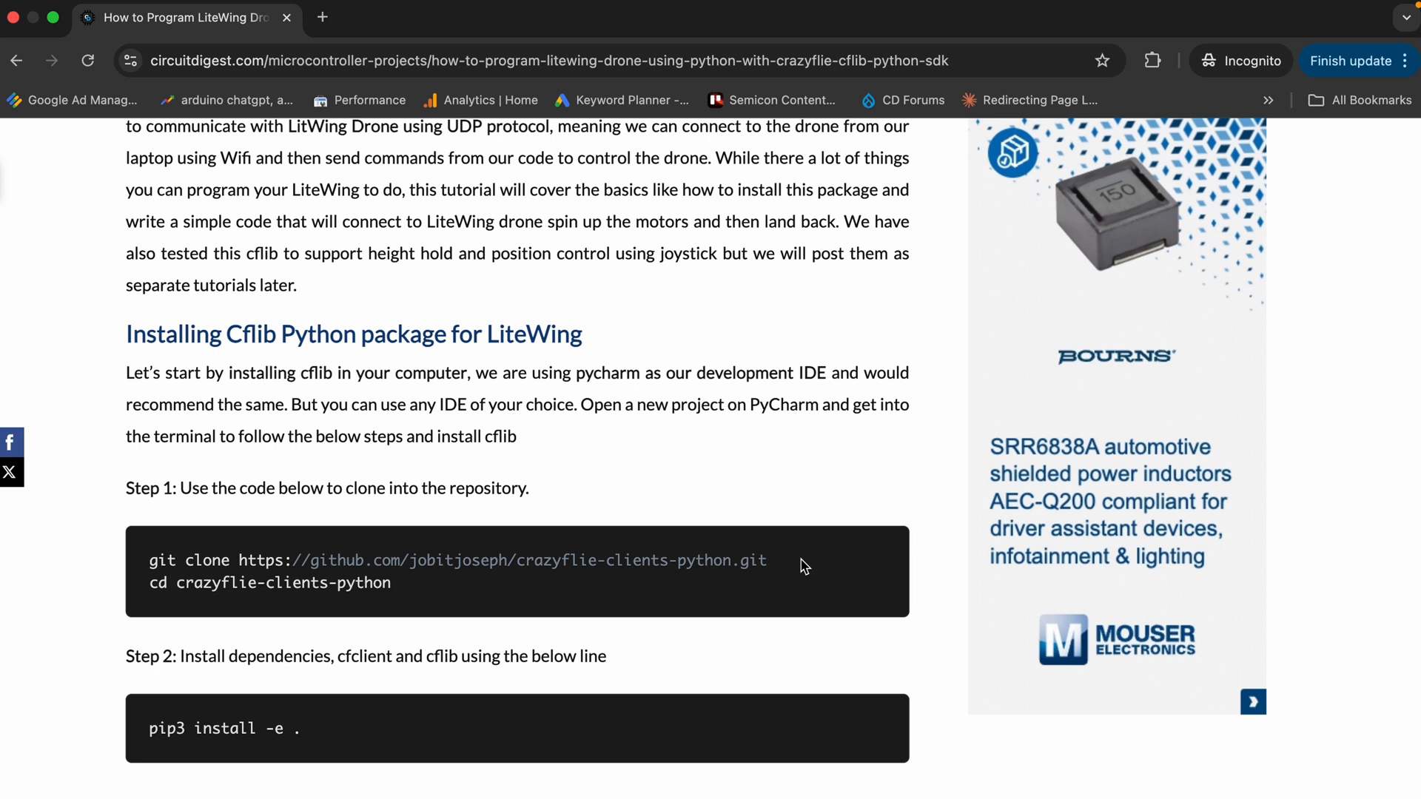
pyautogui.moveTo(409, 594)
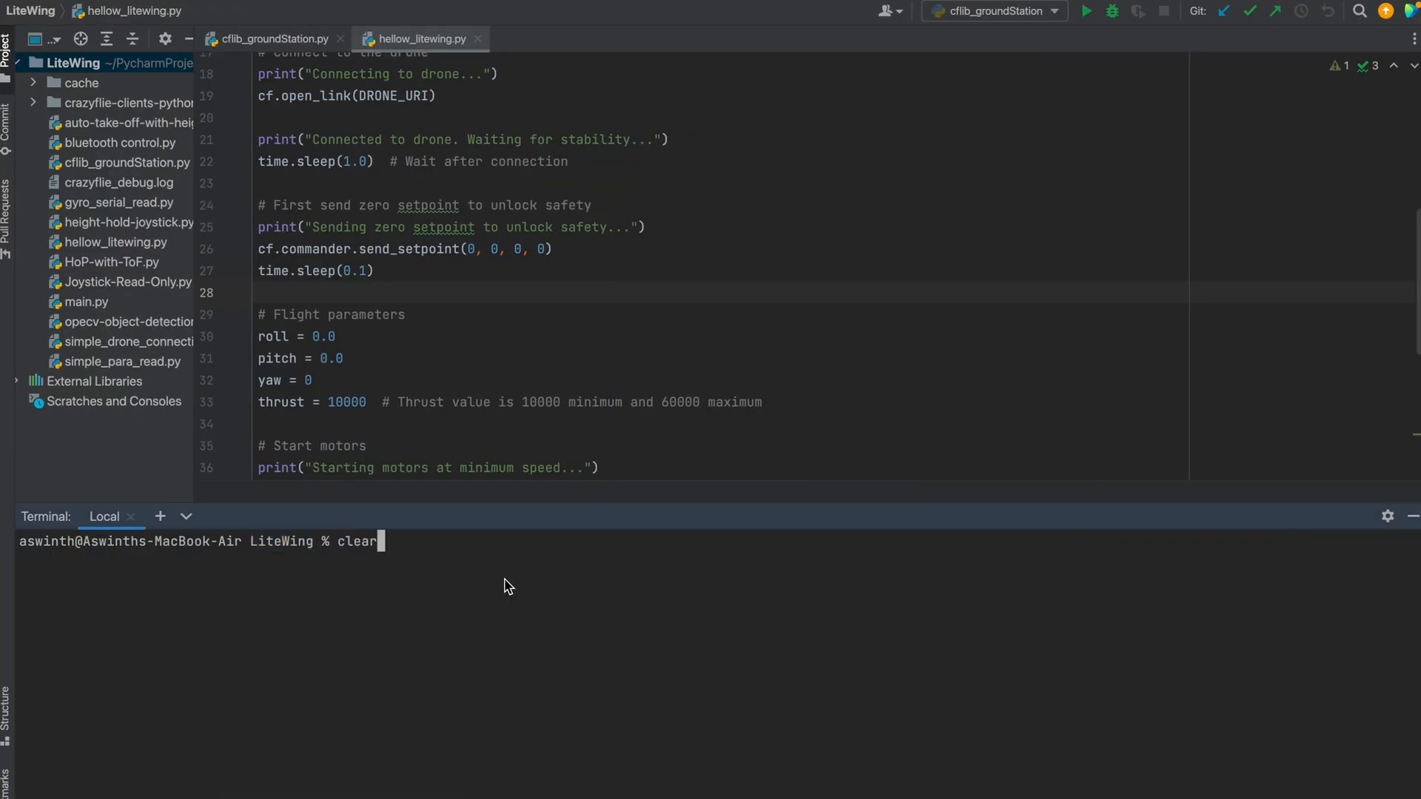
# - Run cfclient in the terminal, then show Other Networks in the Wi-Fi menu
pyautogui.write('cfclient')
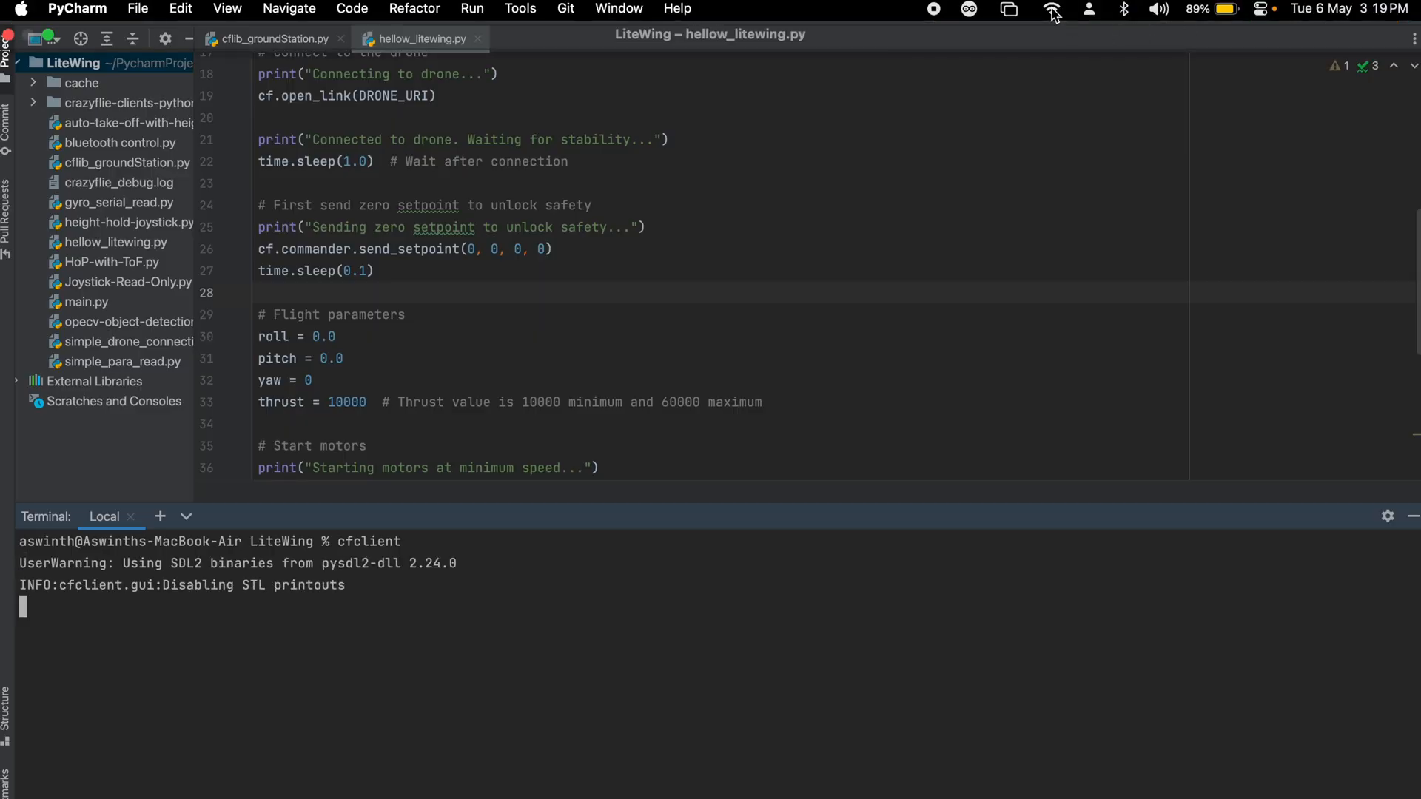
pyautogui.click(1051, 10)
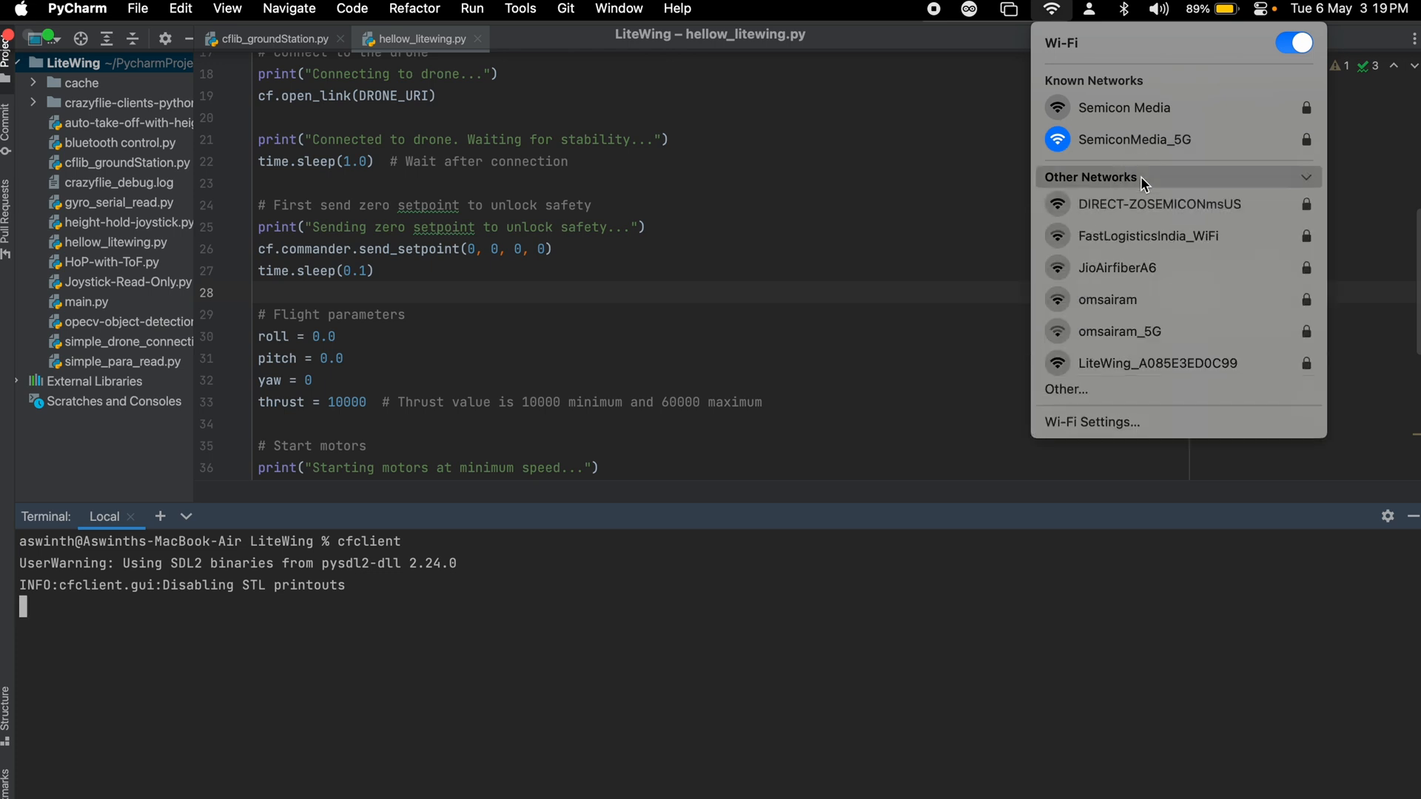
pyautogui.click(1156, 363)
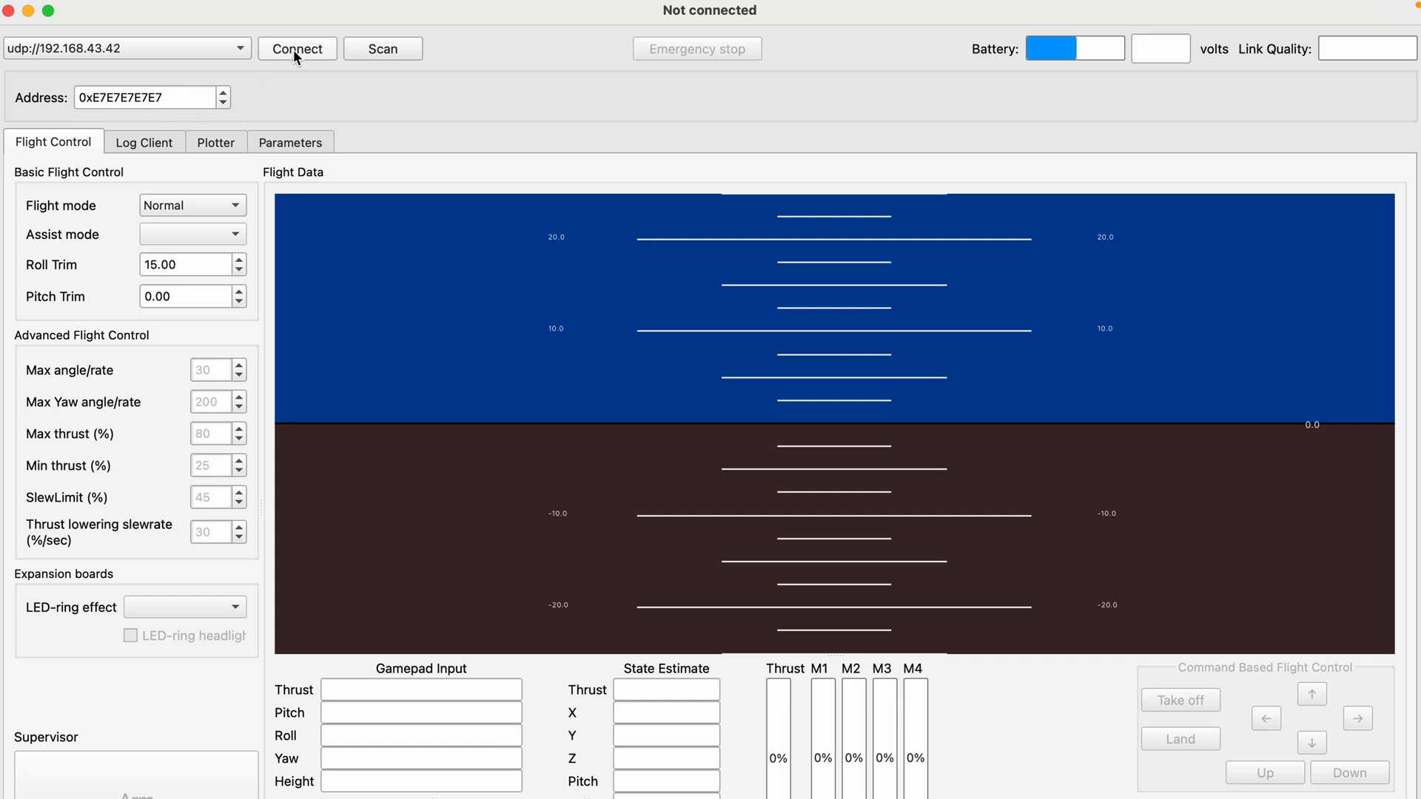
# - Connect cfclient to the drone over UDP and open the Flight mode dropdown
pyautogui.click(296, 48)
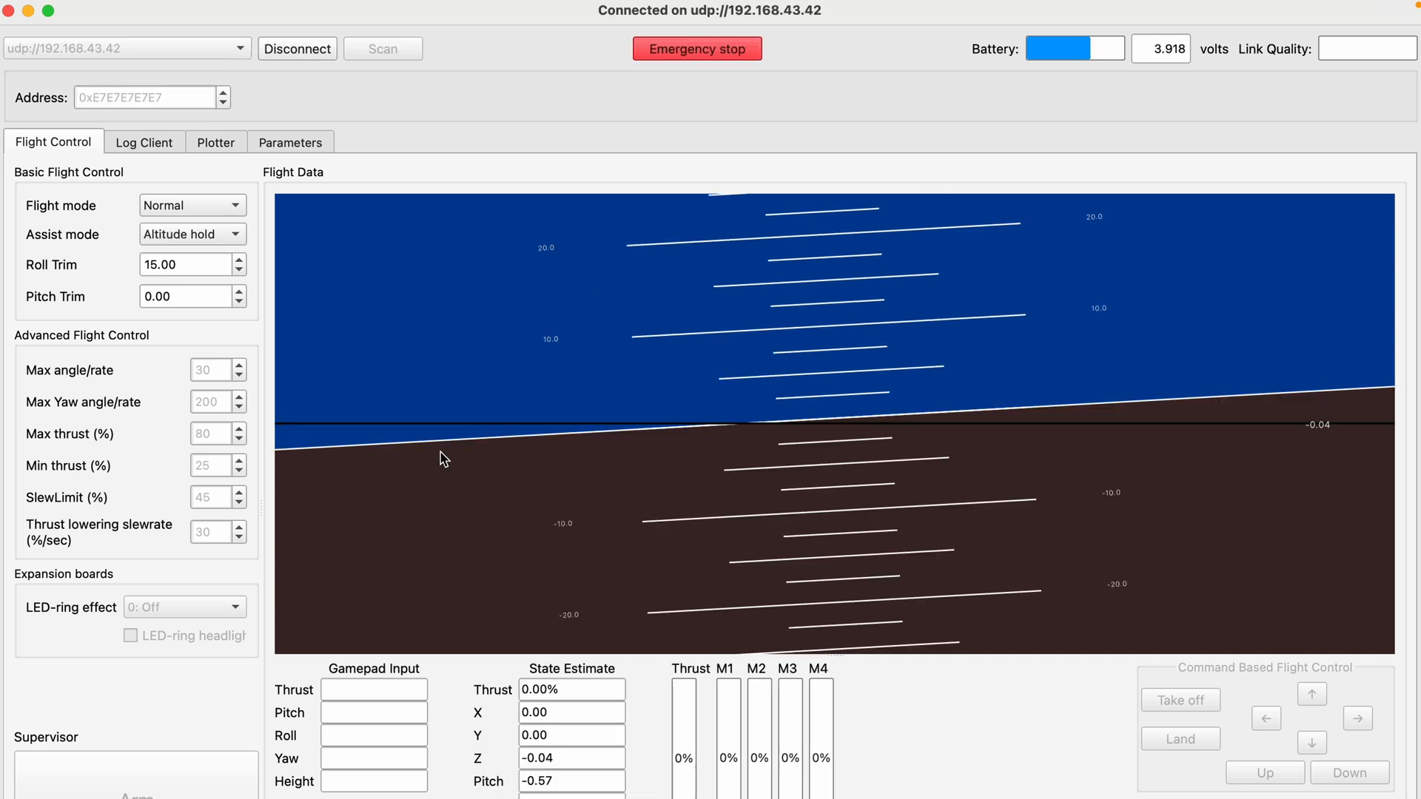
pyautogui.moveTo(338, 457)
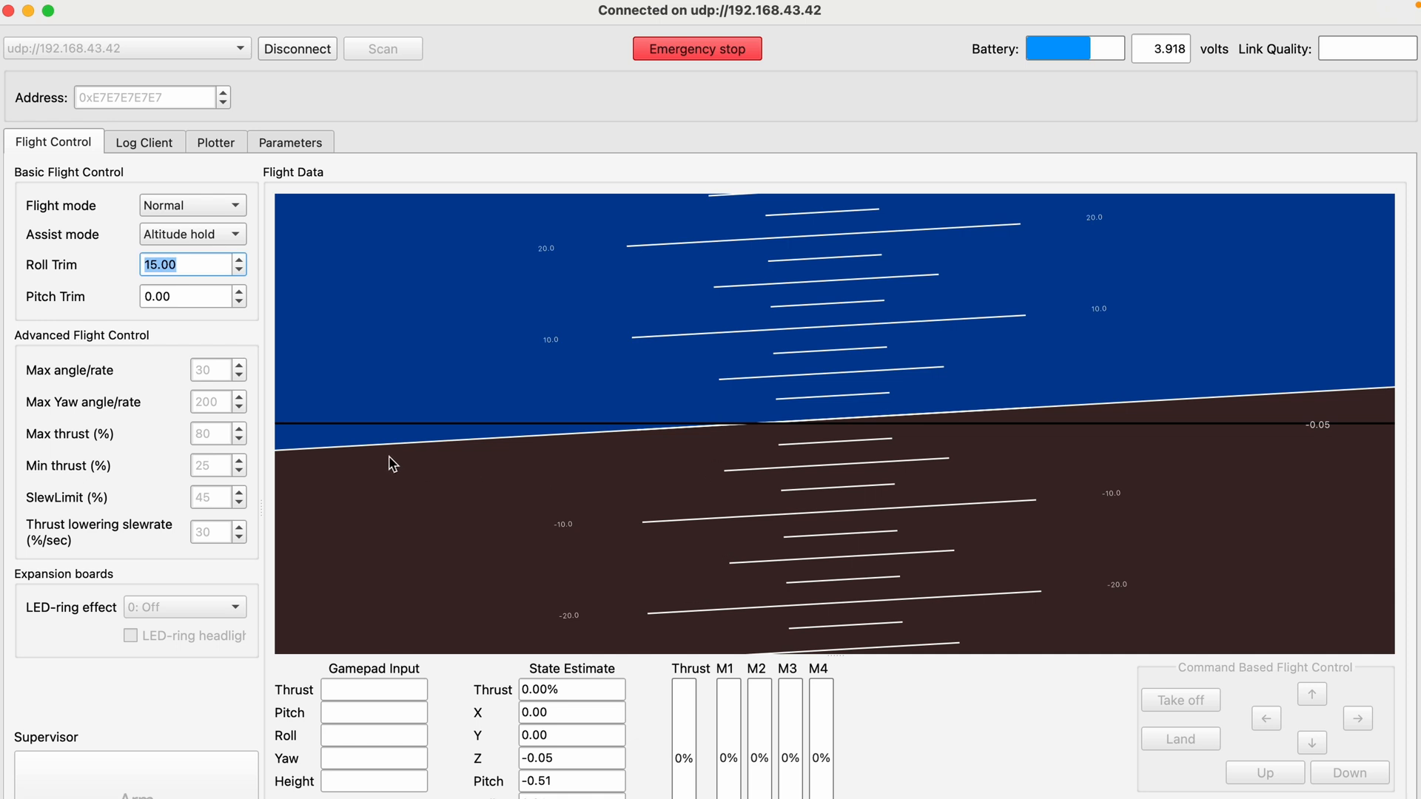
pyautogui.moveTo(1107, 427)
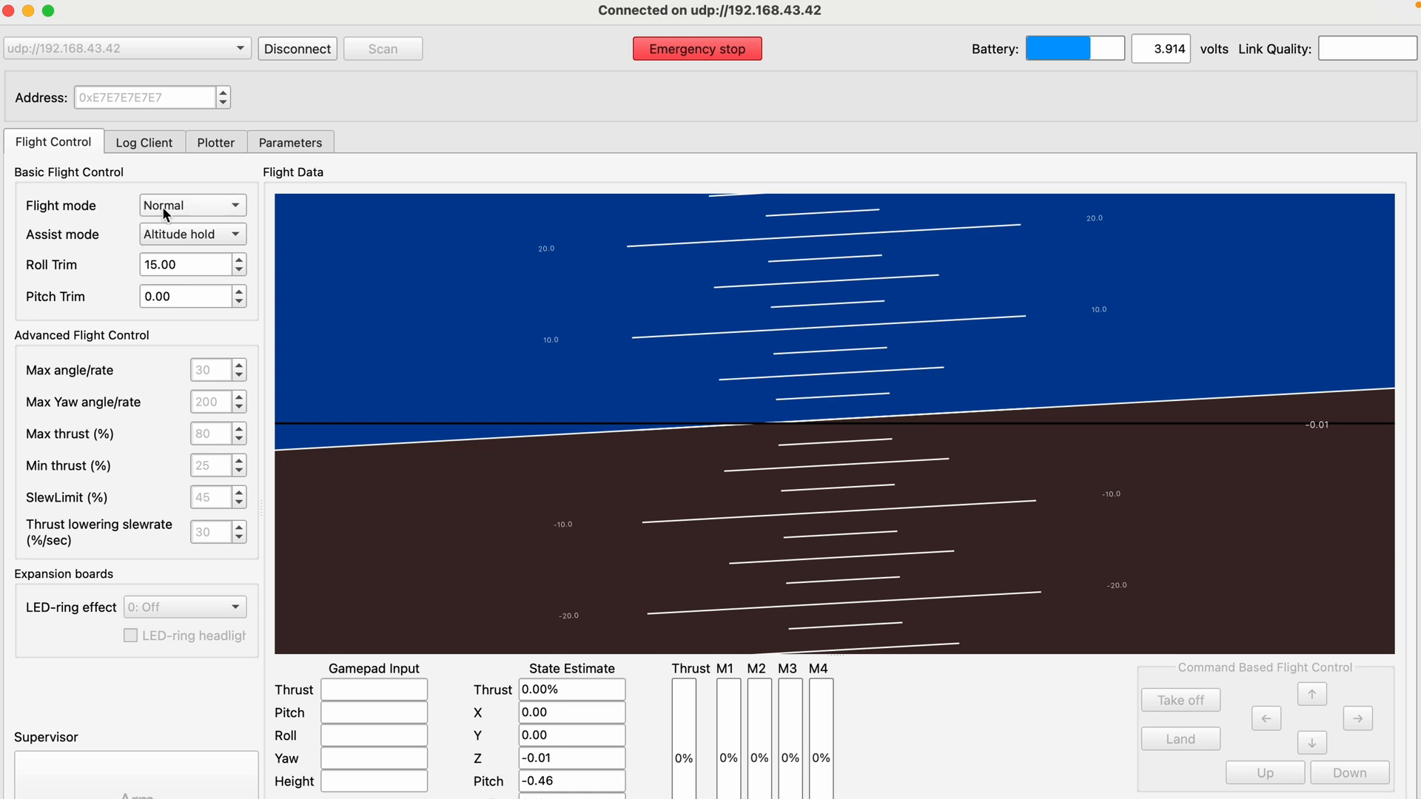
pyautogui.click(191, 205)
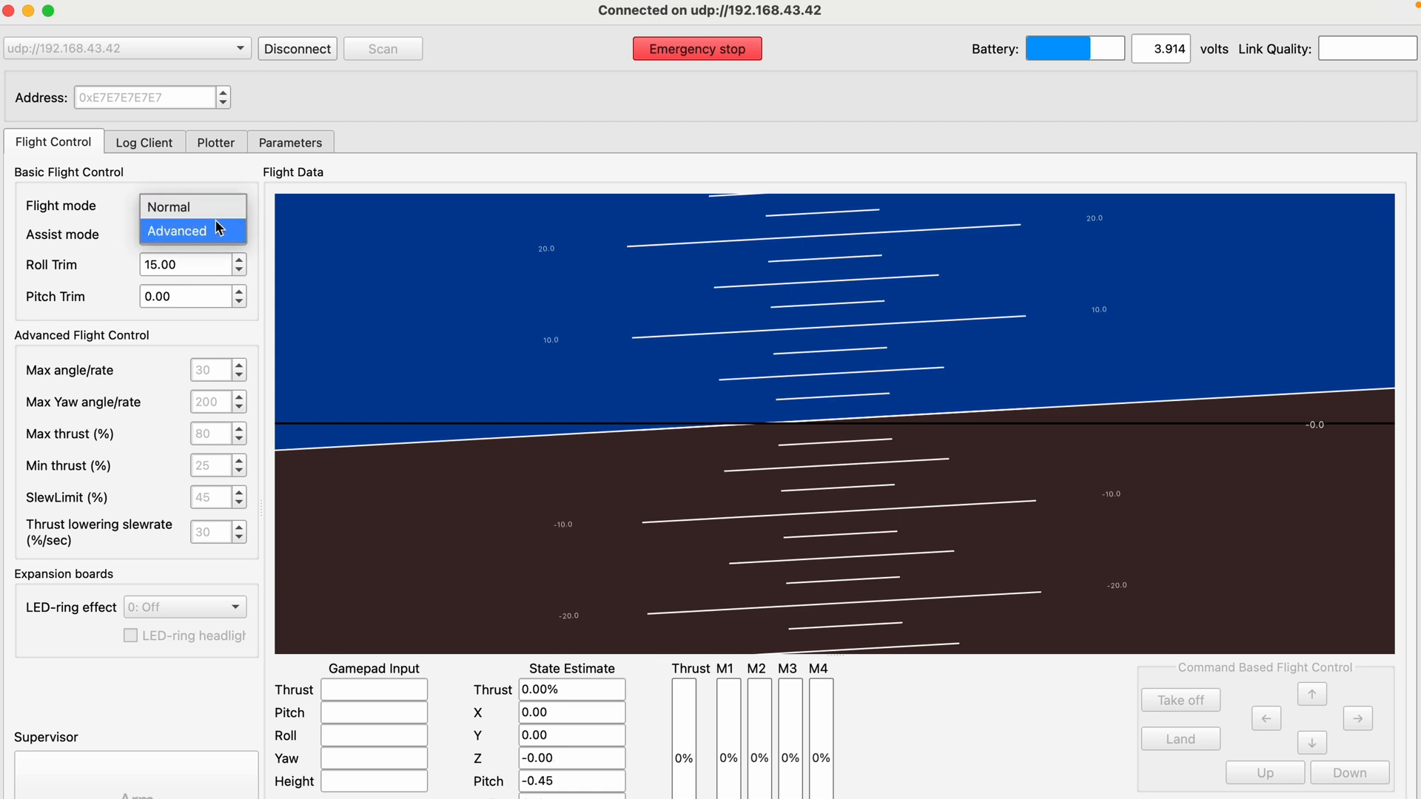
pyautogui.moveTo(193, 206)
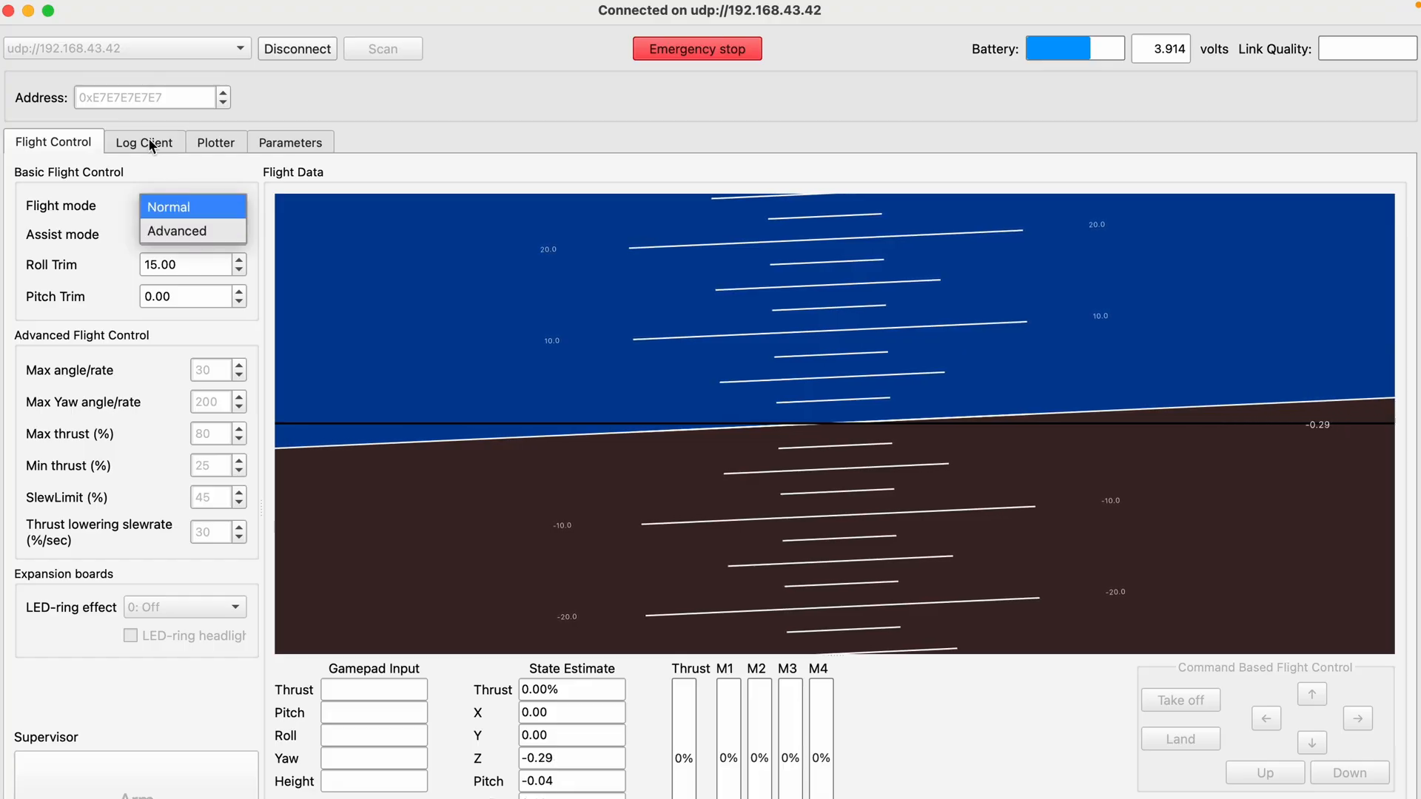
# - View log messages, plot PID_tuning/Attitude, return to Flight Control, then open the Bluetooth menu
pyautogui.click(143, 142)
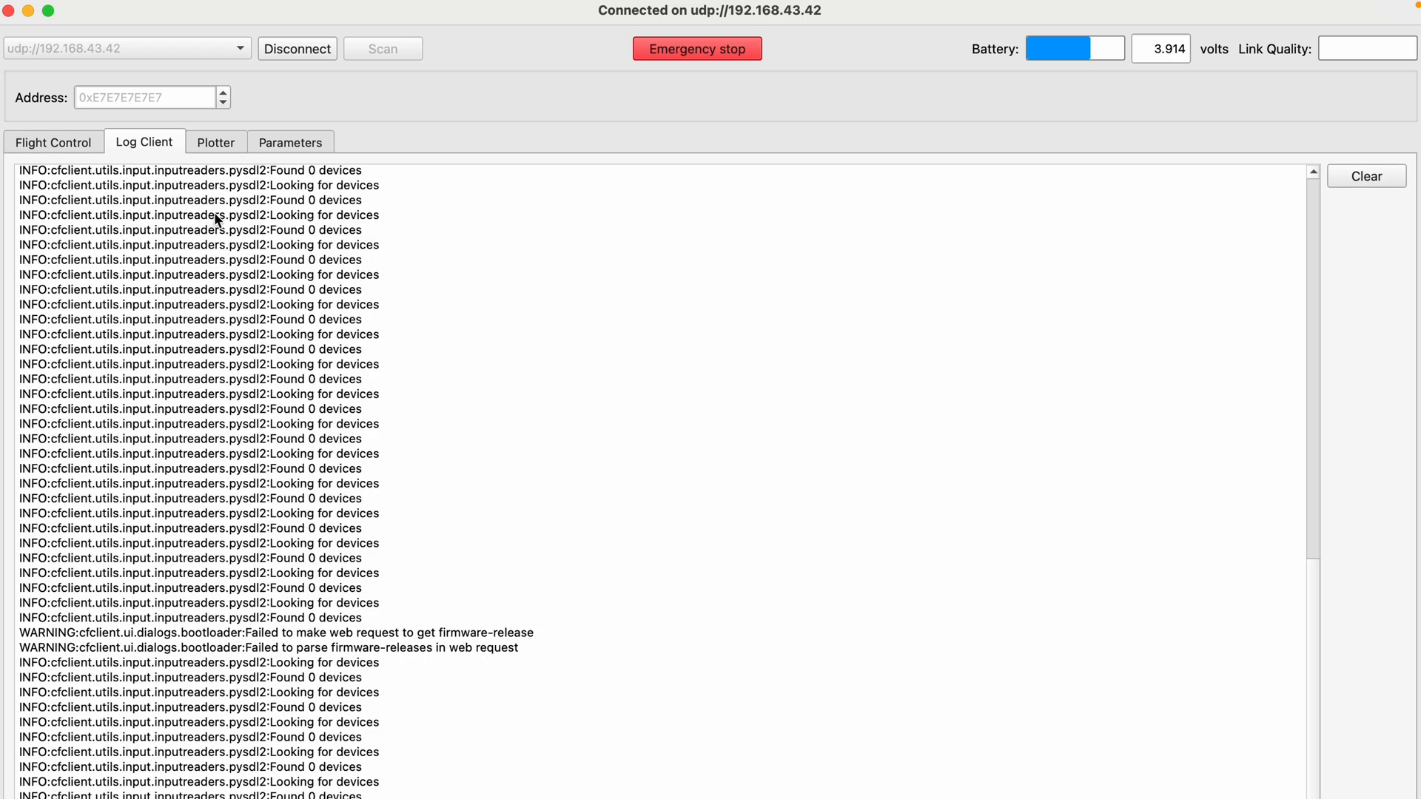
pyautogui.click(216, 141)
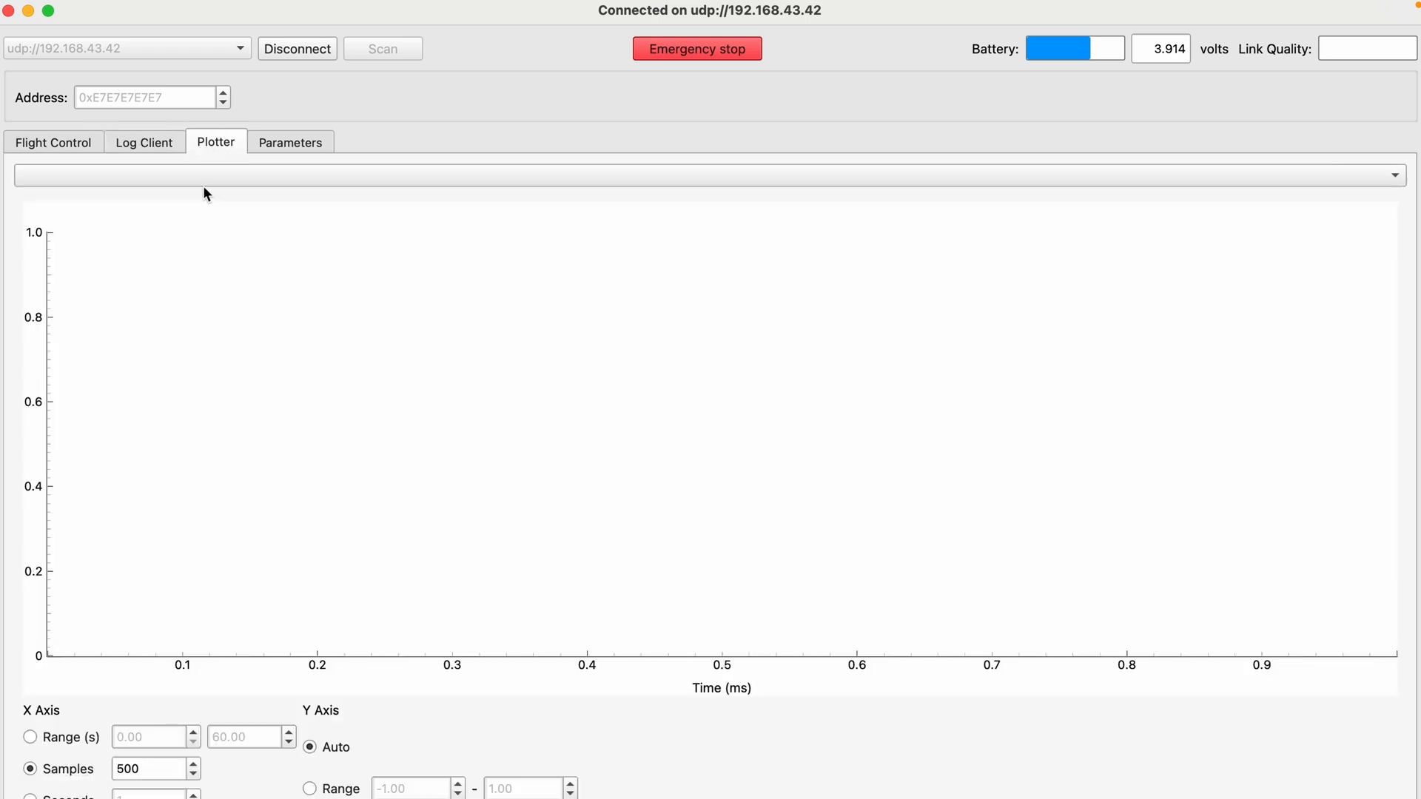
pyautogui.click(706, 175)
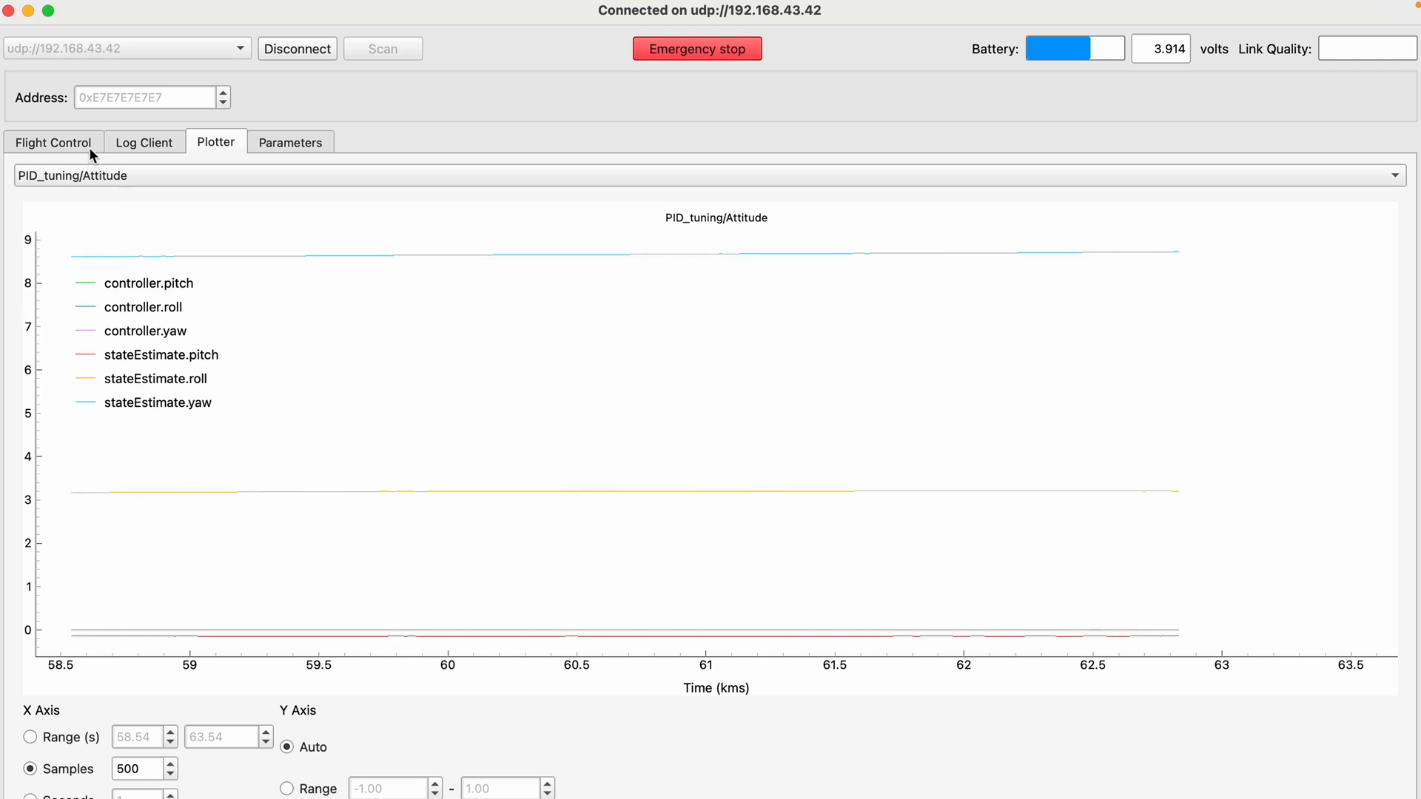
pyautogui.click(52, 142)
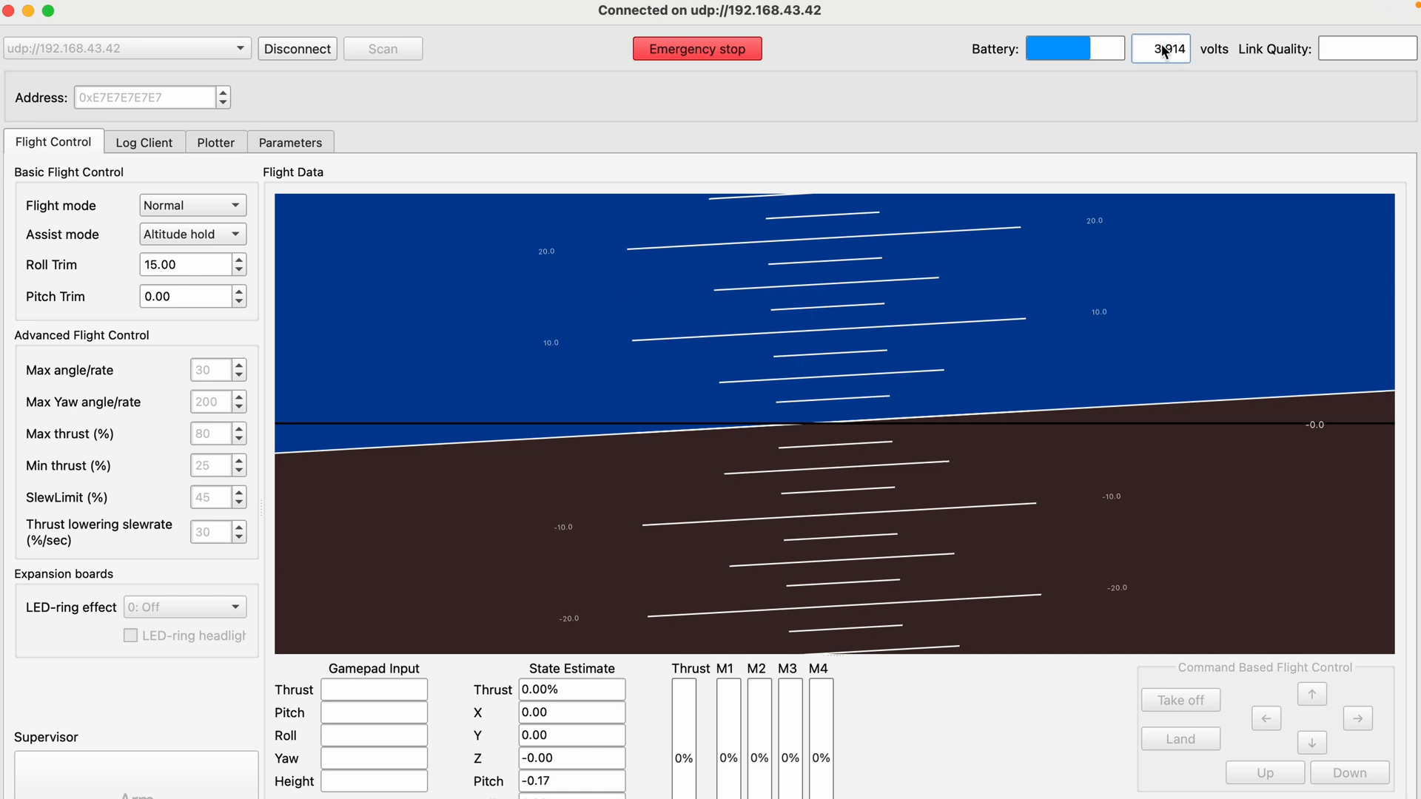
pyautogui.moveTo(538, 235)
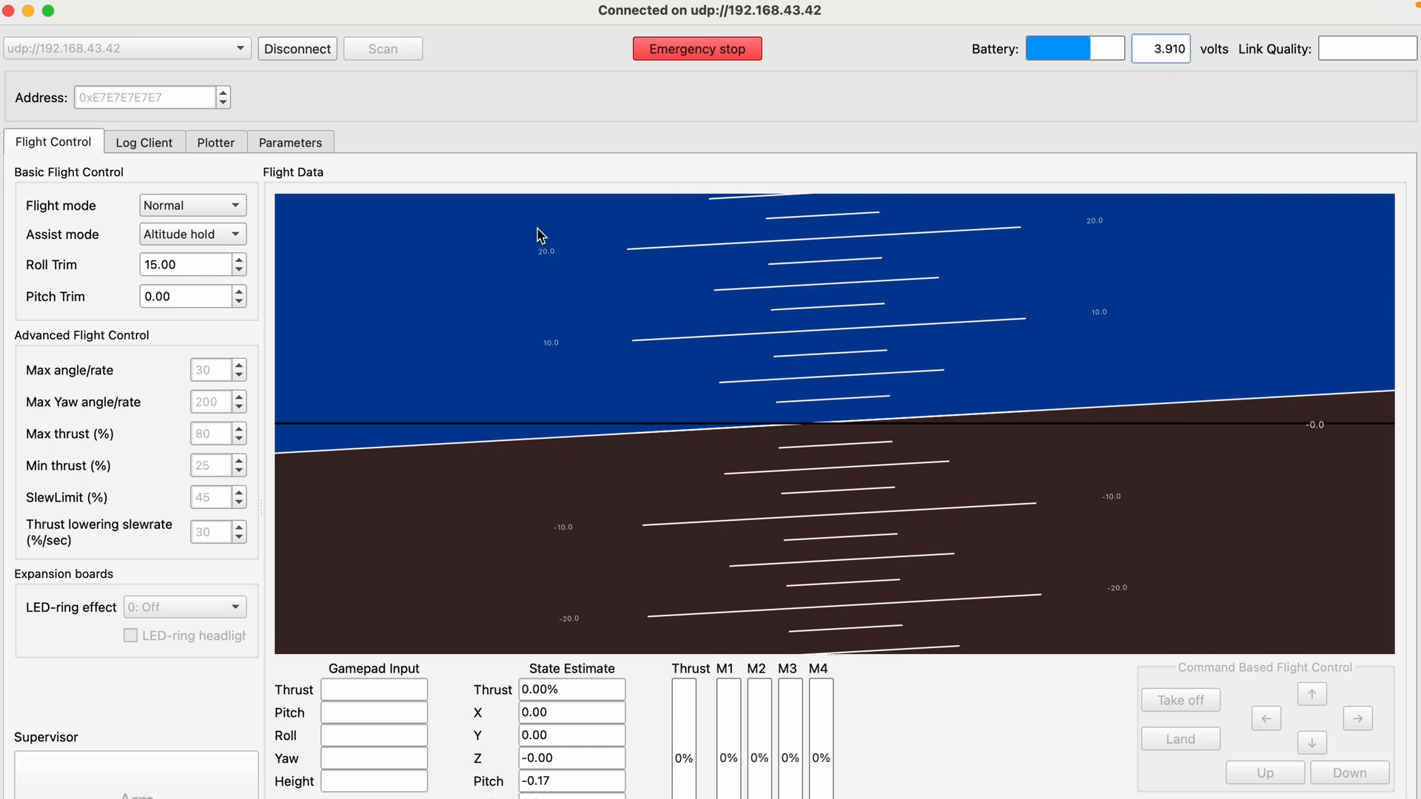
pyautogui.moveTo(468, 507)
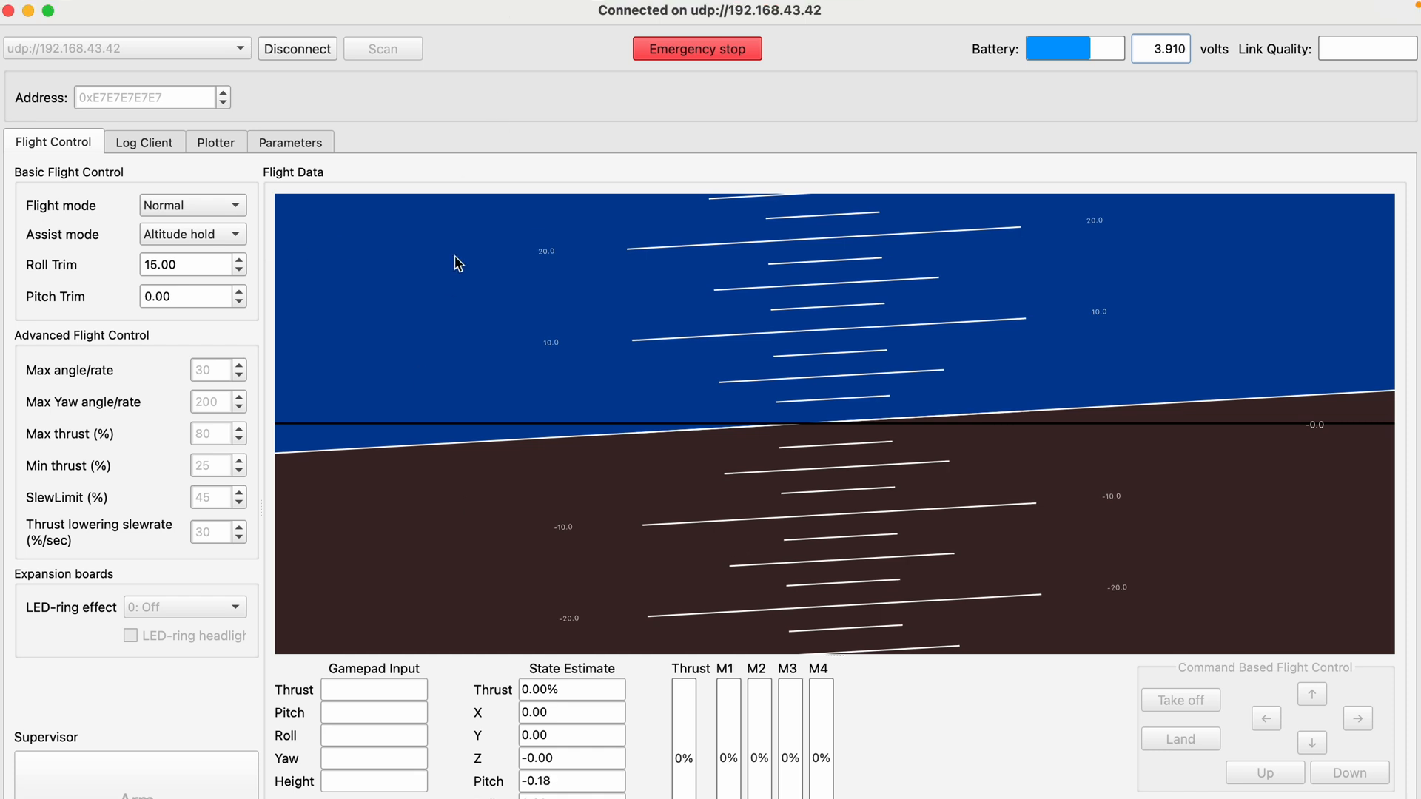
pyautogui.click(1125, 9)
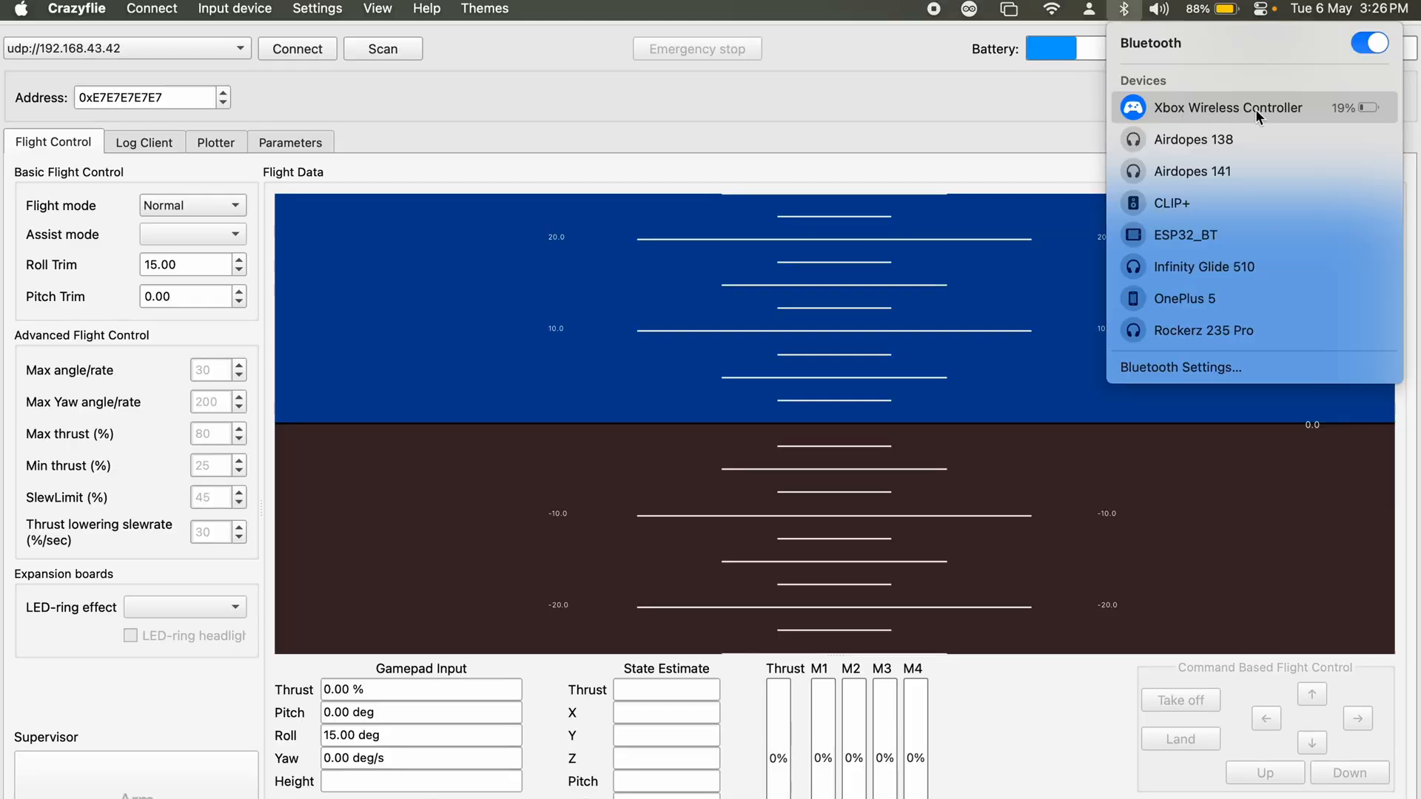
pyautogui.moveTo(867, 145)
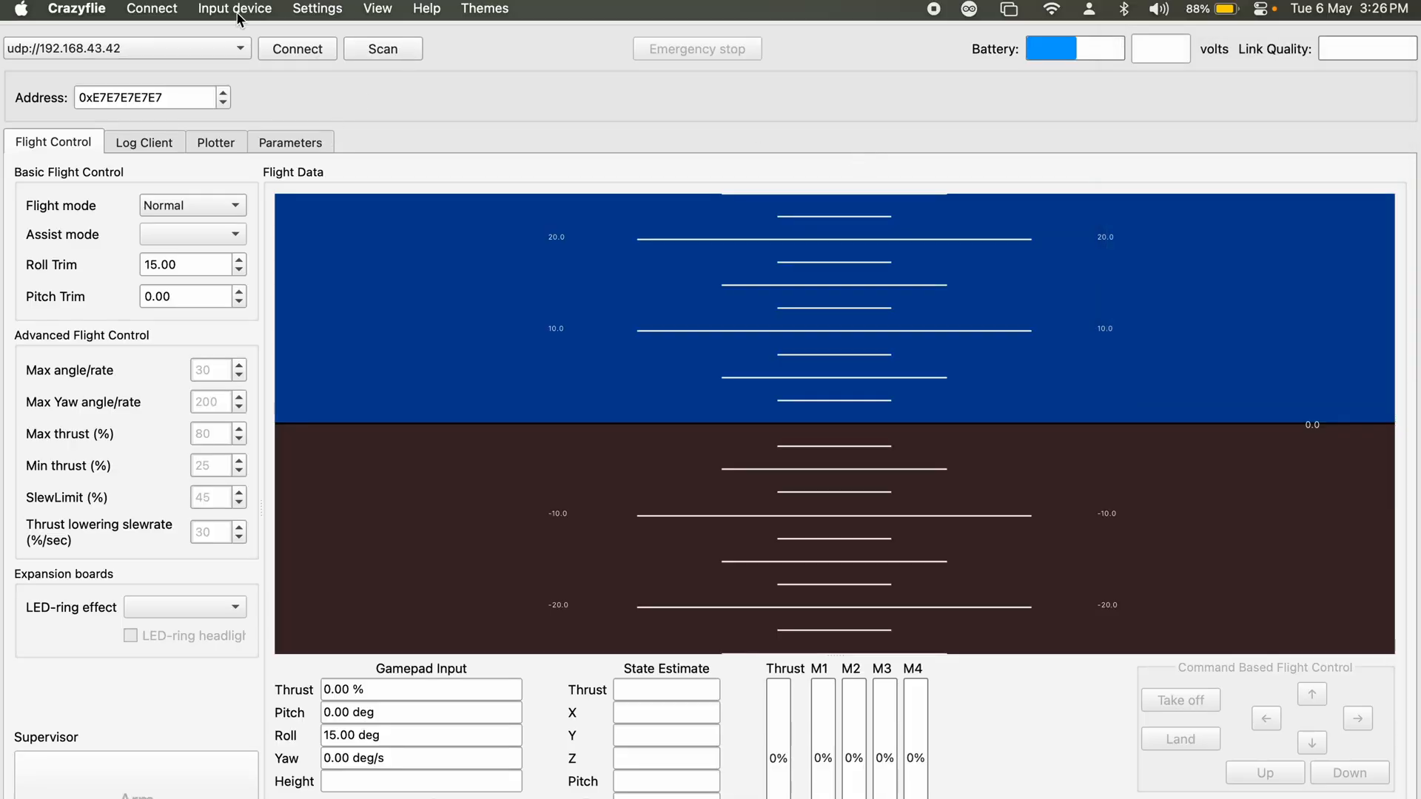
# - Open device mapping configuration for the Xbox Series X Controller and load the PS3_Mode_1 profile
pyautogui.click(234, 9)
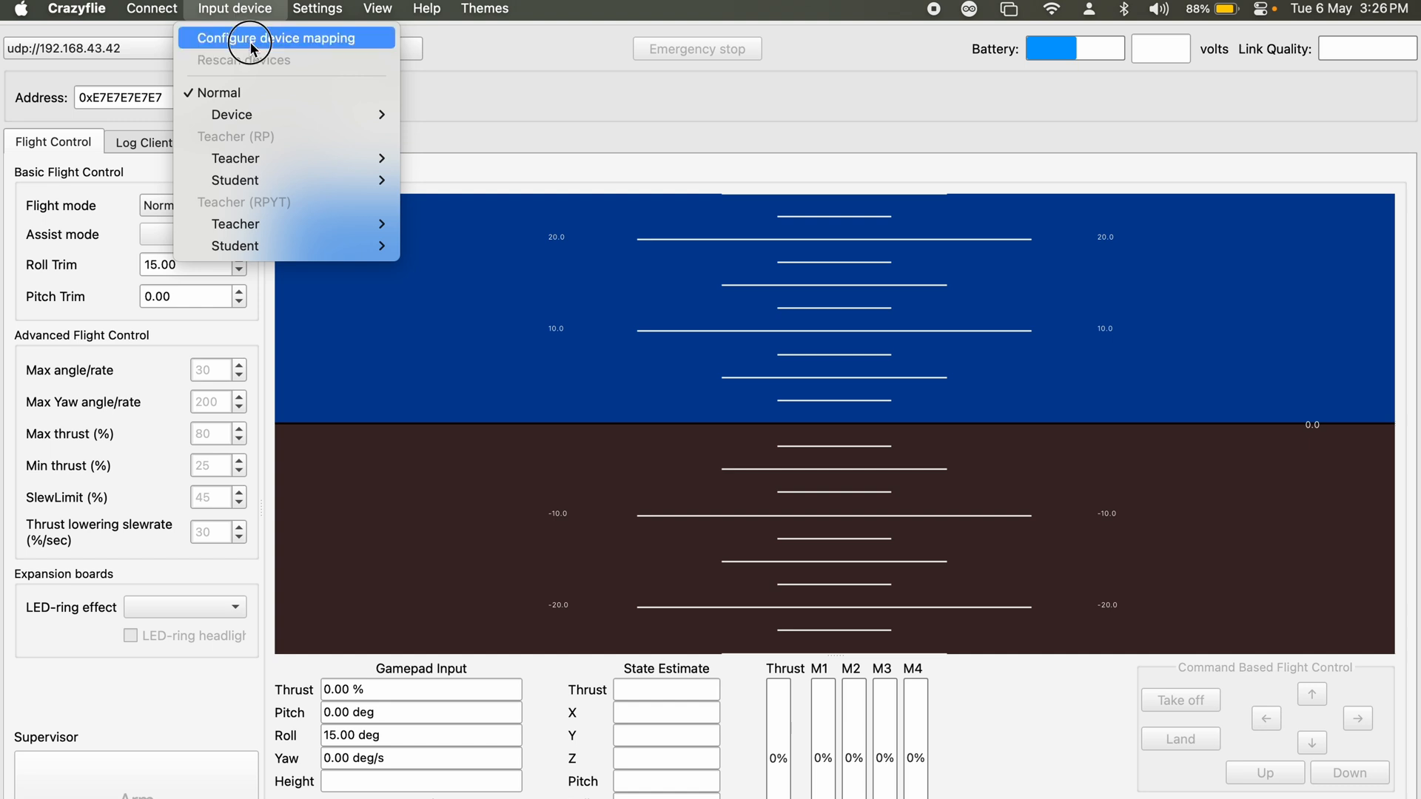
pyautogui.click(278, 37)
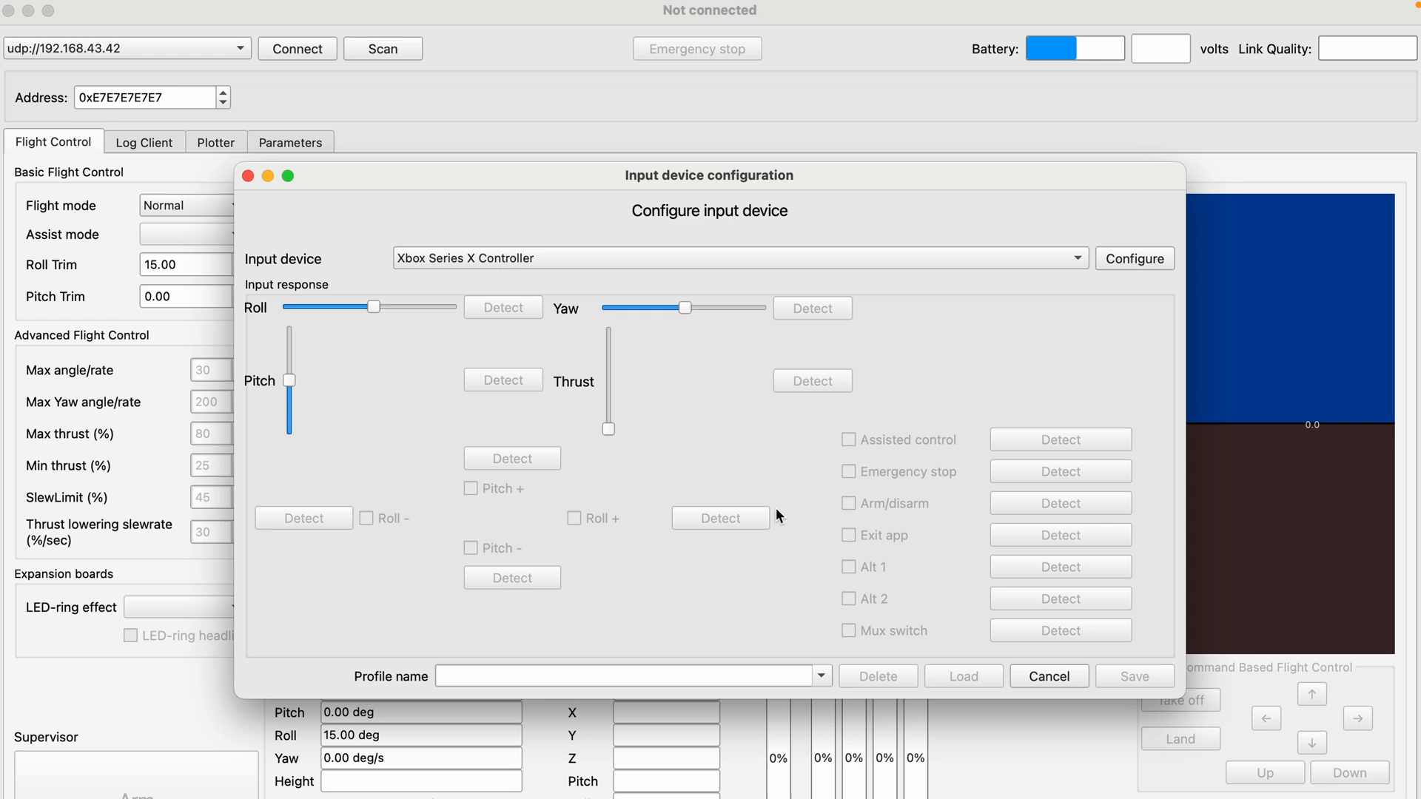
pyautogui.moveTo(1099, 344)
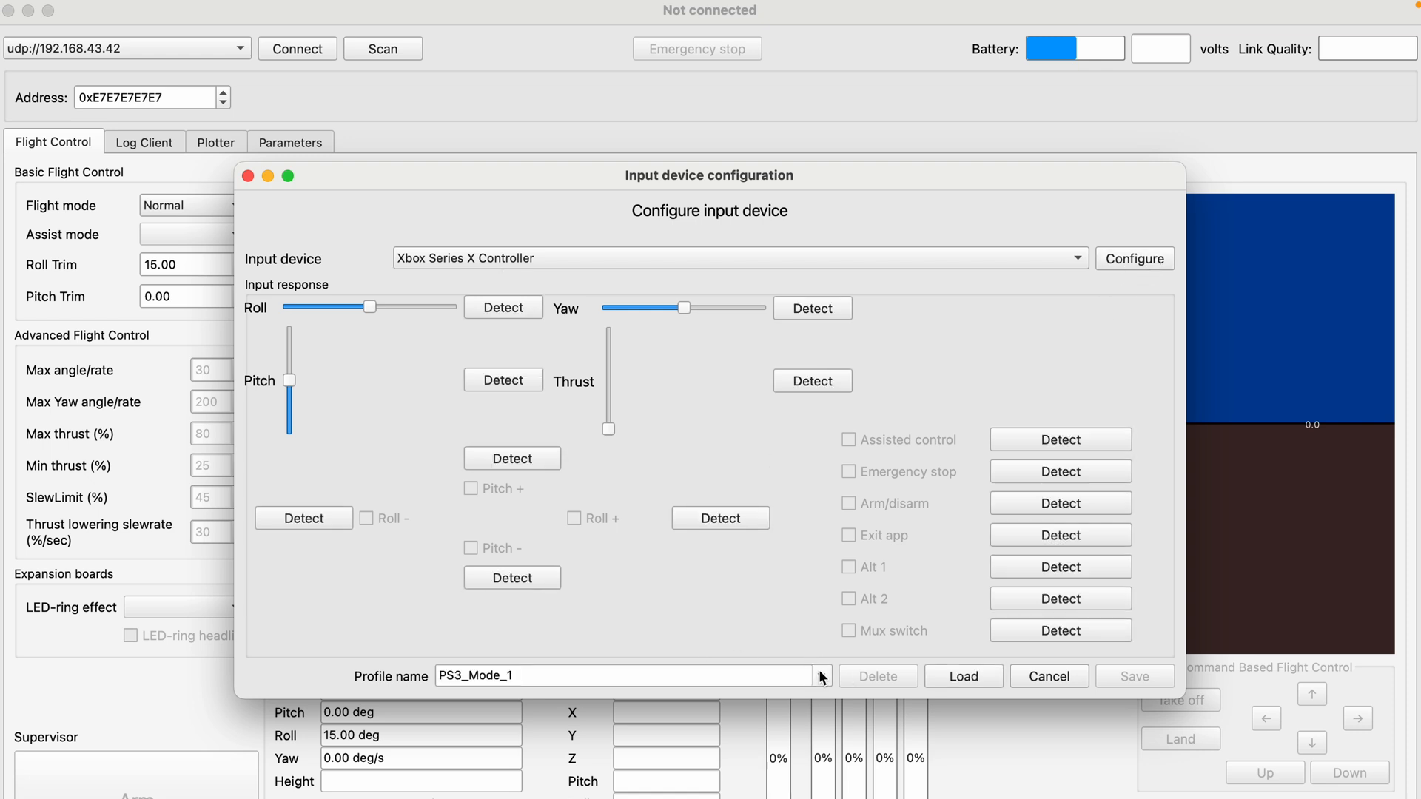
pyautogui.click(819, 675)
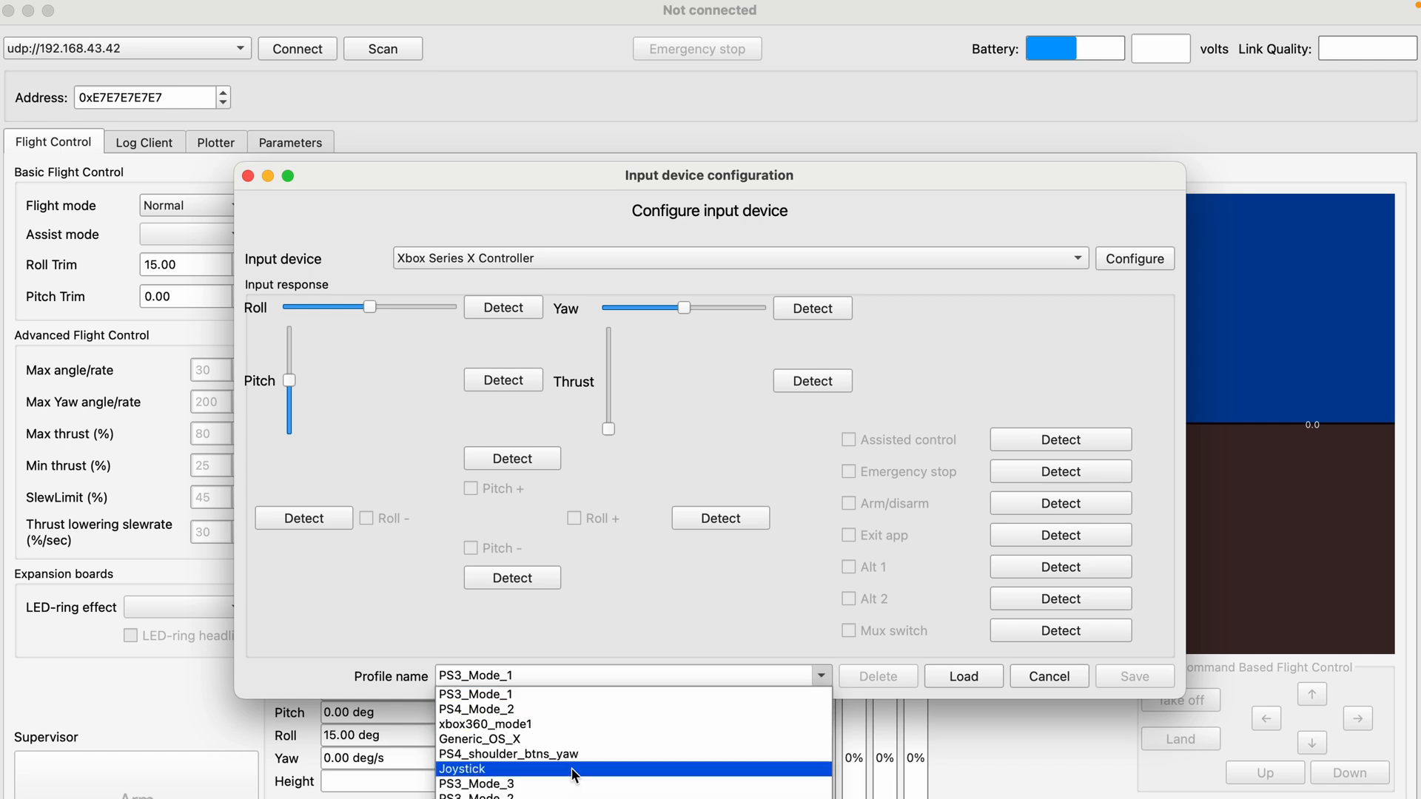
pyautogui.click(479, 723)
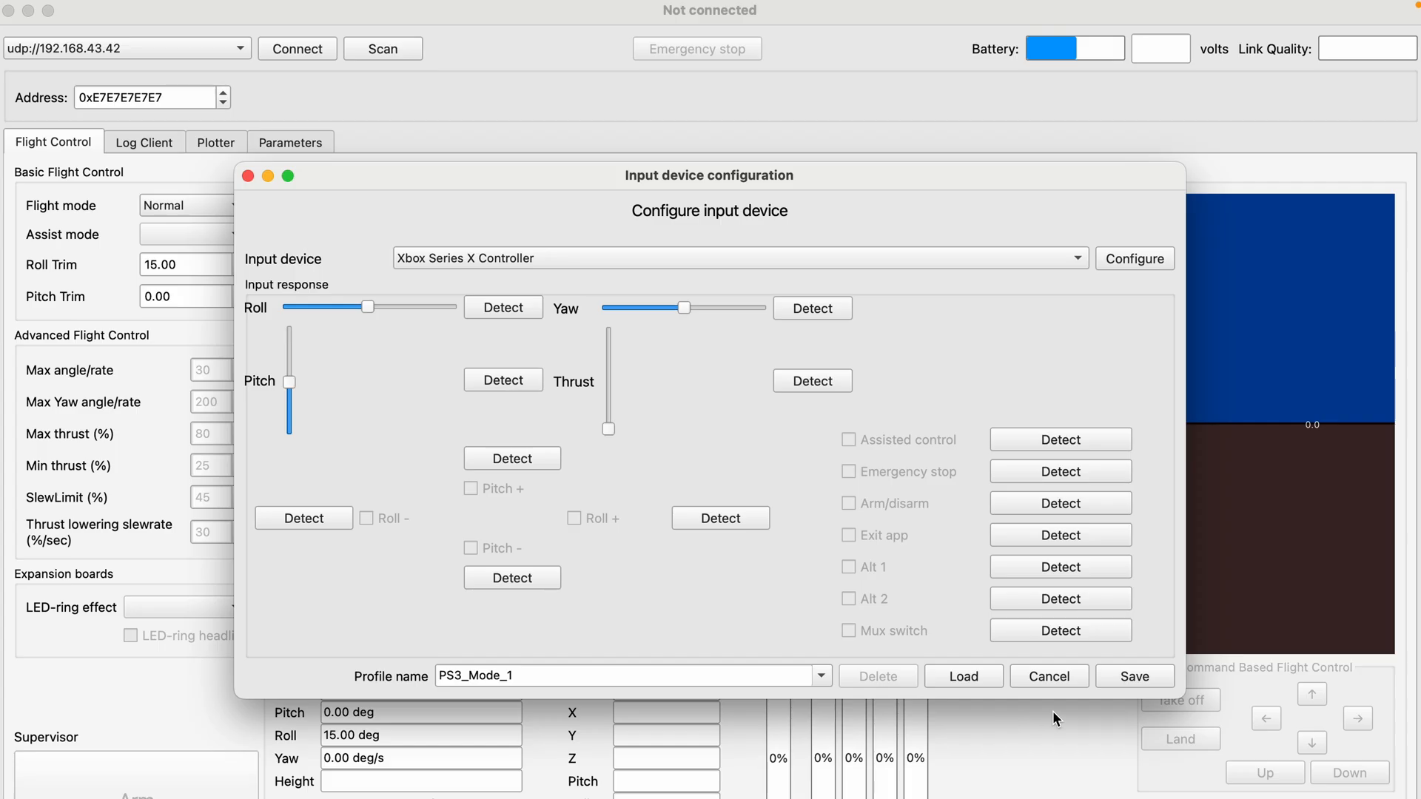
# - Cancel the mapping dialog and set the controller's input map to xbox360_mode1
pyautogui.click(1048, 675)
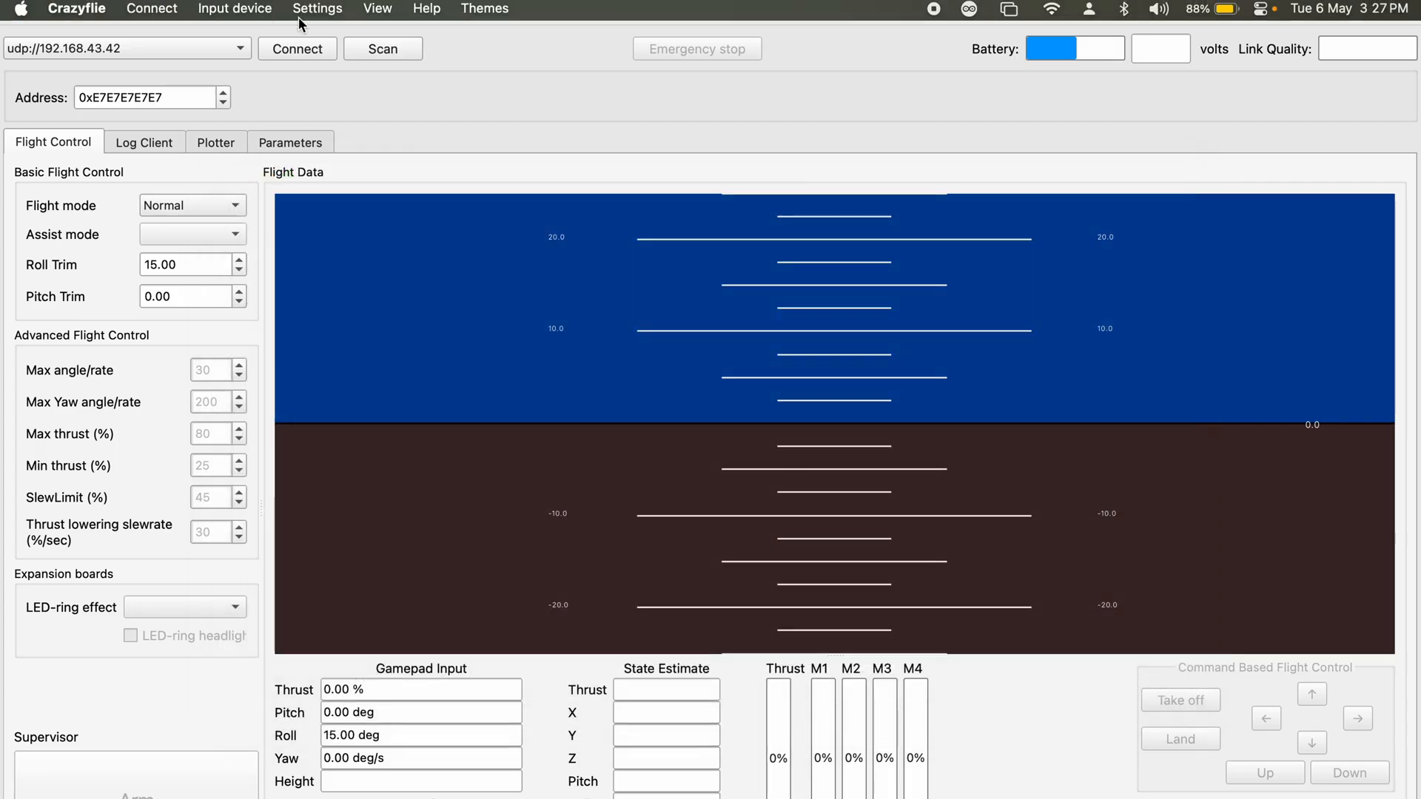
pyautogui.click(234, 8)
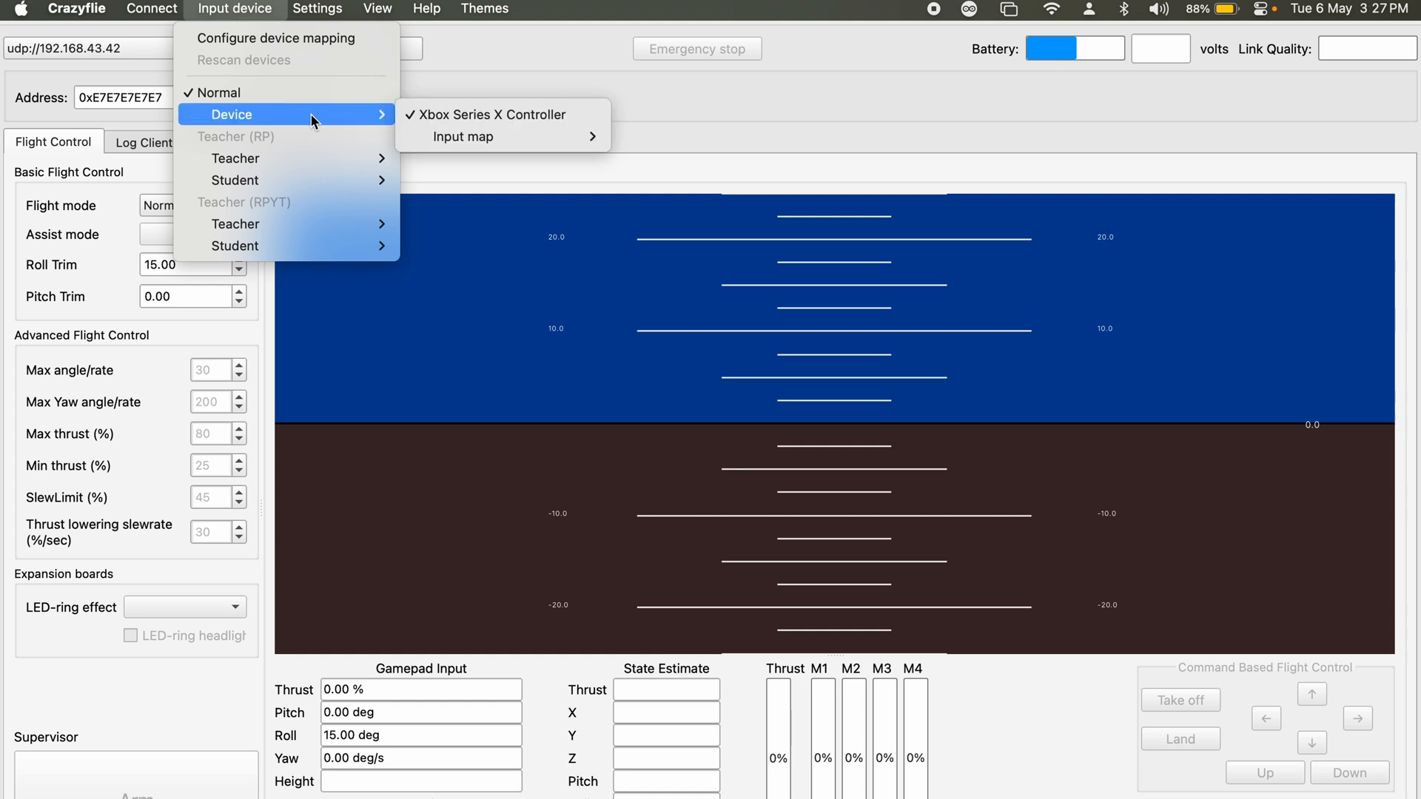
pyautogui.click(463, 137)
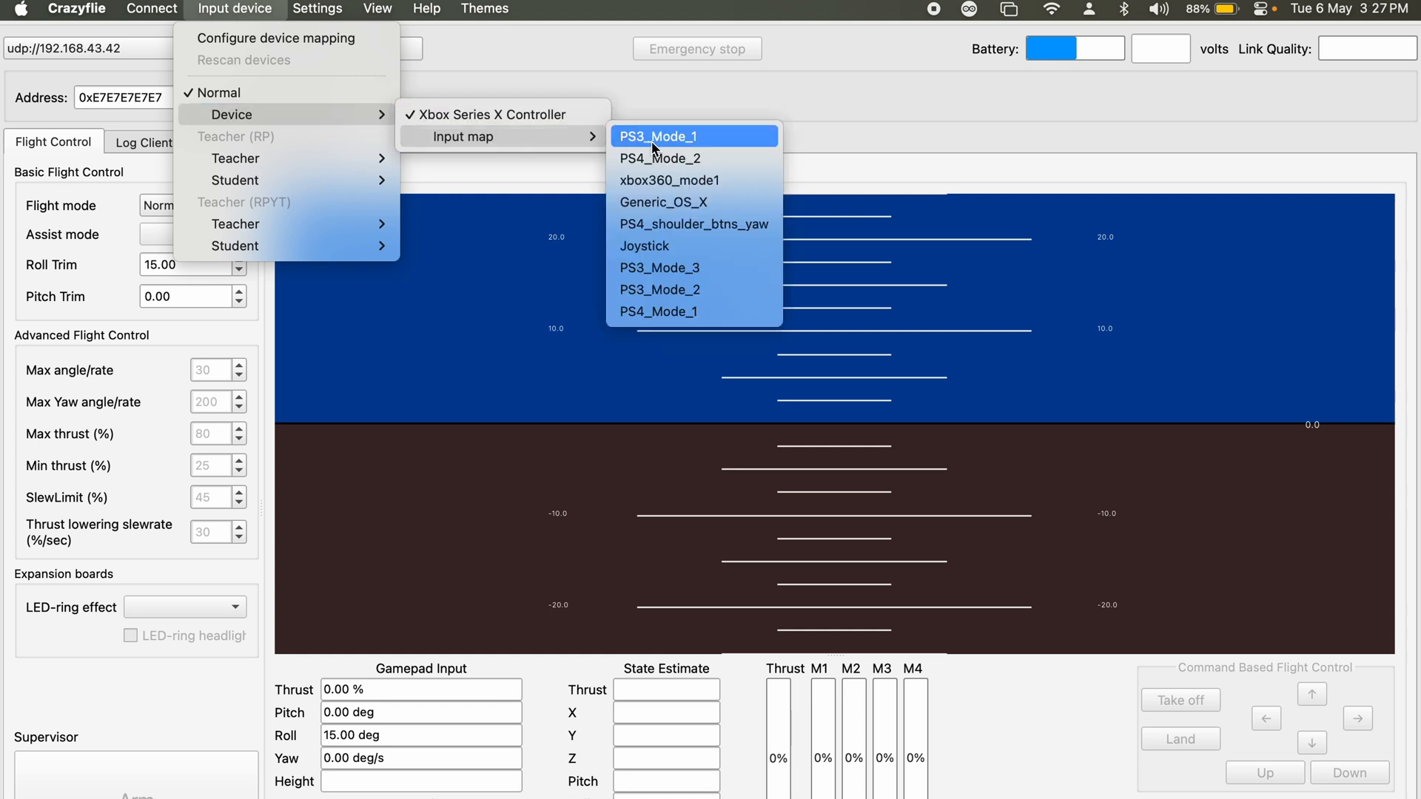
pyautogui.moveTo(690, 186)
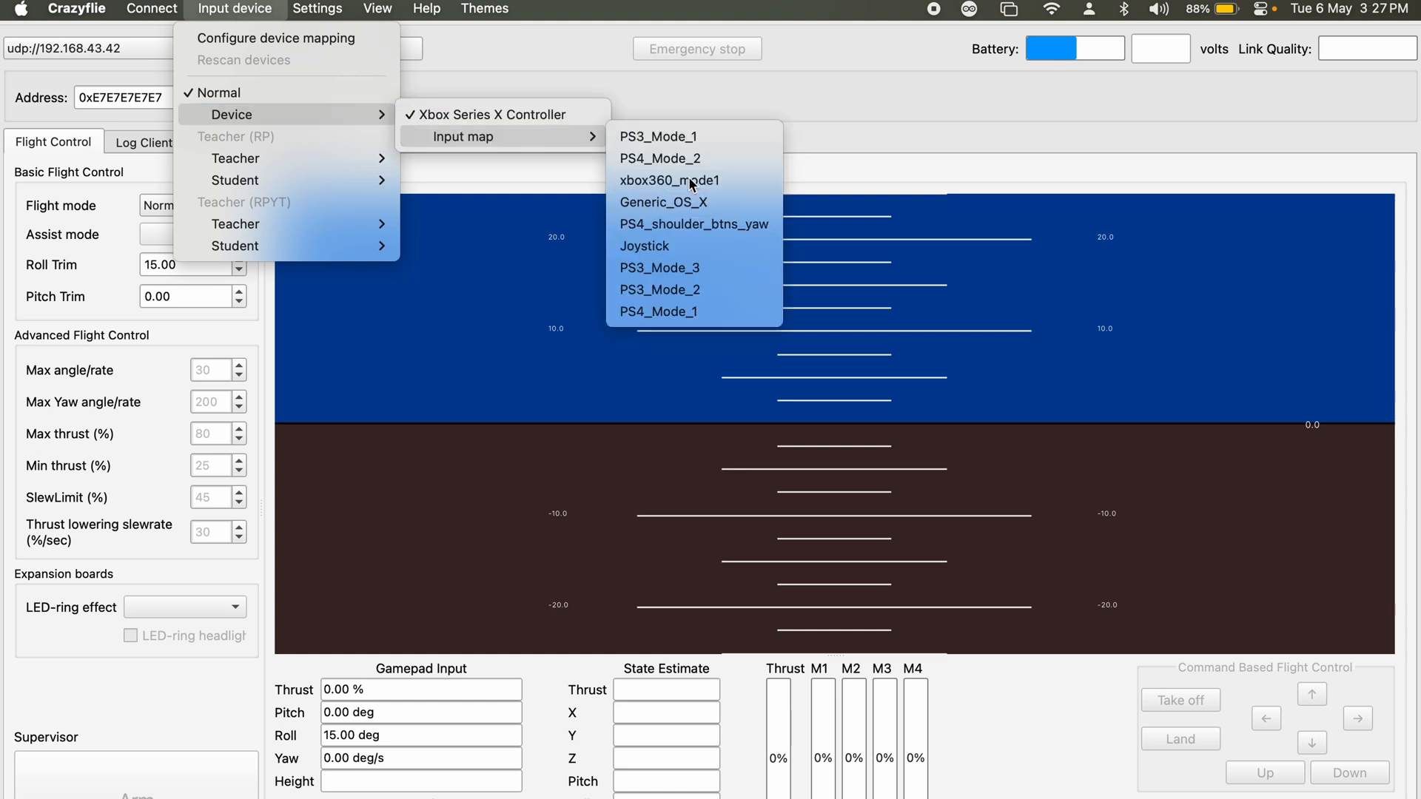
pyautogui.click(669, 181)
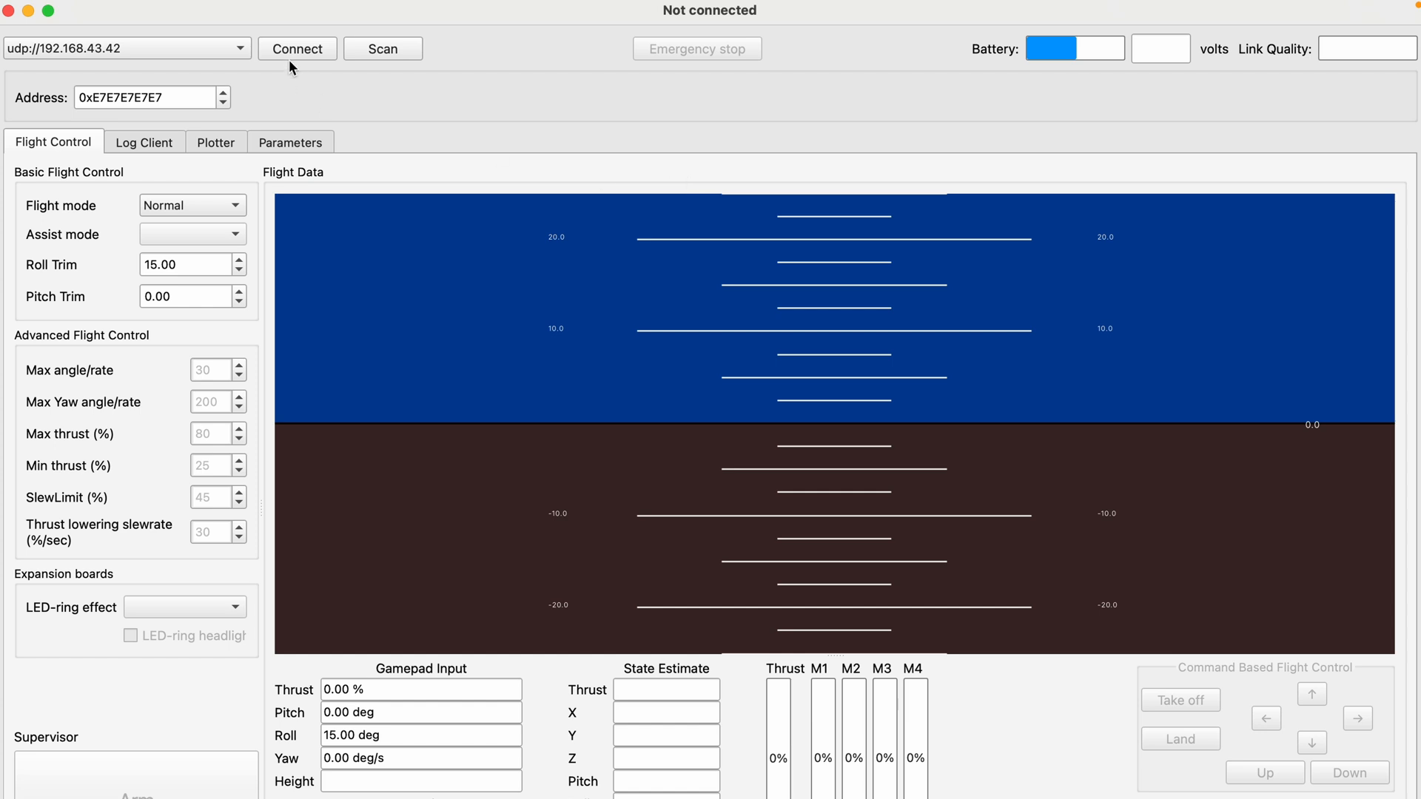
pyautogui.moveTo(298, 48)
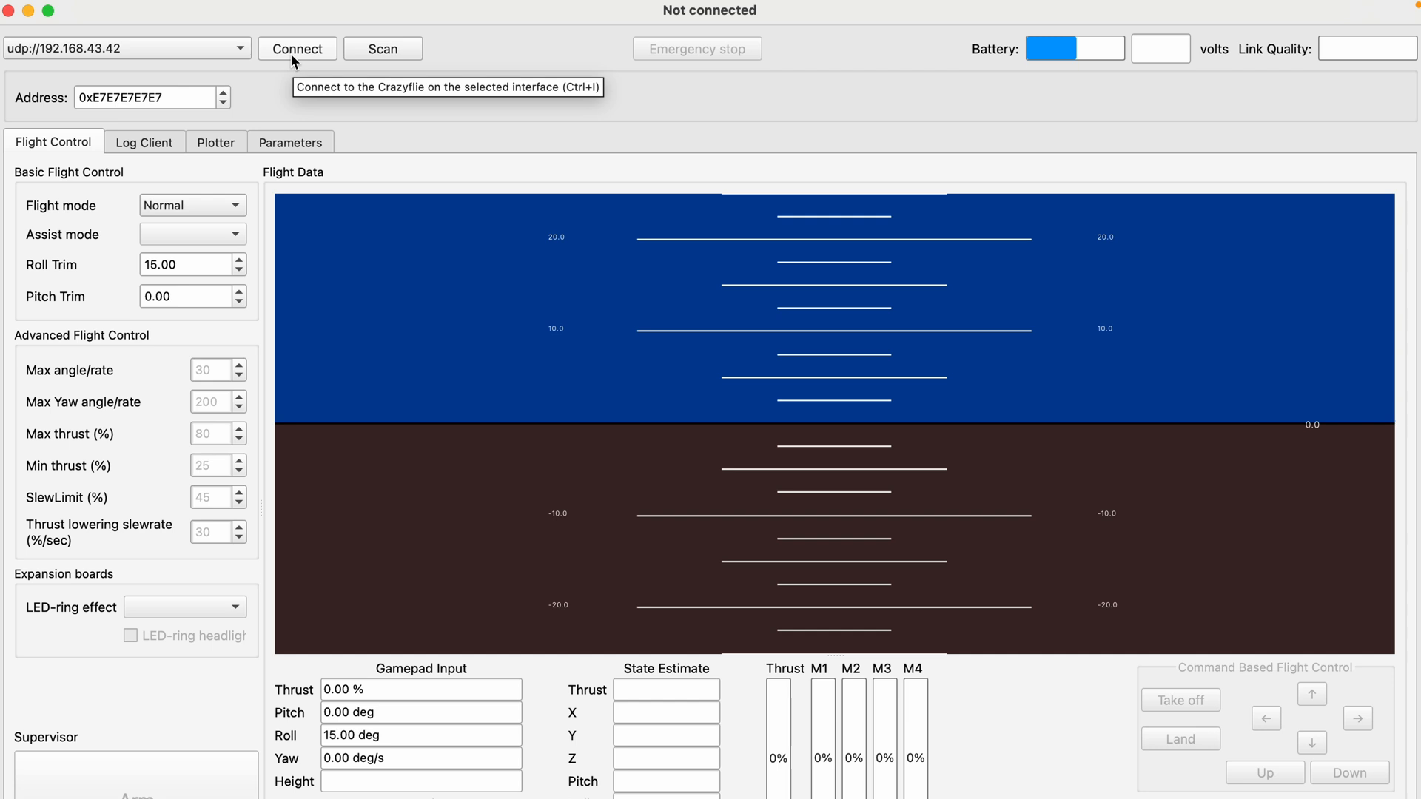
pyautogui.moveTo(510, 296)
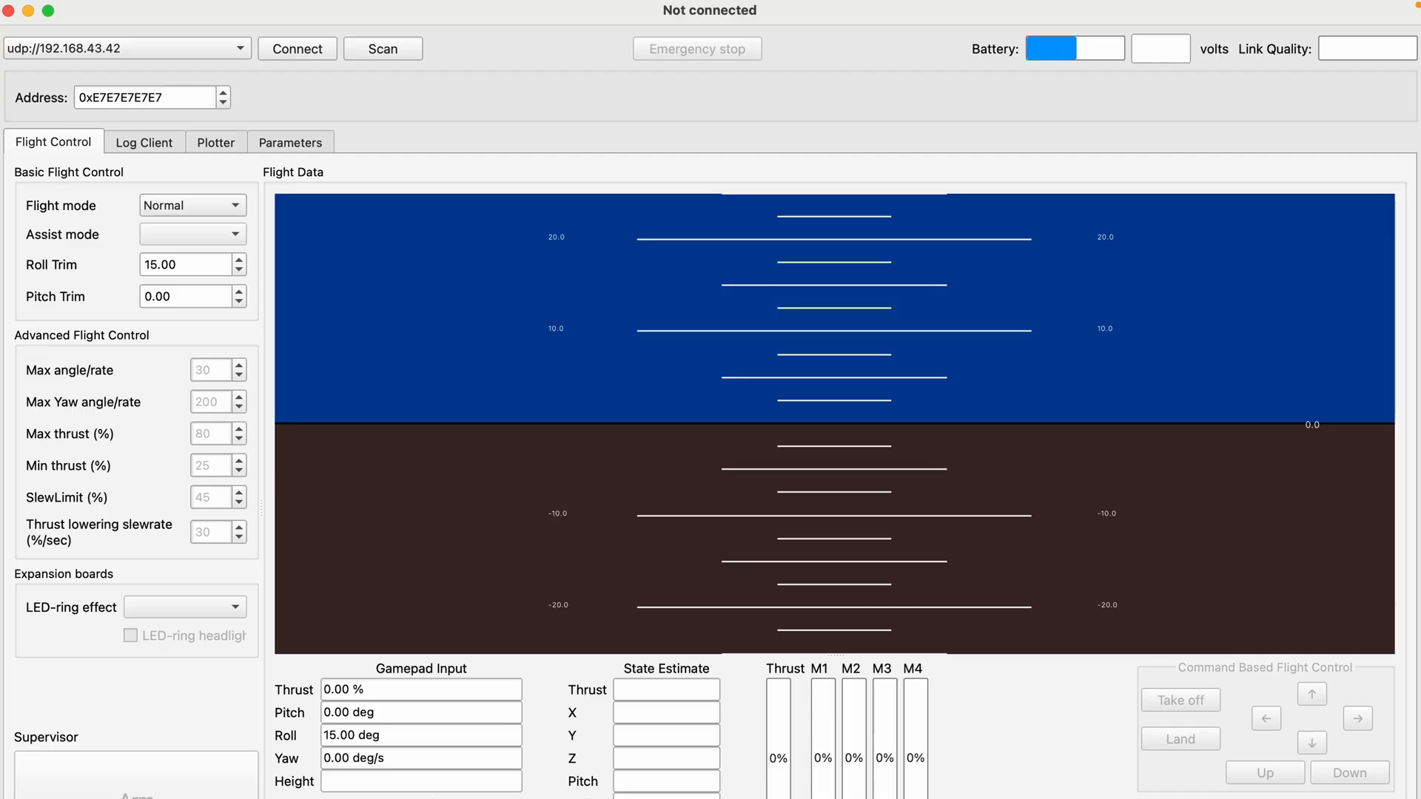
# - Join the LiteWing Wi-Fi, connect to udp://192.168.43.42, and keep Height hold assist mode
pyautogui.click(1053, 9)
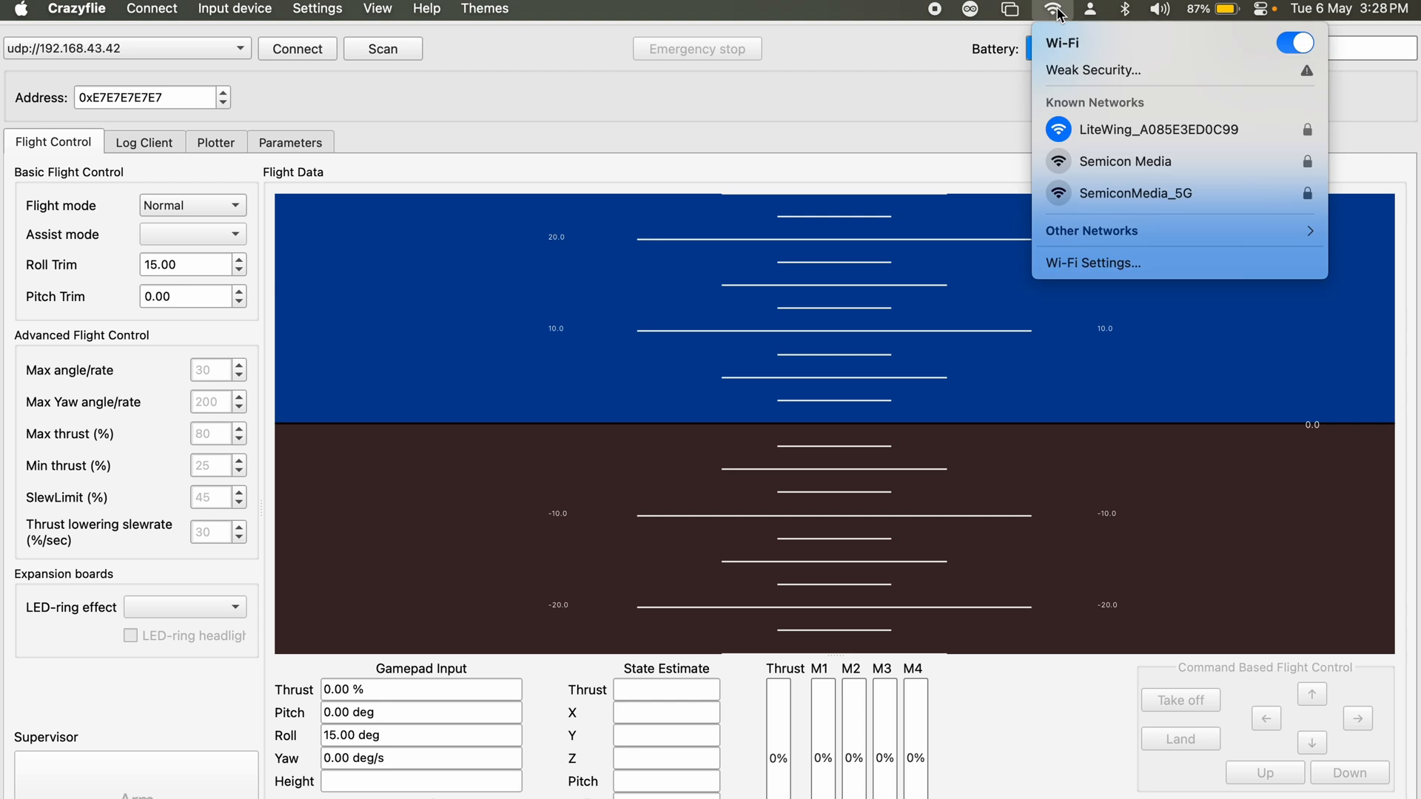
pyautogui.click(1166, 129)
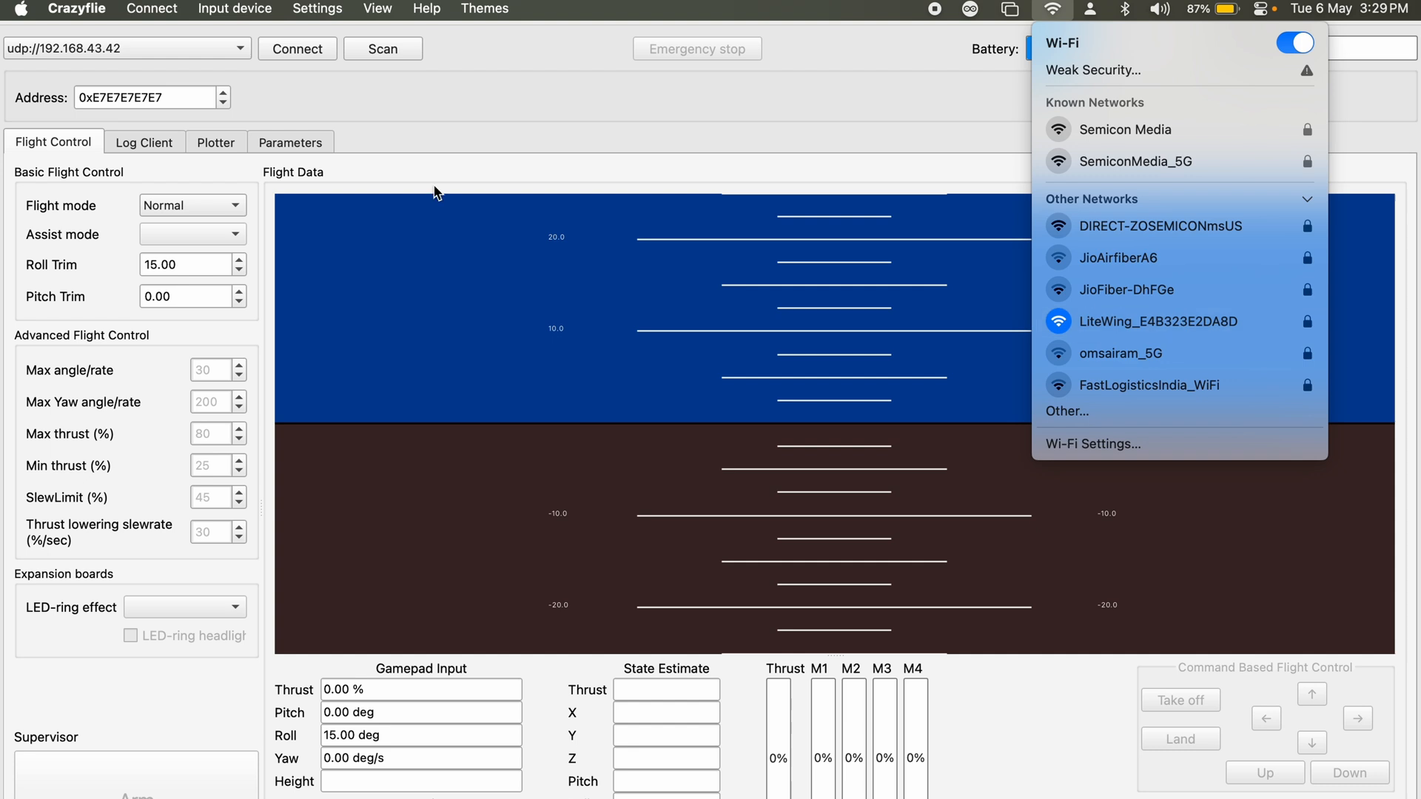
pyautogui.click(296, 48)
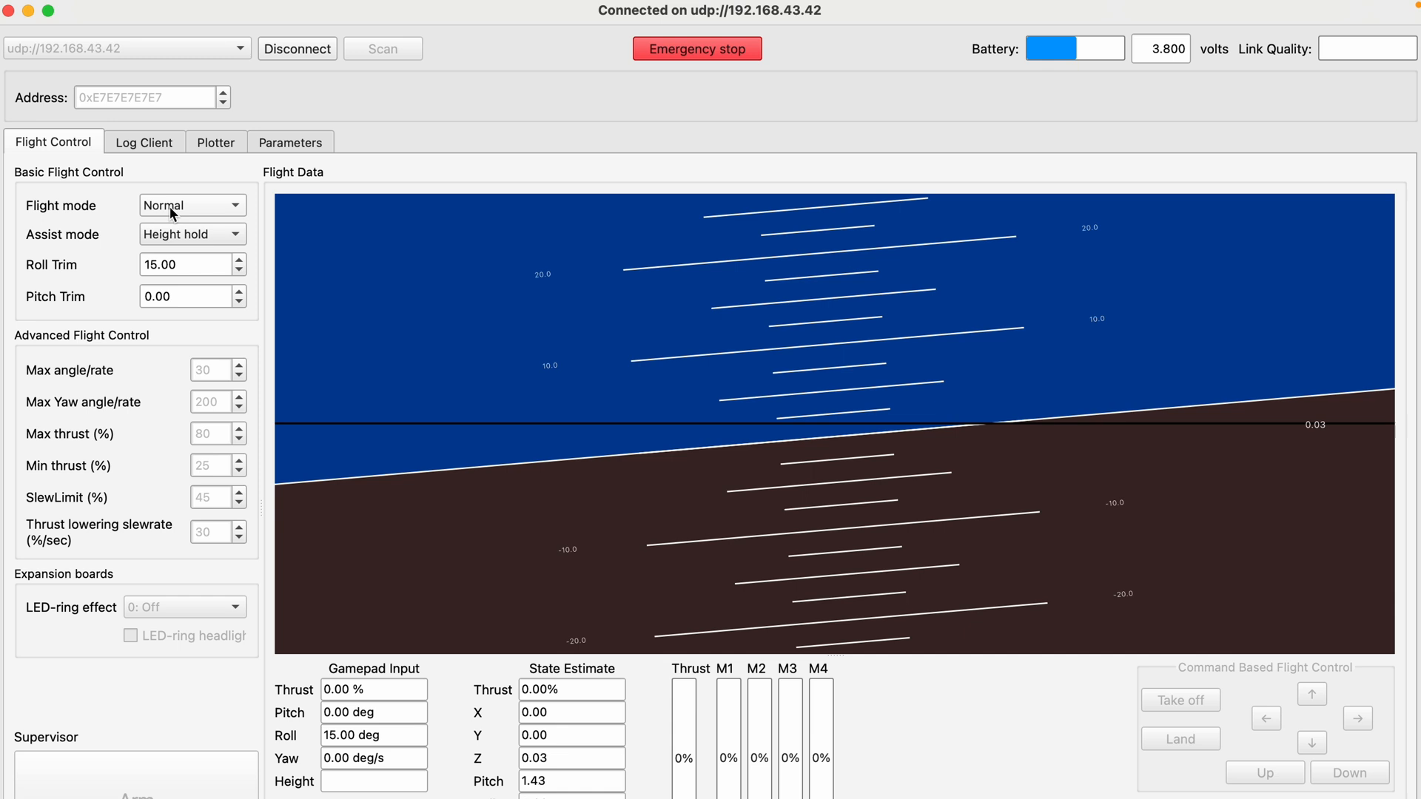
pyautogui.click(191, 205)
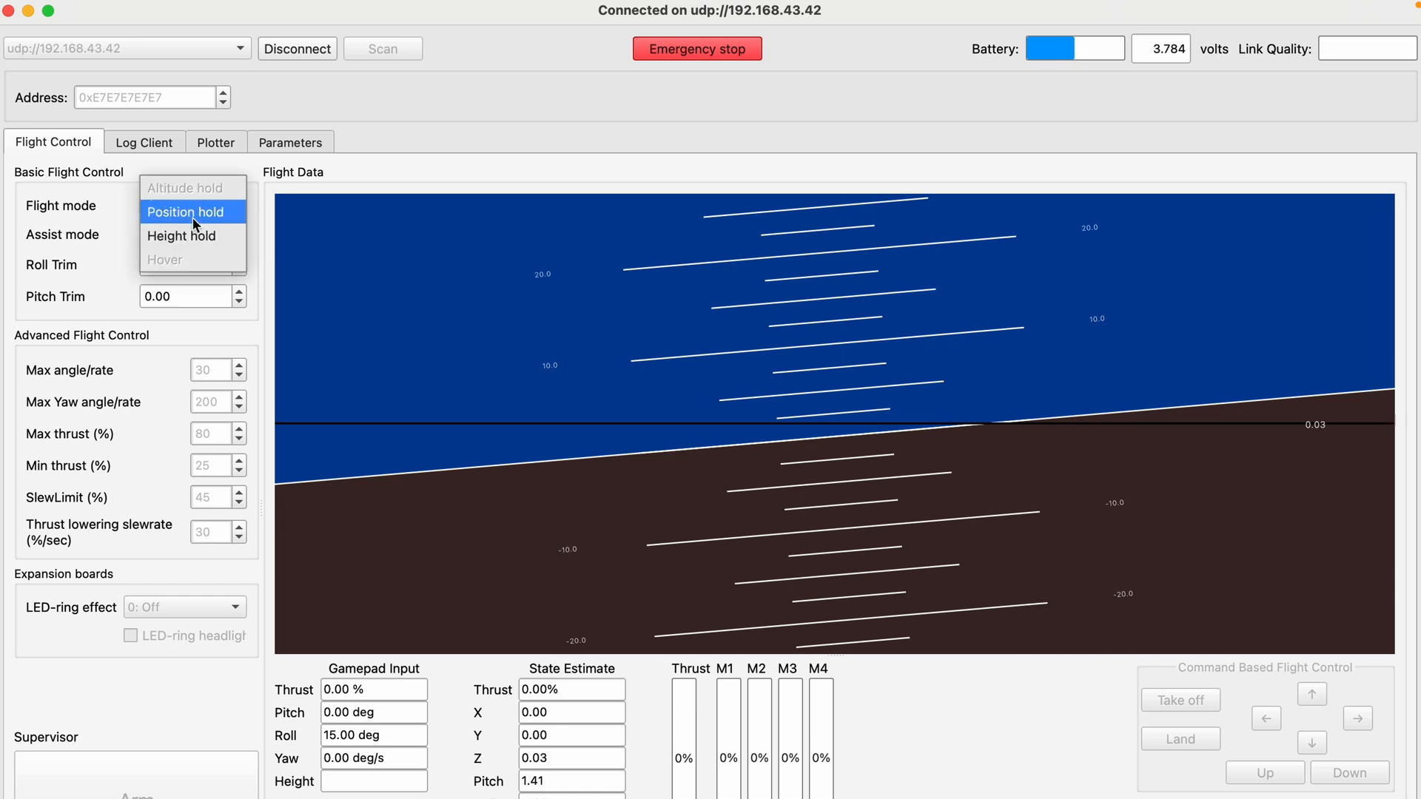
pyautogui.moveTo(185, 212)
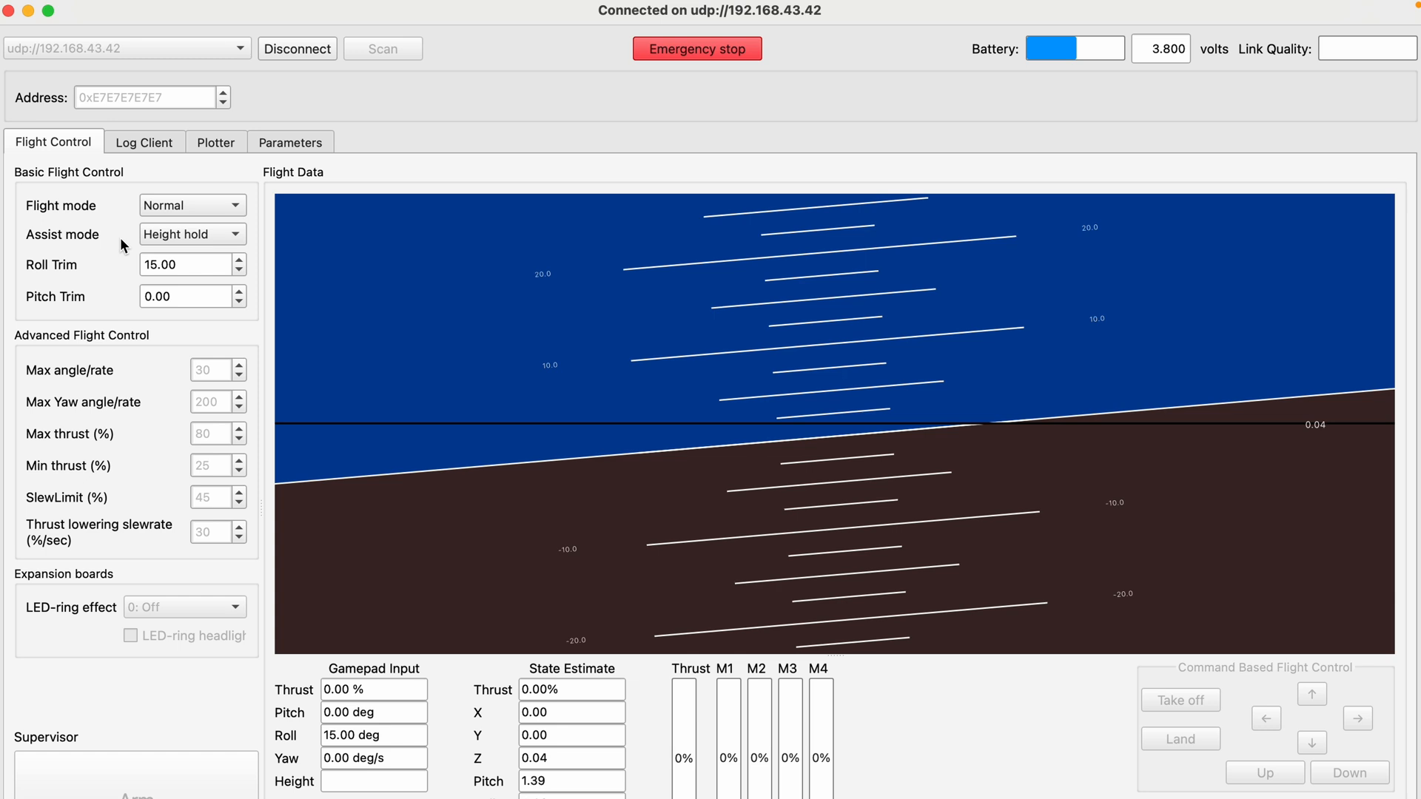
pyautogui.moveTo(165, 361)
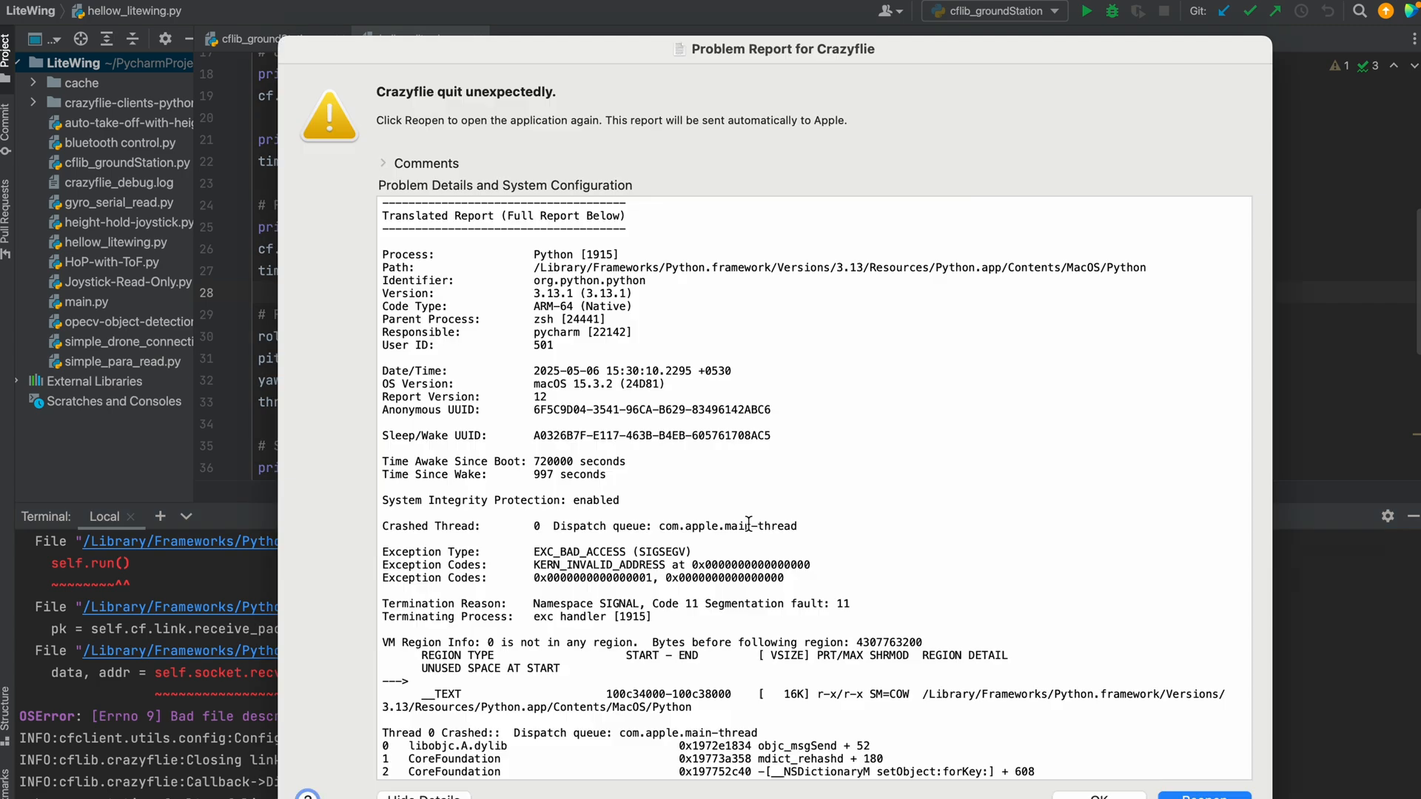
pyautogui.moveTo(643, 282)
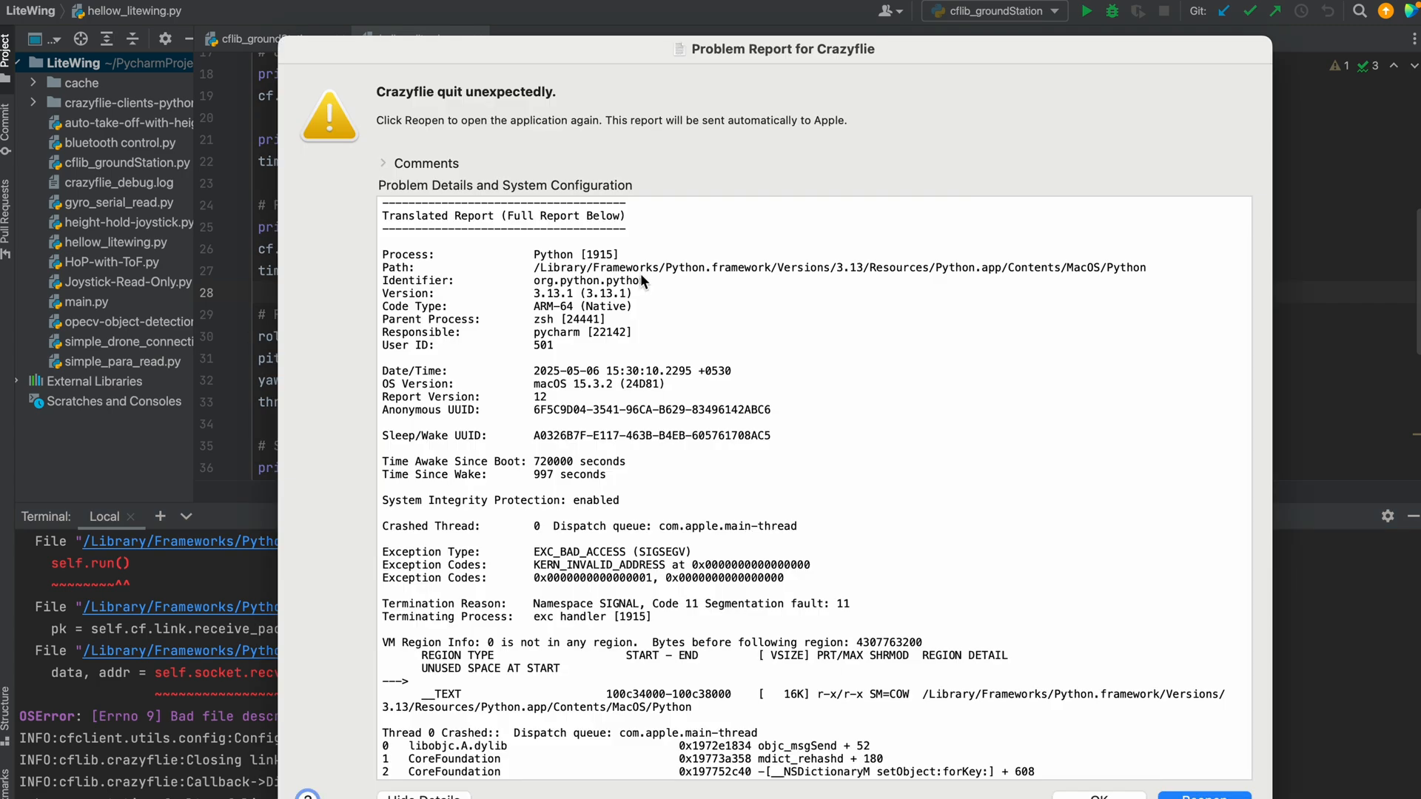
# - Scroll the terminal to read cfclient's 'Bad file descriptor' crash traceback
pyautogui.scroll(-3)
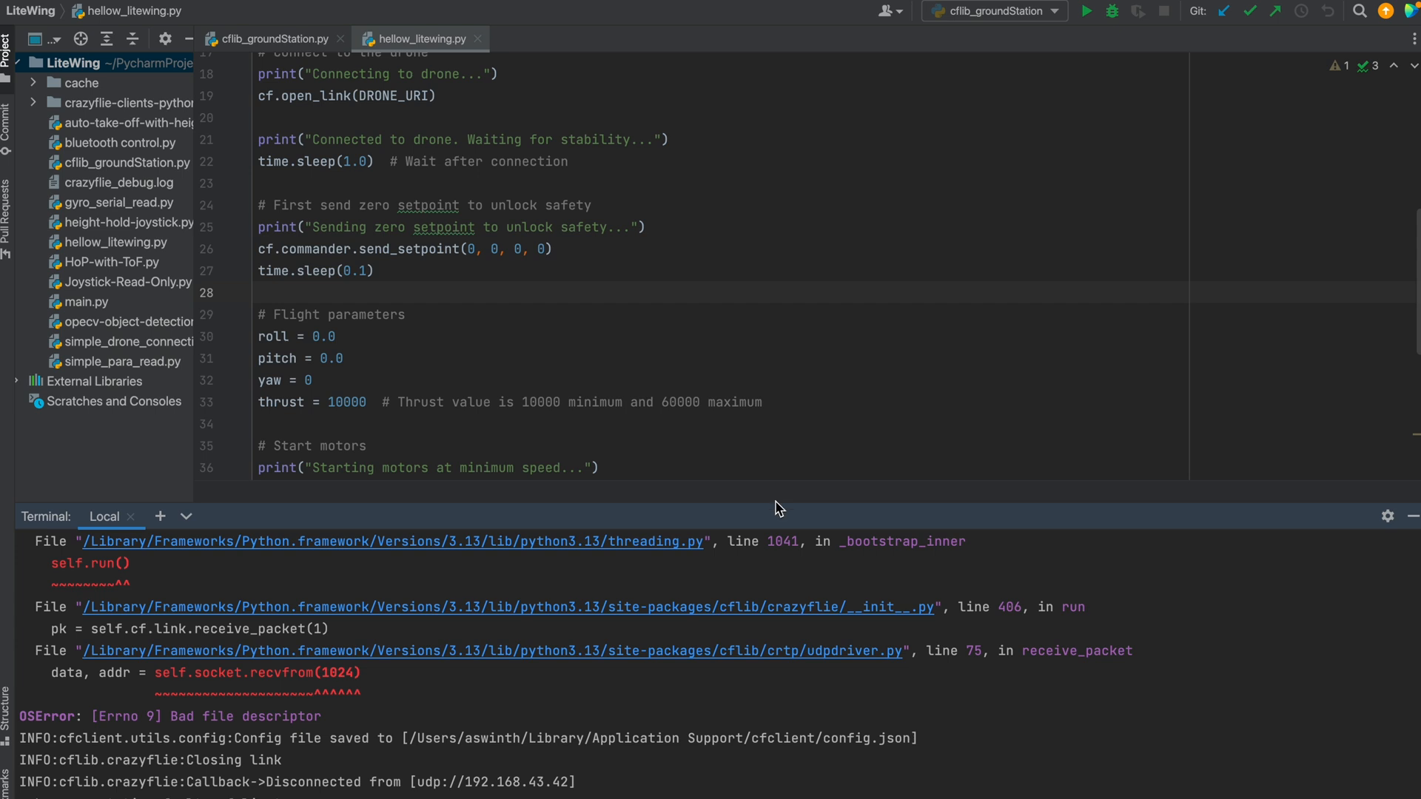
pyautogui.moveTo(856, 488)
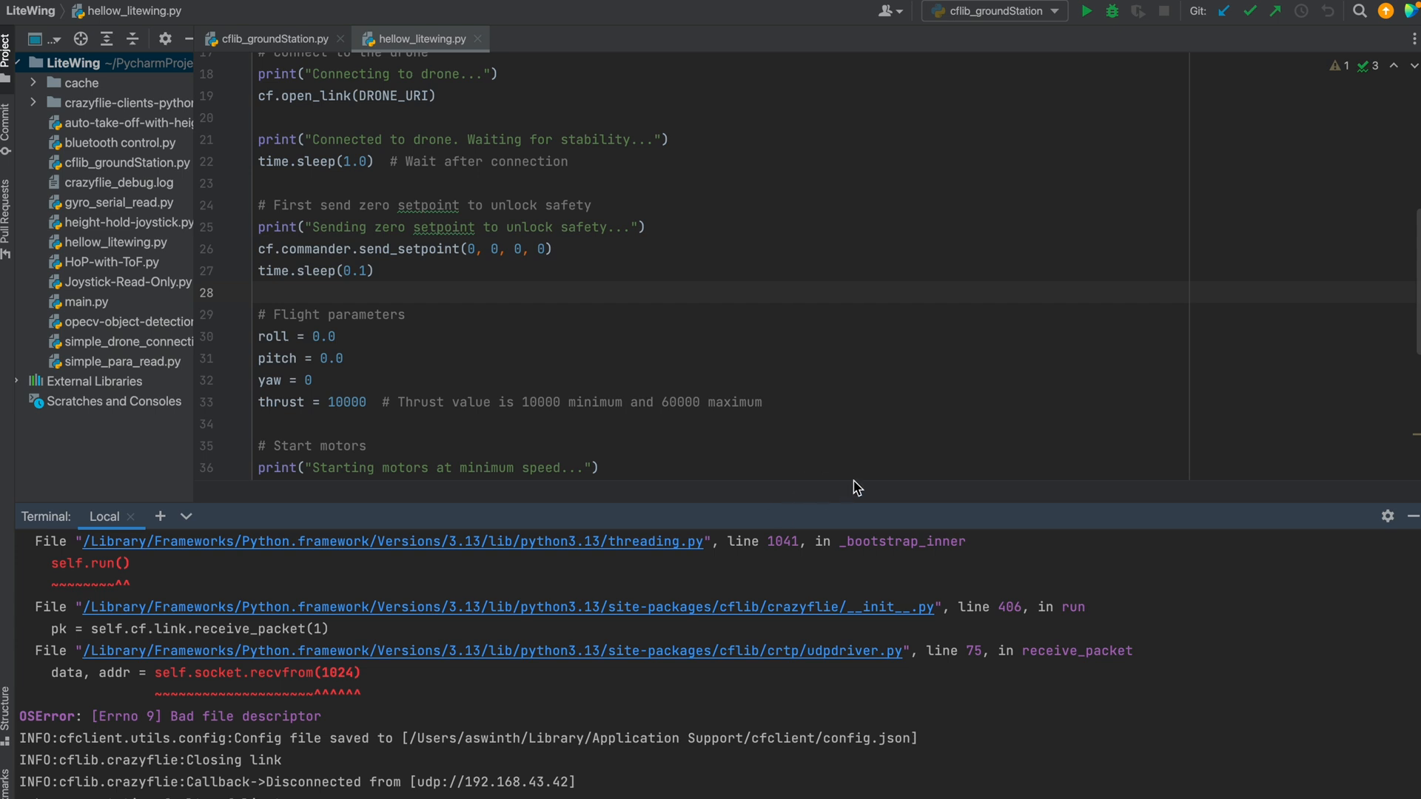
pyautogui.moveTo(560, 206)
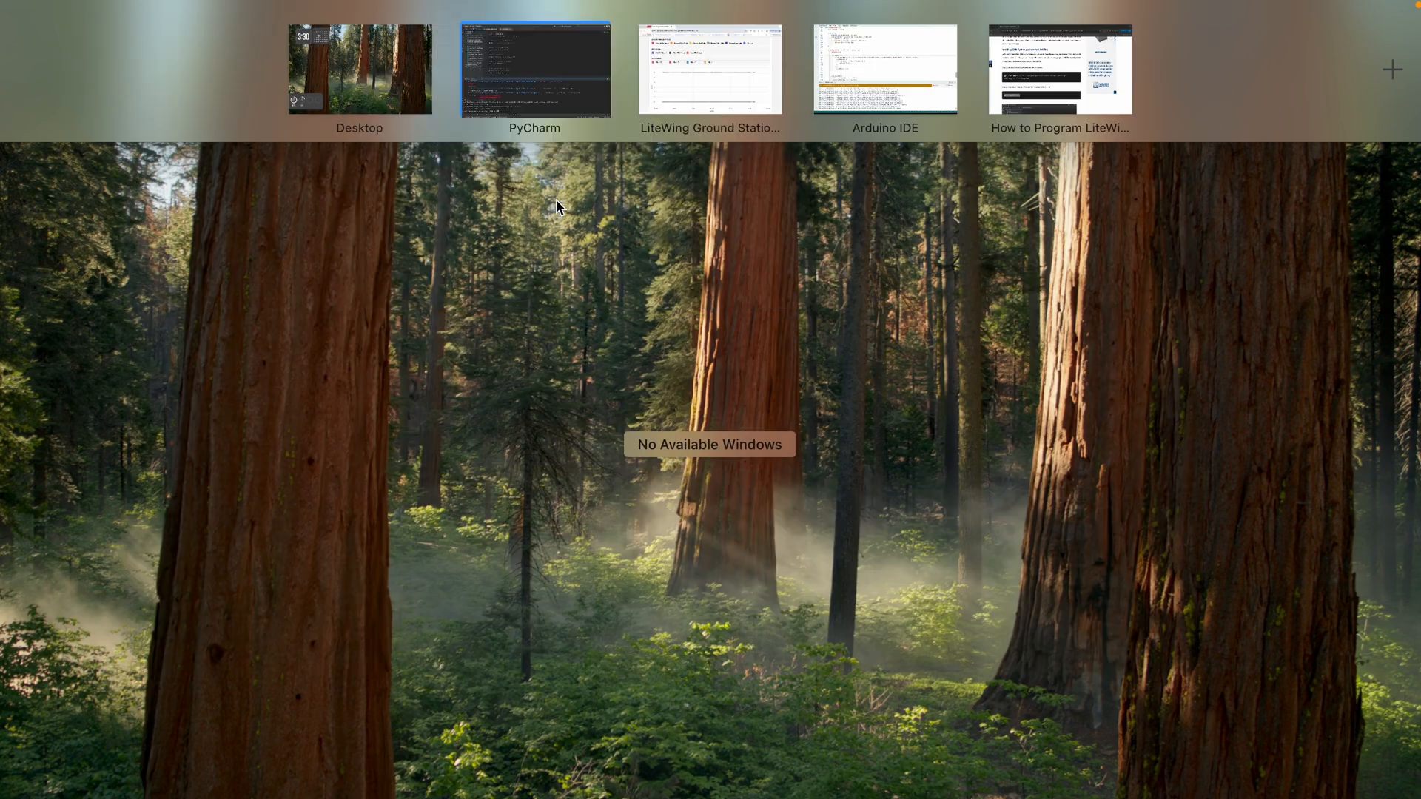
# - Return to PyCharm and scroll through hellow_litewing.py's connection code
pyautogui.click(1058, 69)
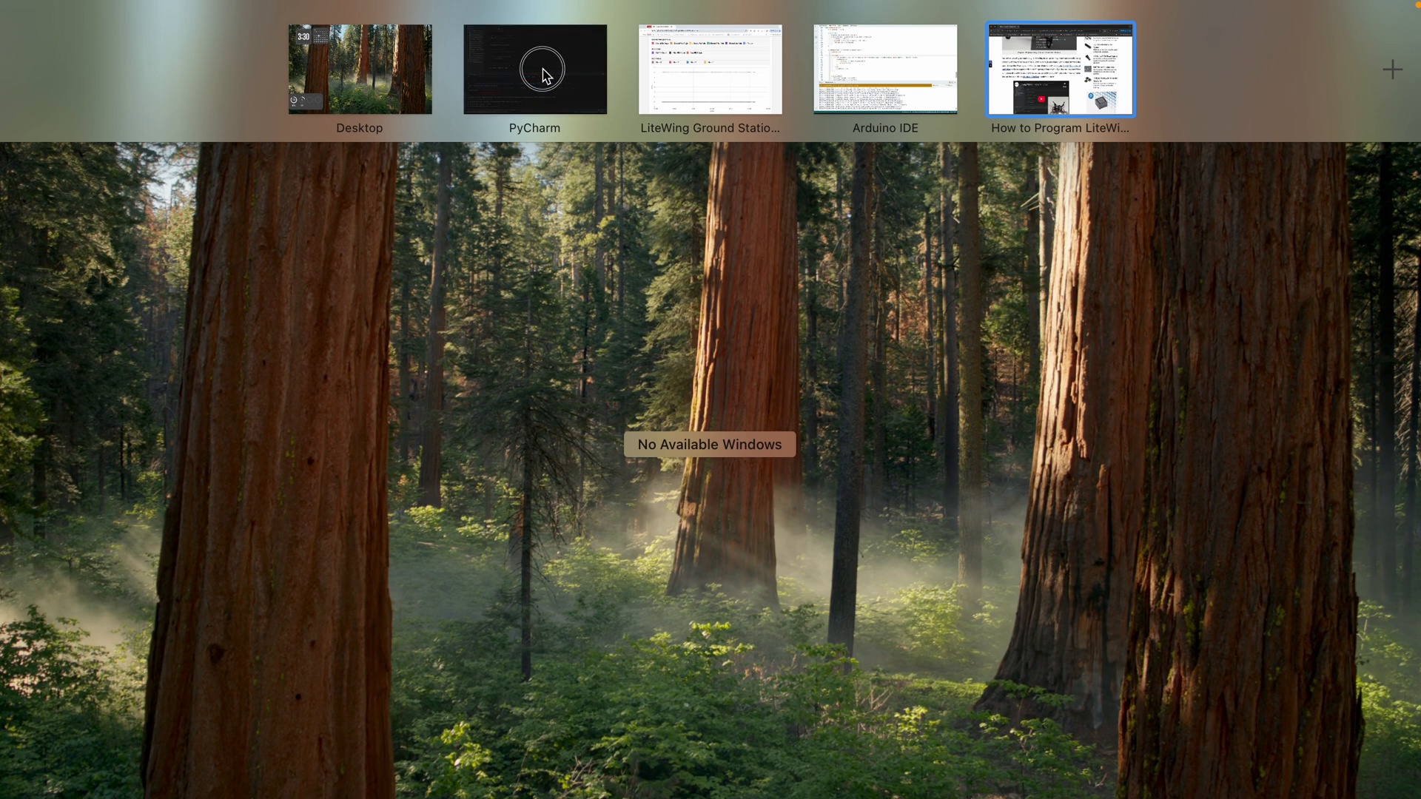
pyautogui.click(534, 68)
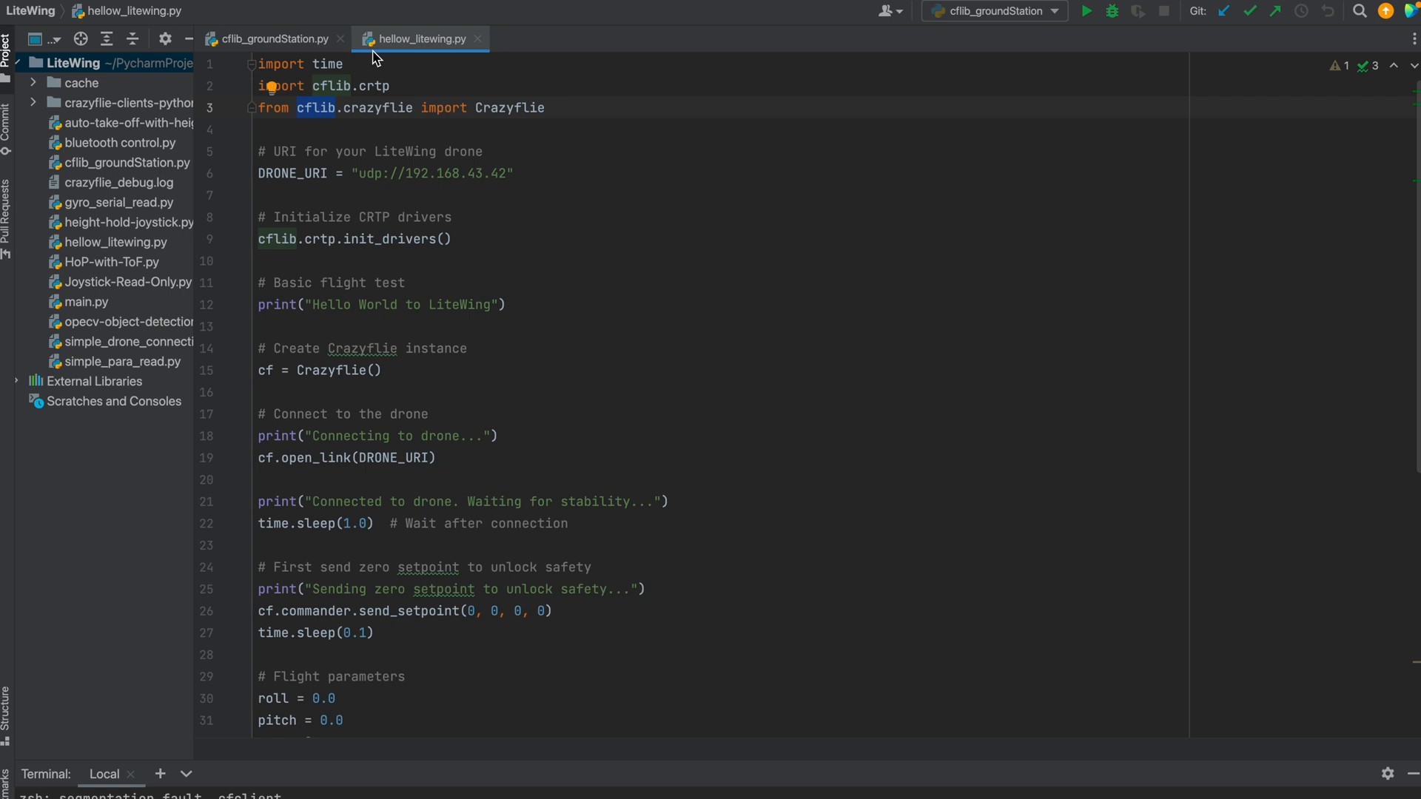
pyautogui.moveTo(517, 295)
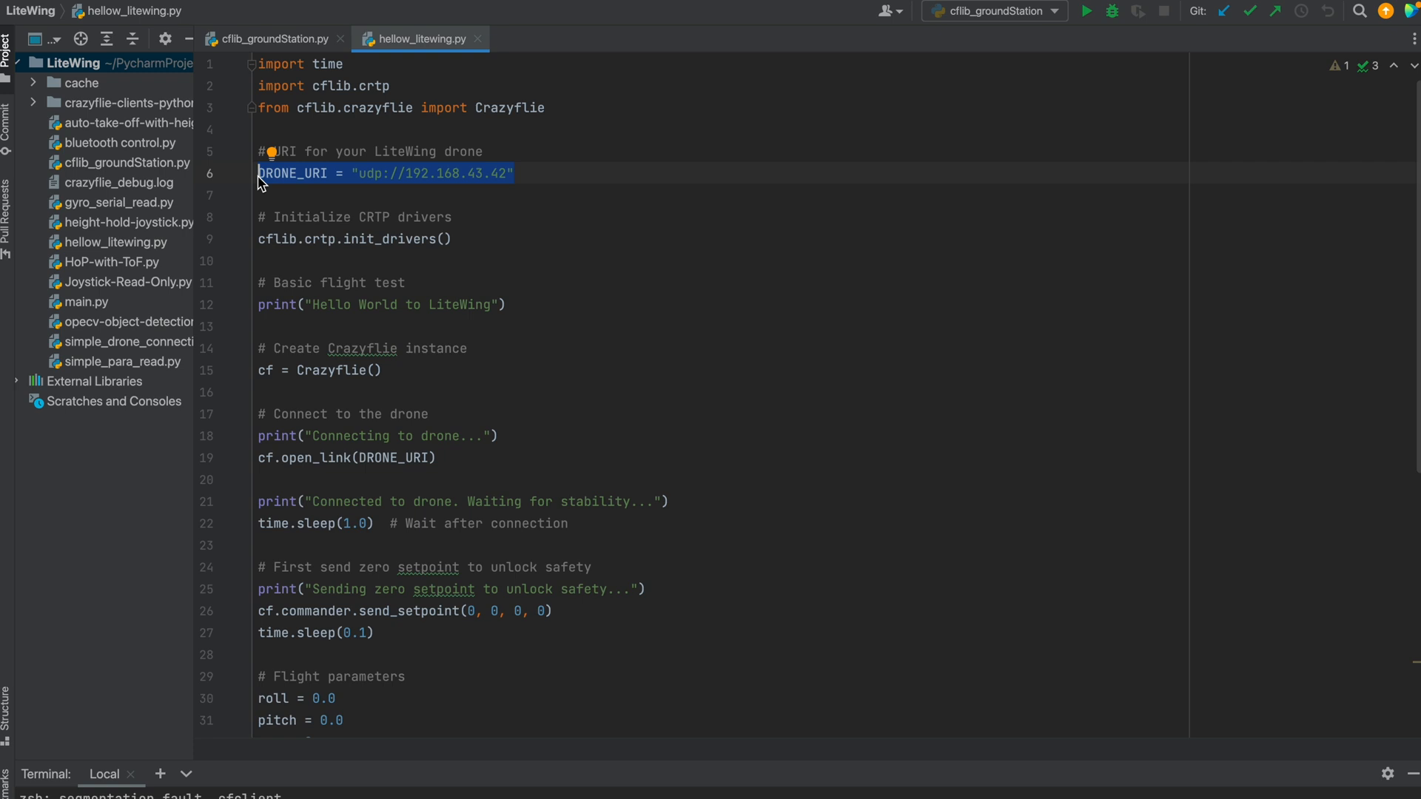
pyautogui.moveTo(387, 189)
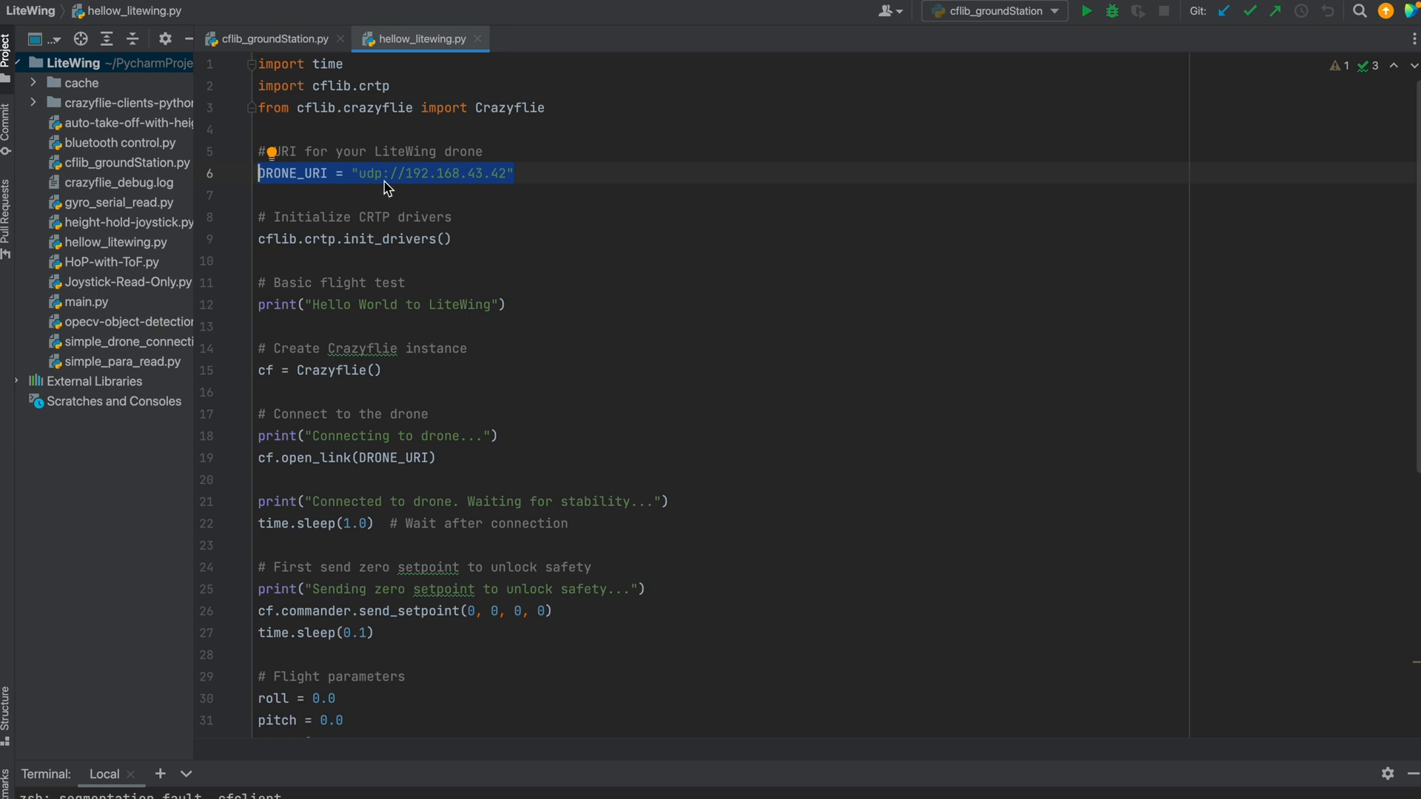
pyautogui.scroll(-3)
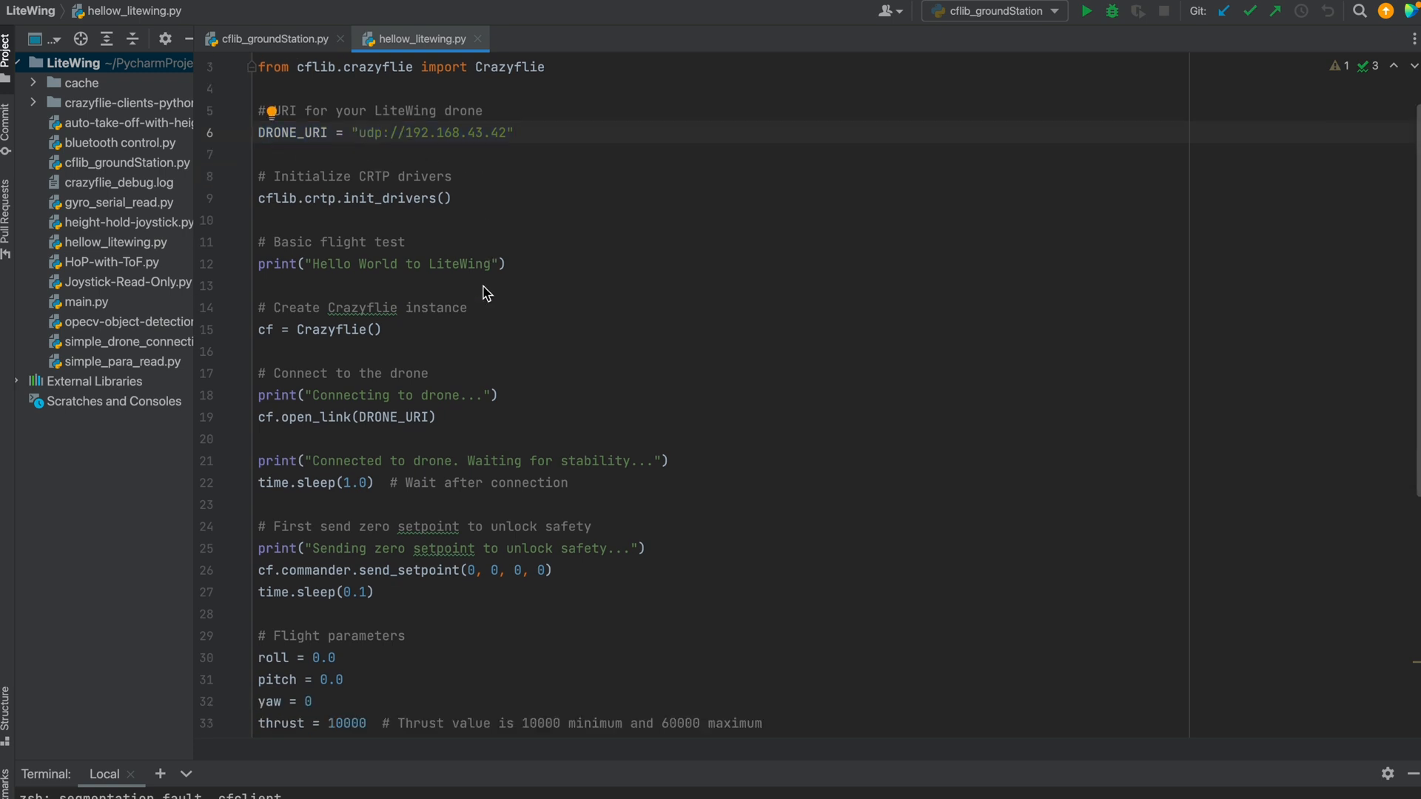
pyautogui.scroll(-3)
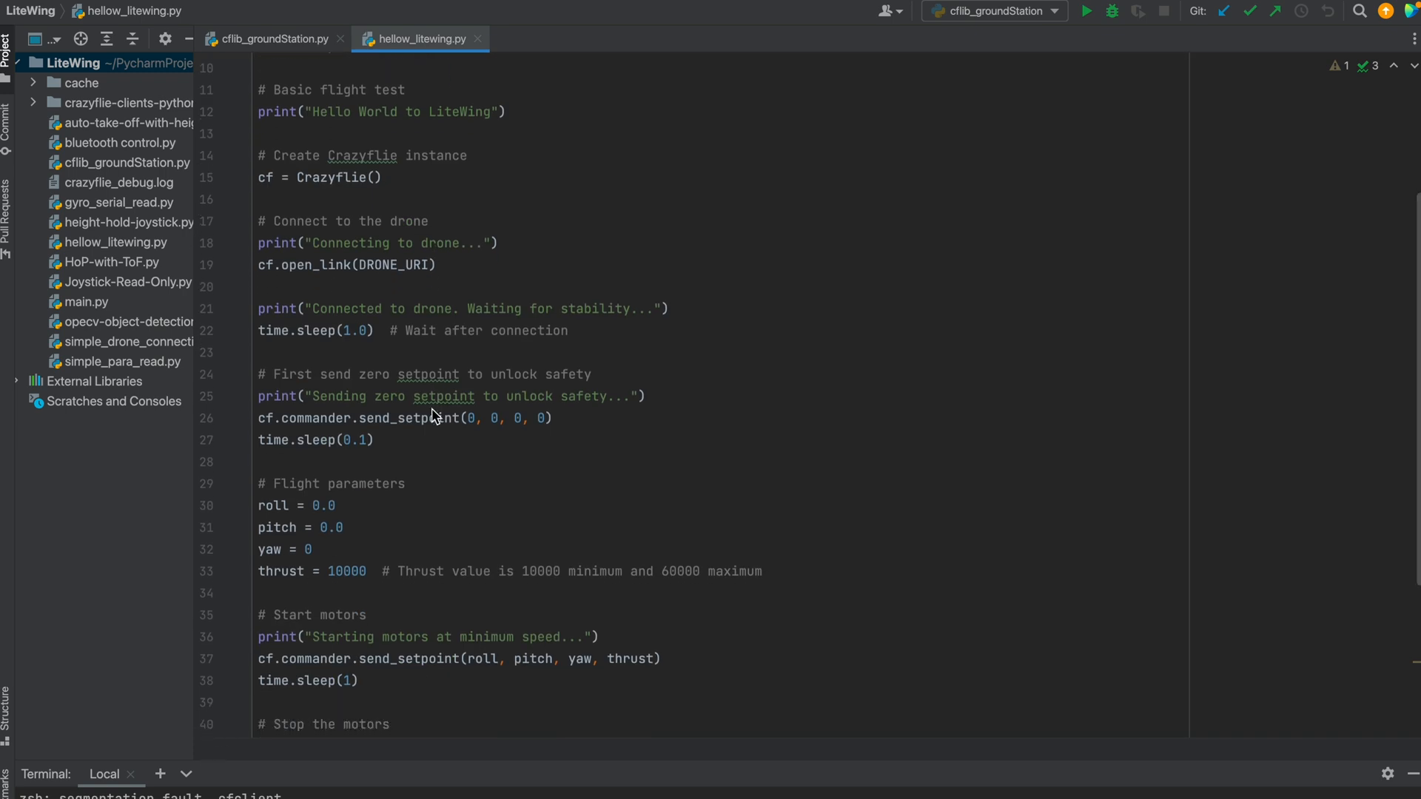
# - Highlight the zero send_setpoint line and thrust value 10000, continuing to the motor-stop code
pyautogui.tripleClick(344, 265)
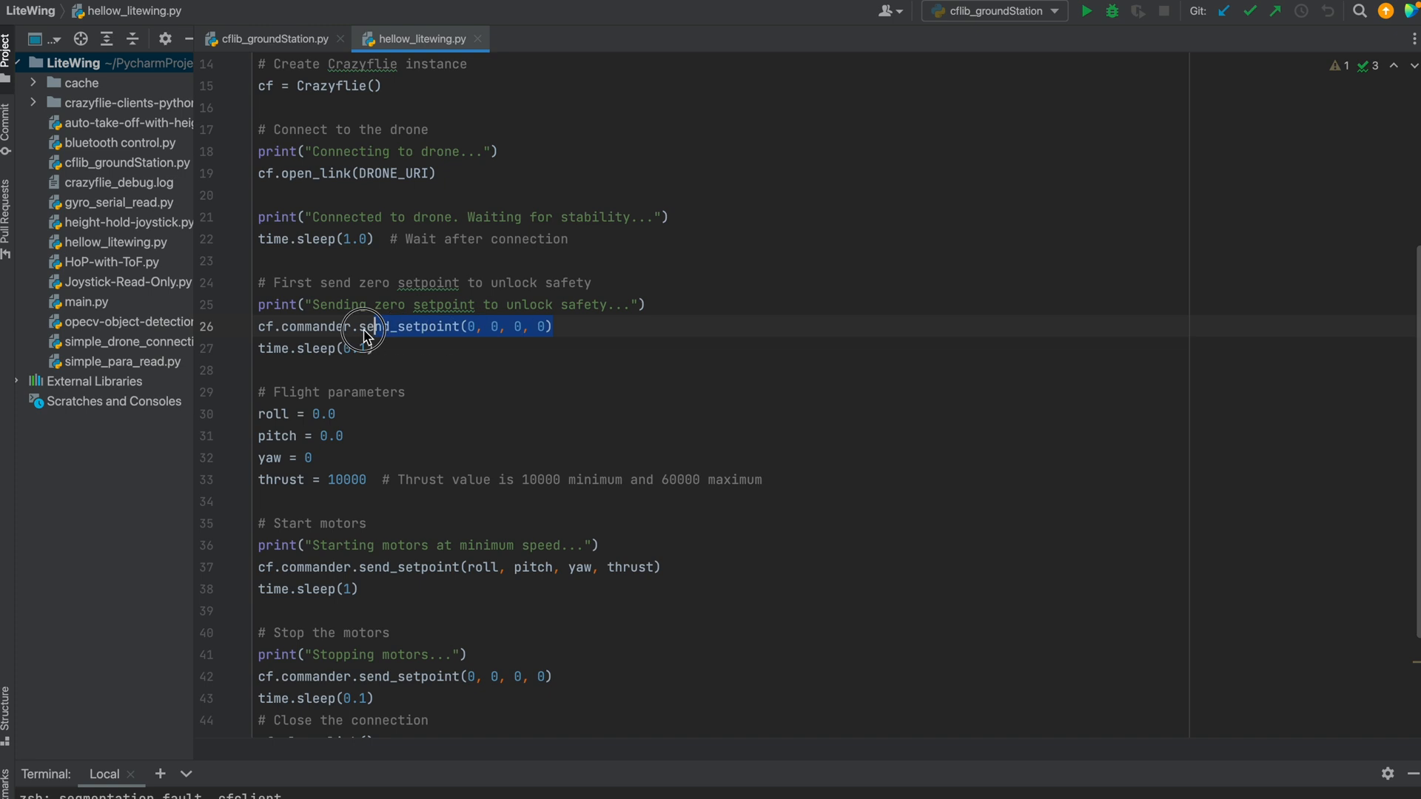
pyautogui.scroll(-3)
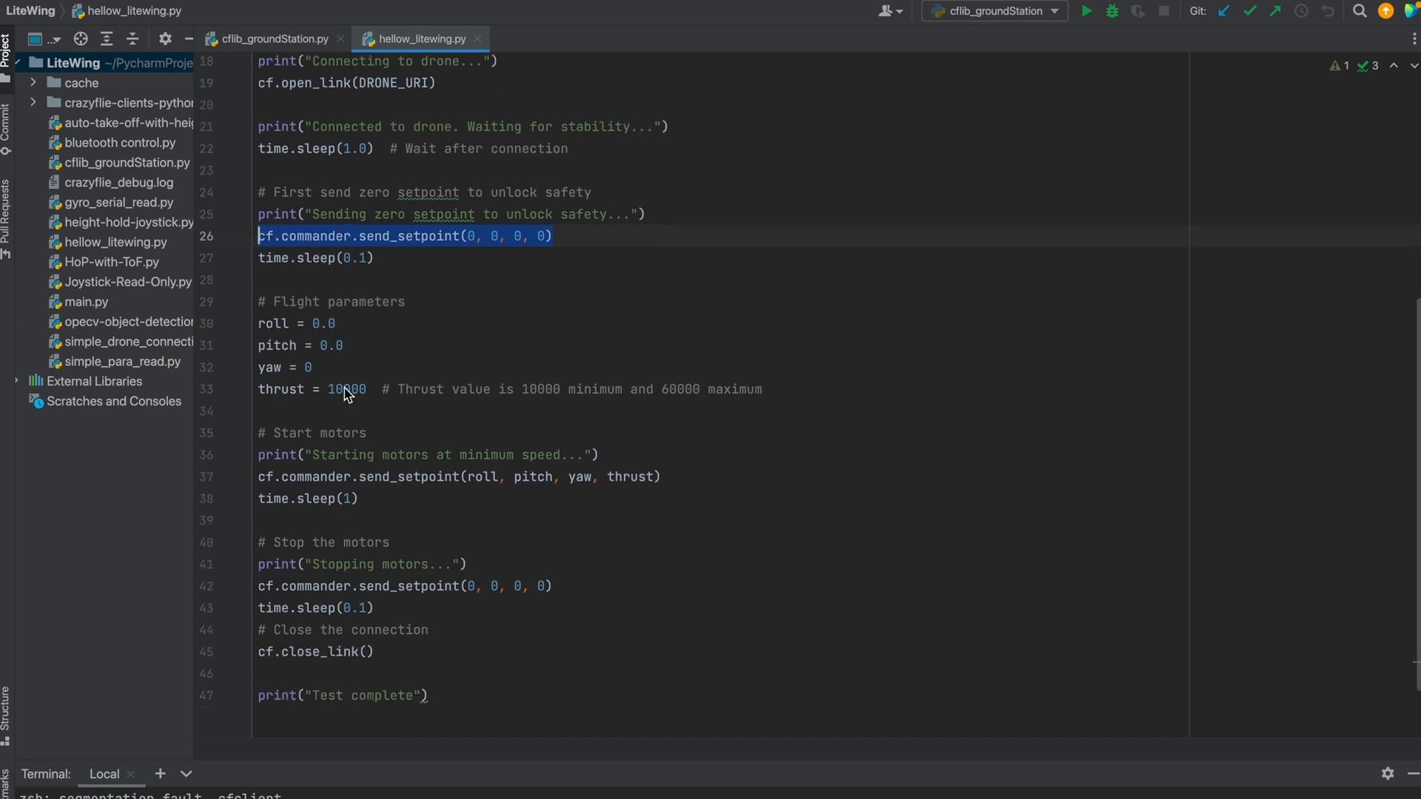
pyautogui.doubleClick(344, 388)
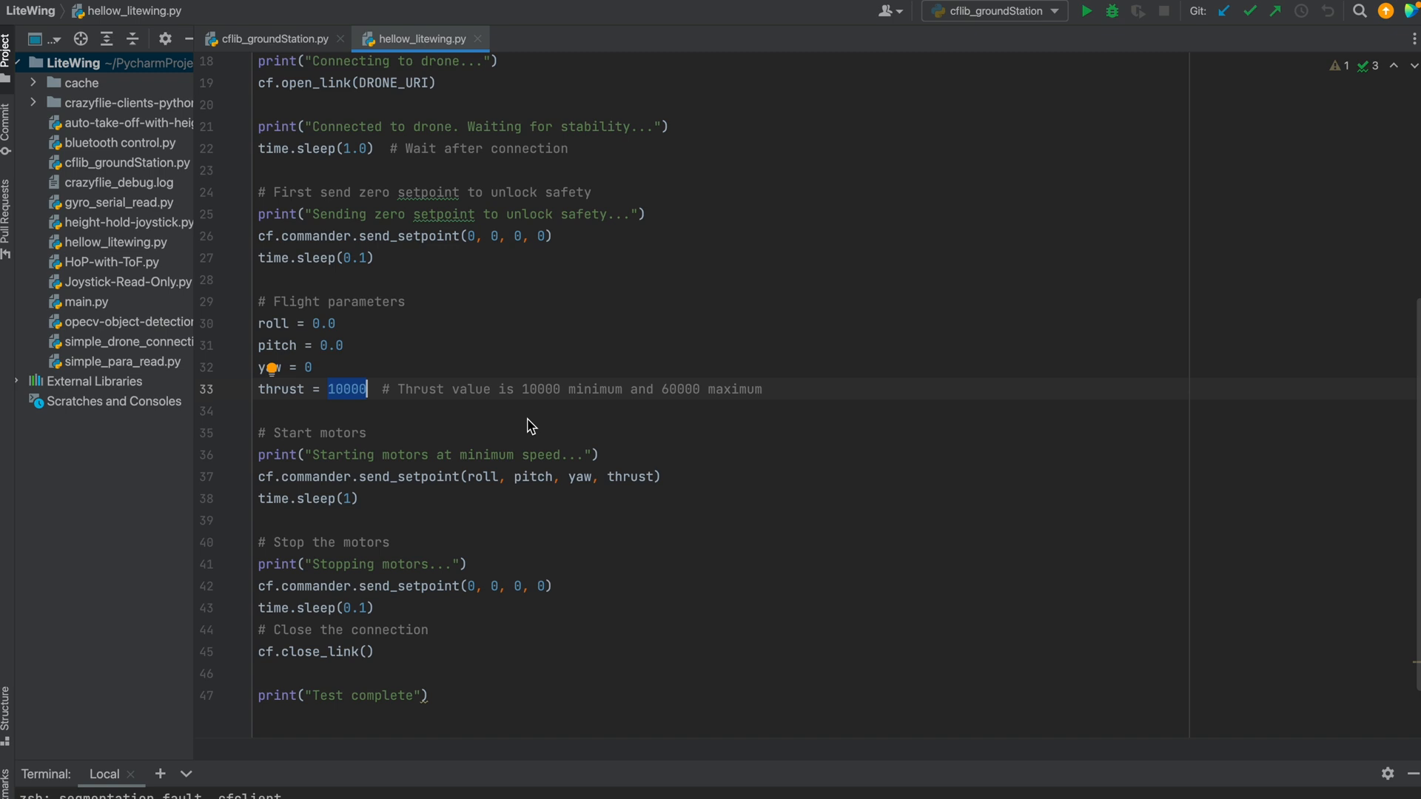
pyautogui.scroll(-3)
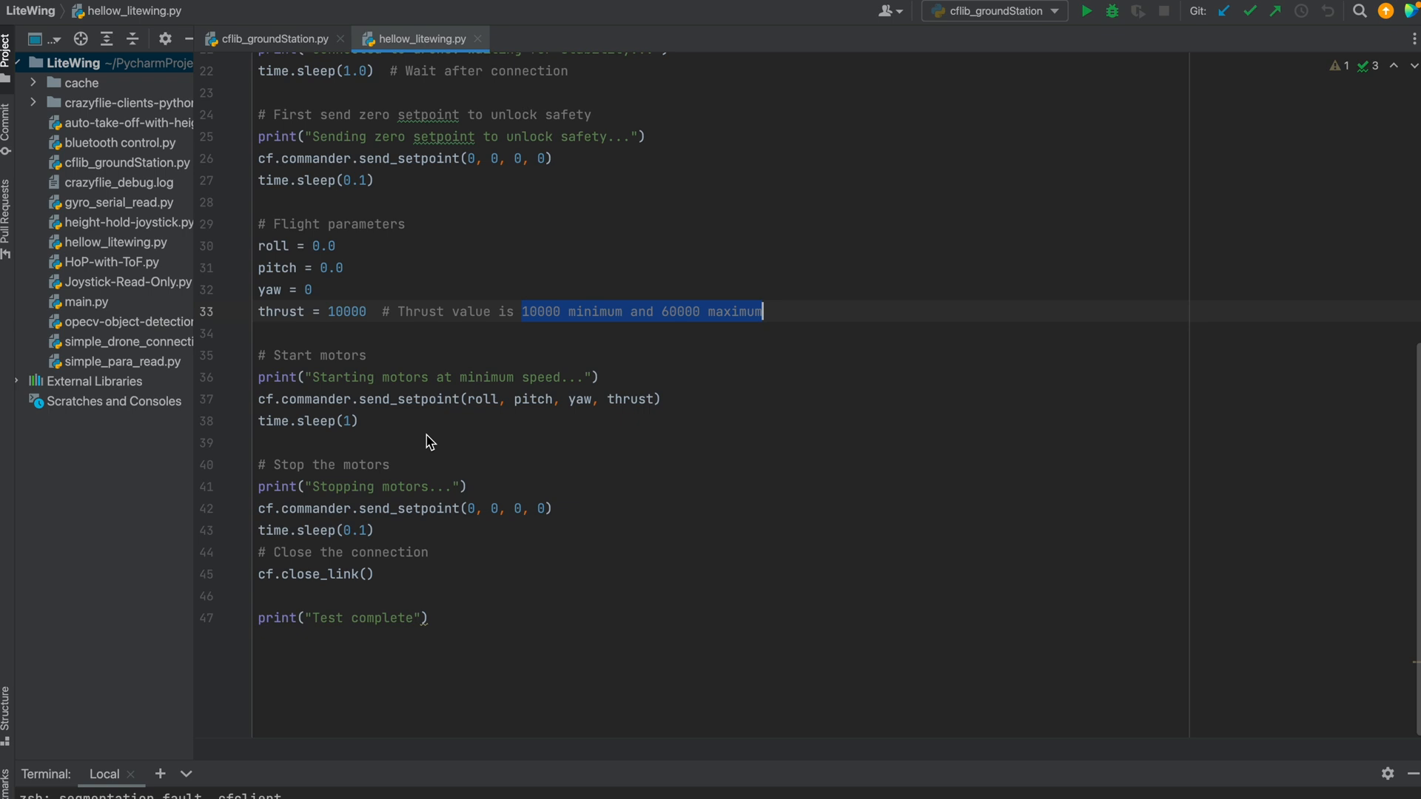
pyautogui.moveTo(317, 406)
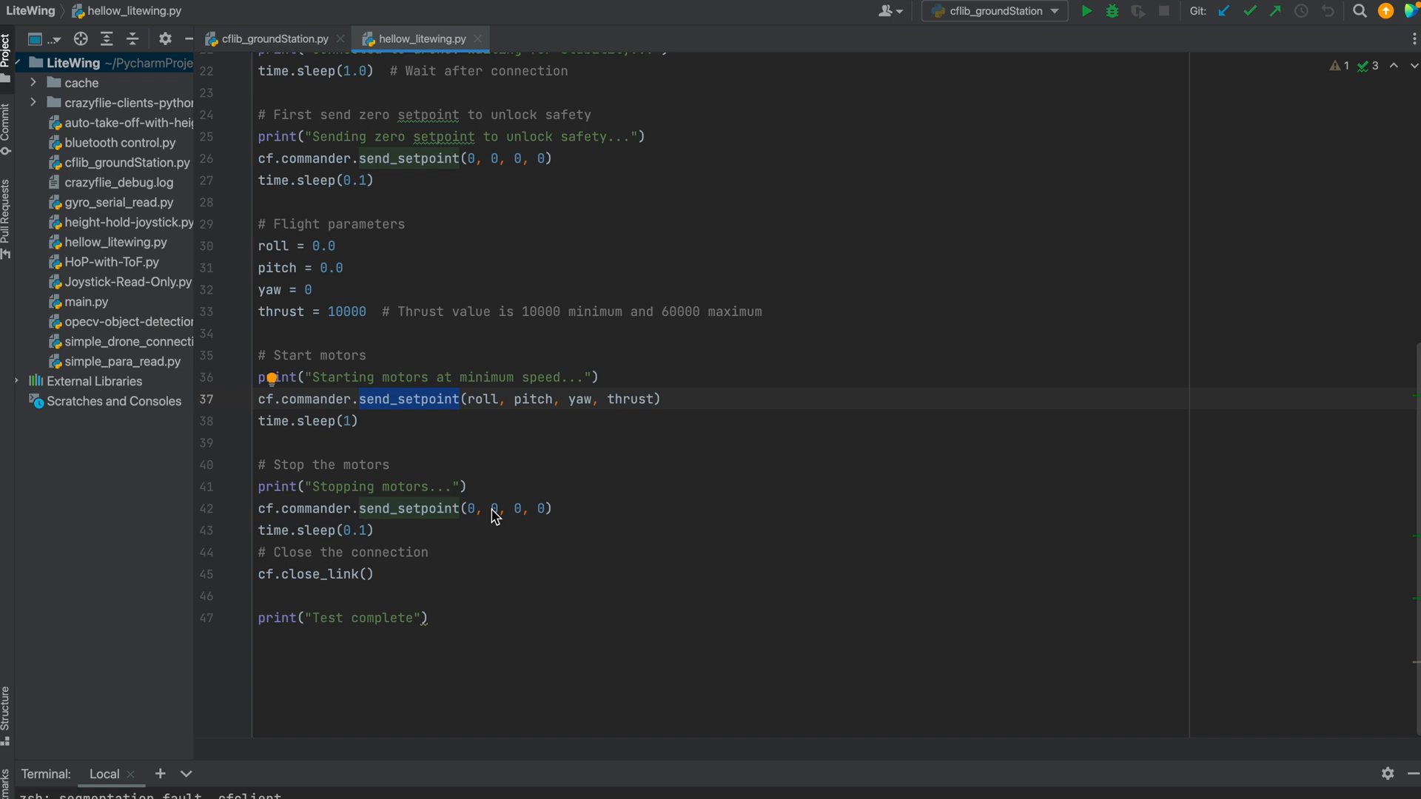
pyautogui.moveTo(978, 267)
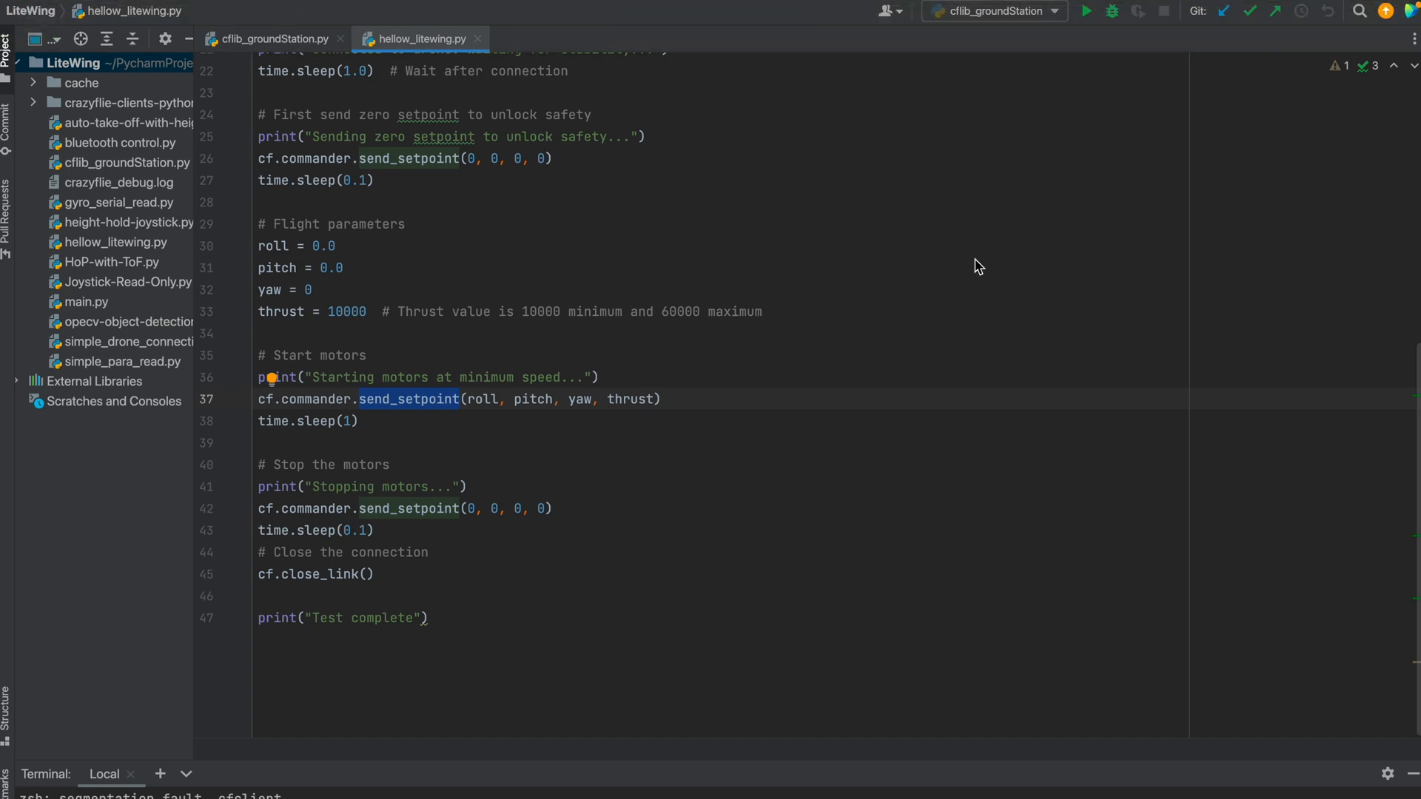
pyautogui.moveTo(427, 47)
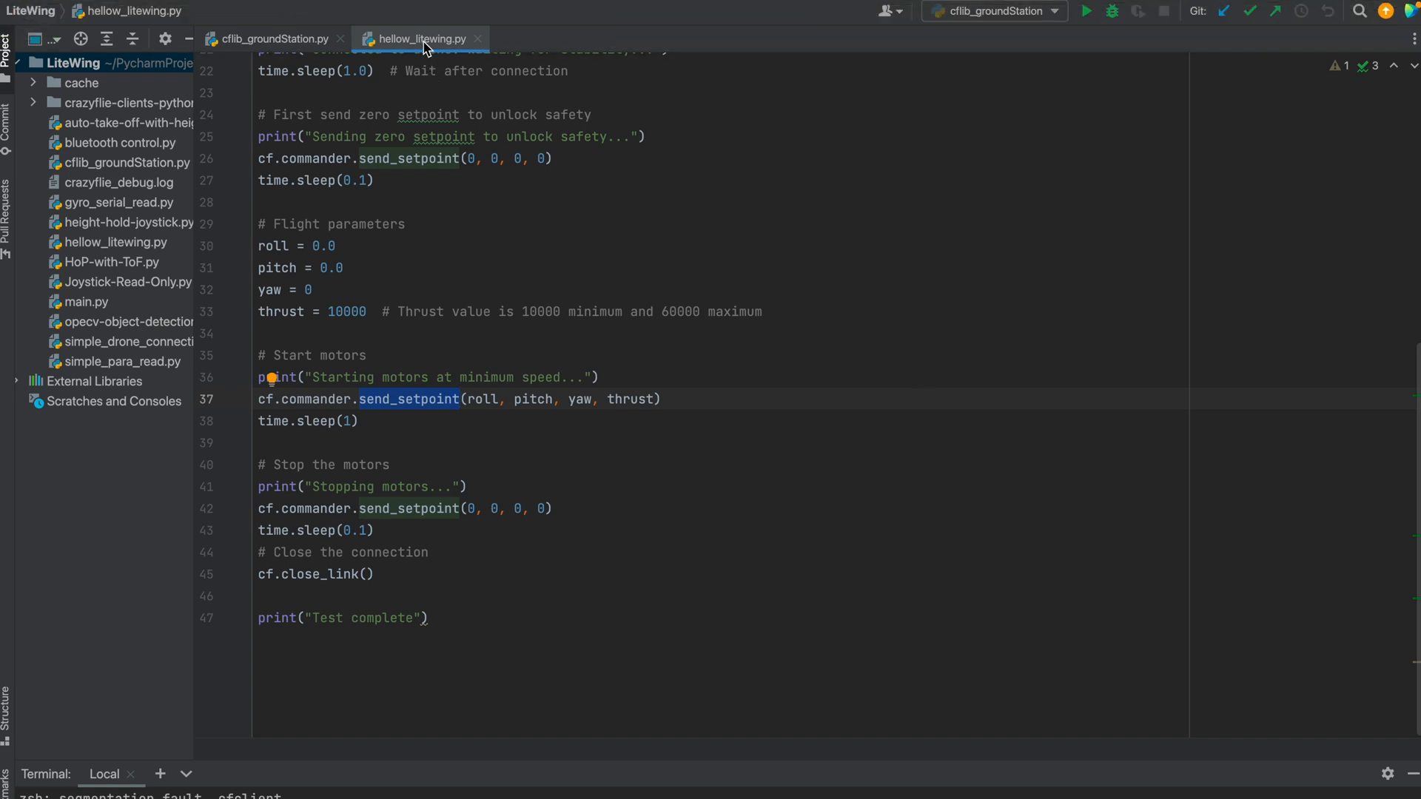
pyautogui.rightClick(419, 38)
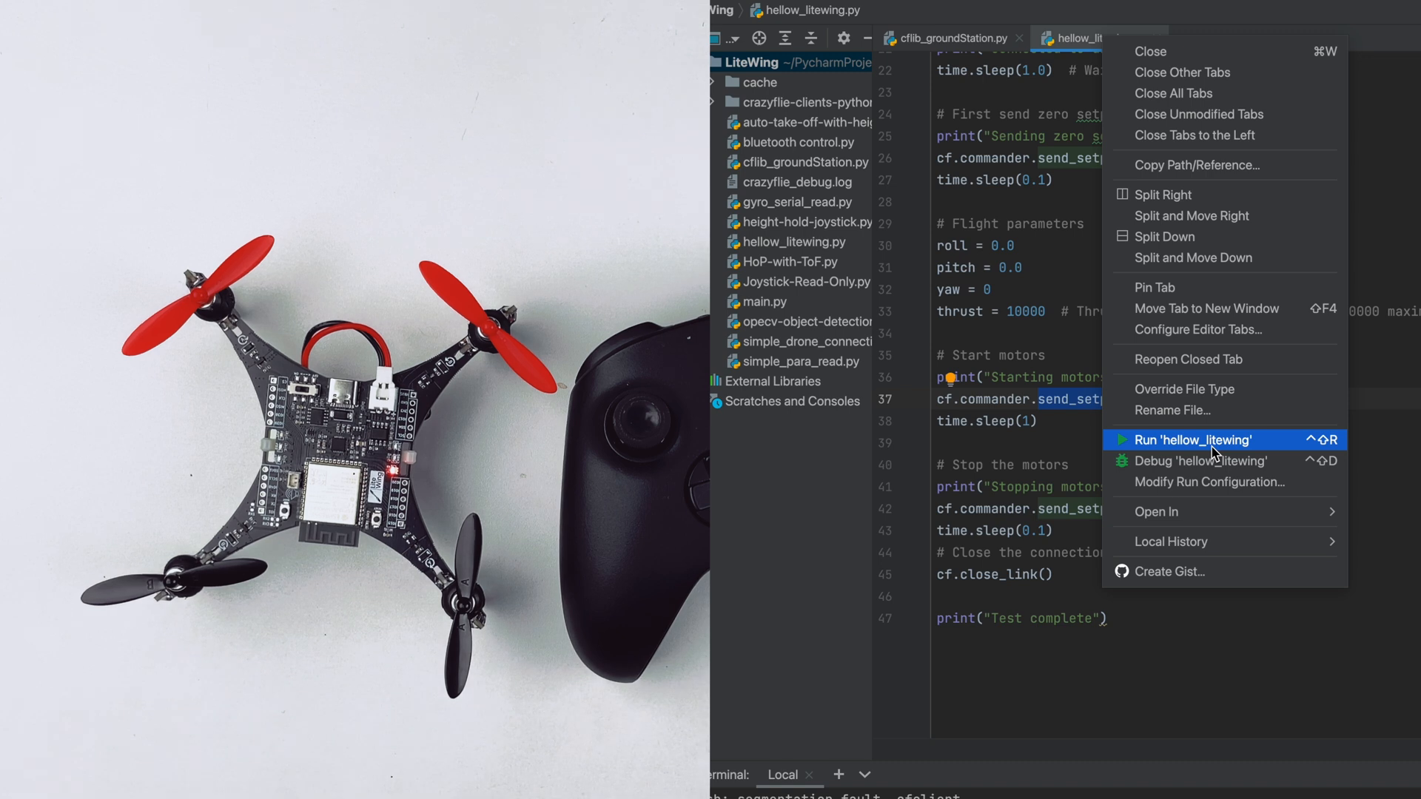
pyautogui.click(1198, 439)
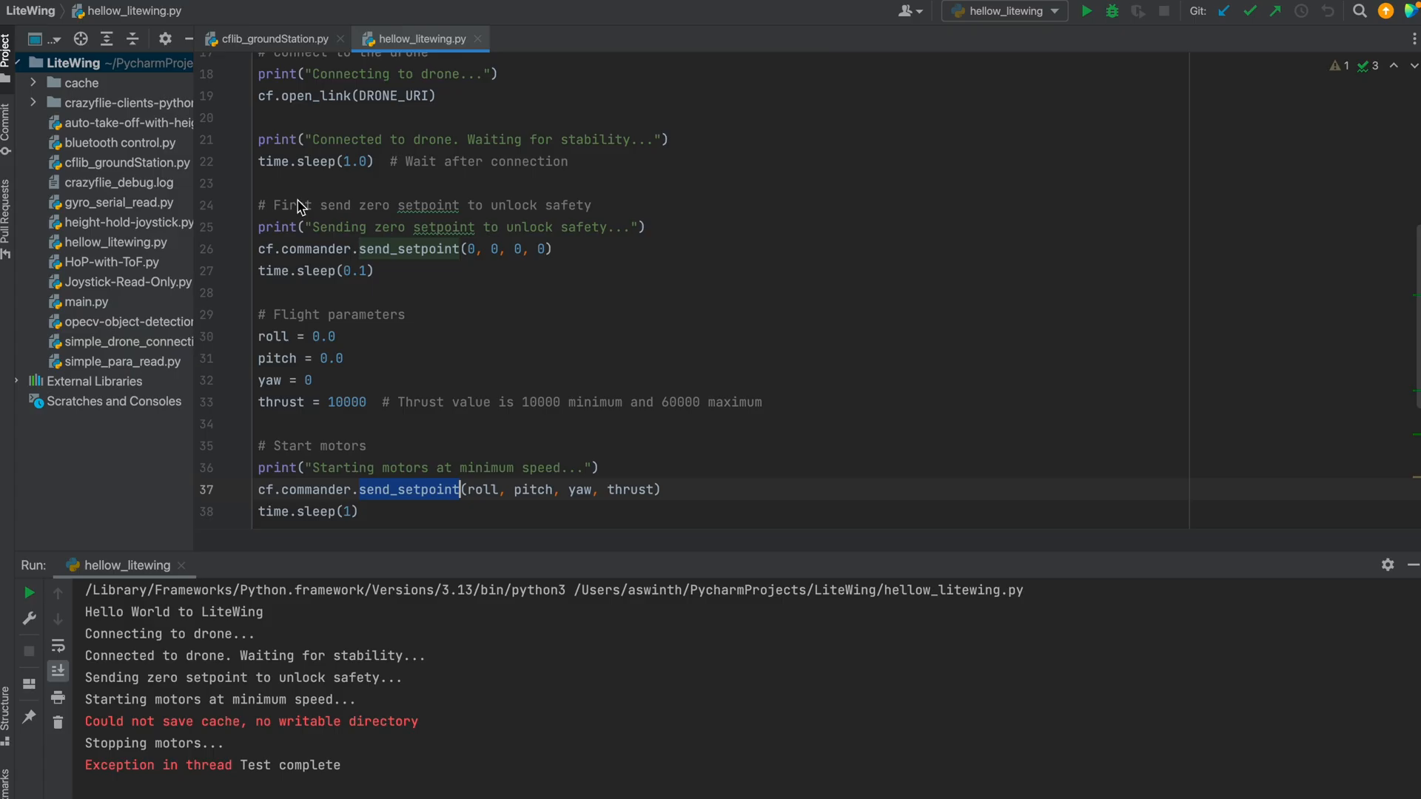
# - Switch to cflib_groundStation.py and scroll past imports and drone URI to param_colors
pyautogui.click(274, 40)
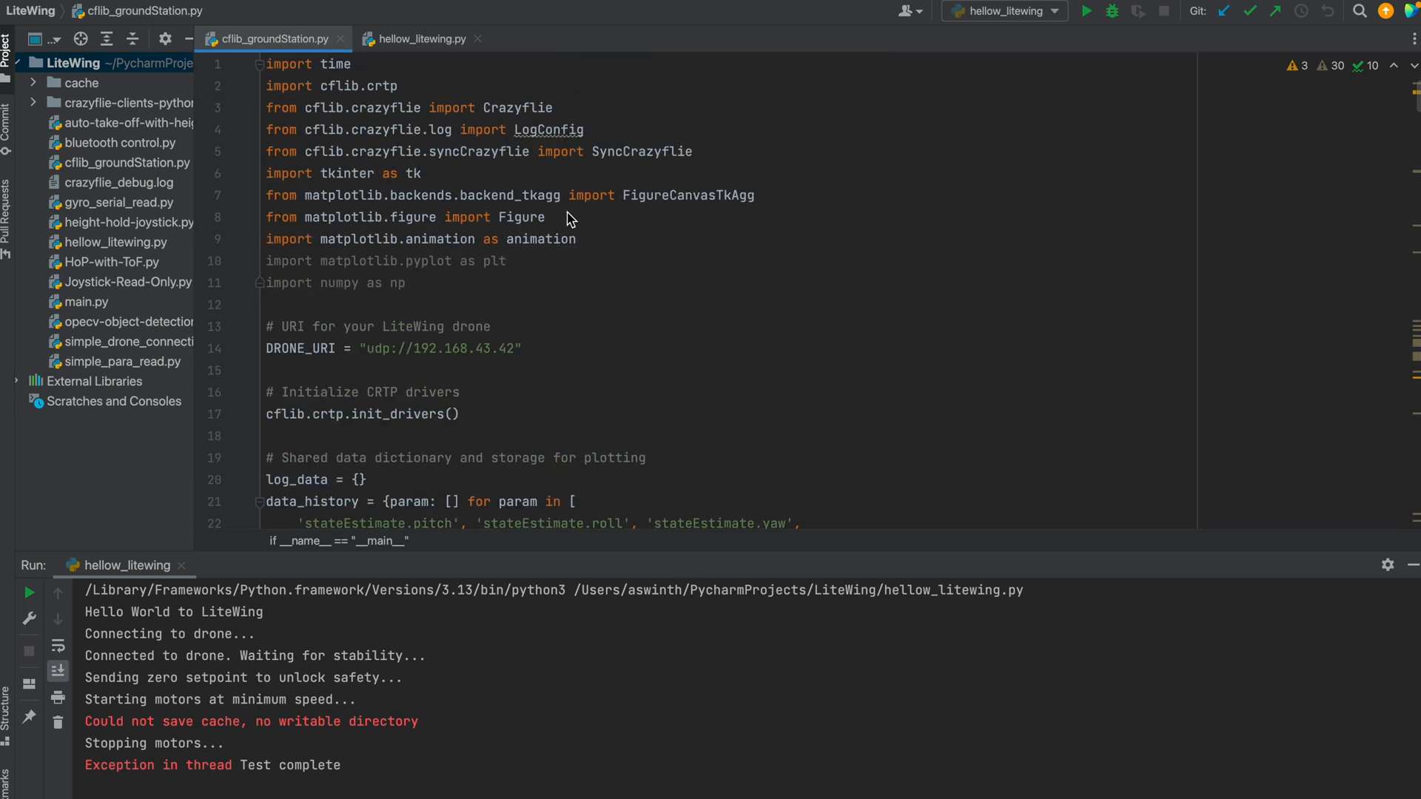
pyautogui.scroll(-3)
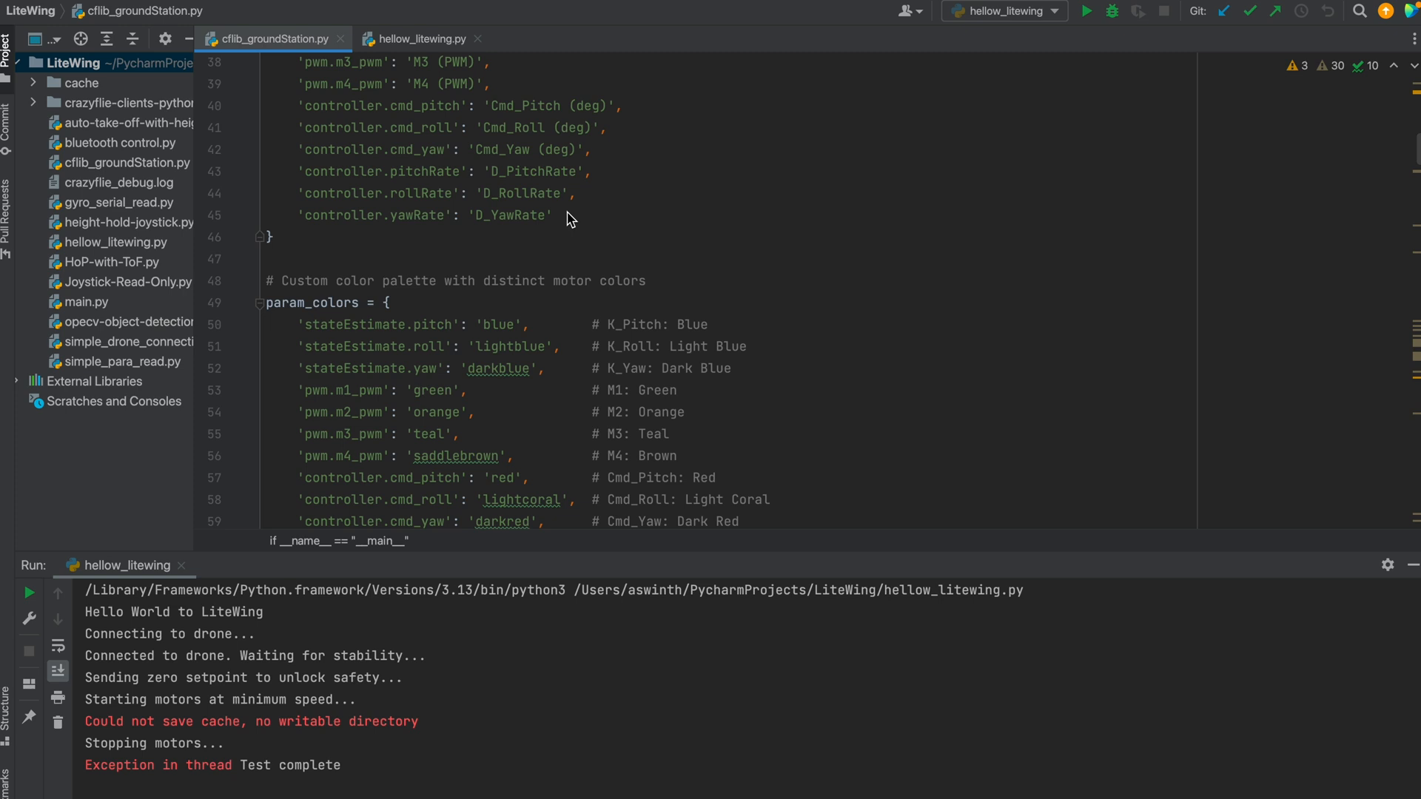
pyautogui.scroll(-3)
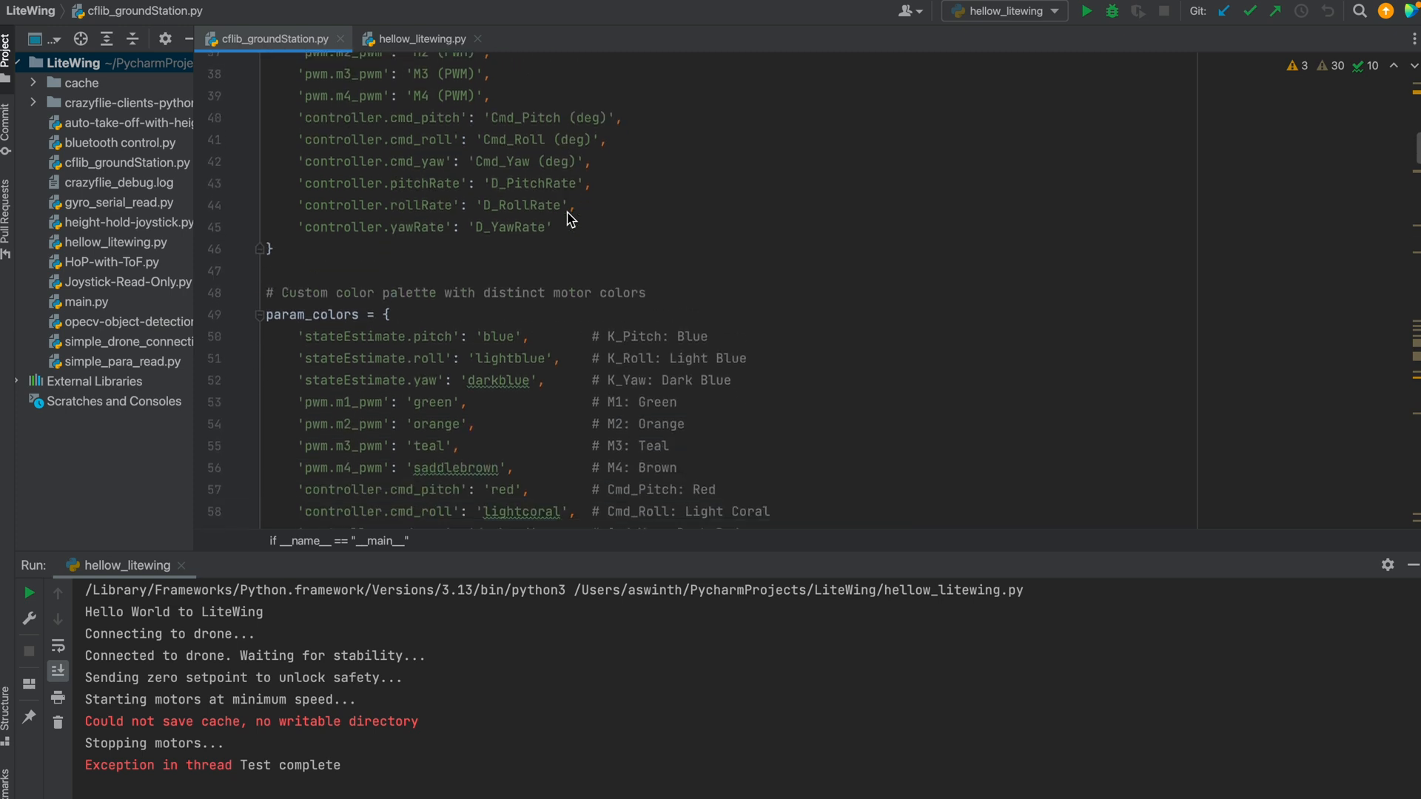
pyautogui.scroll(-3)
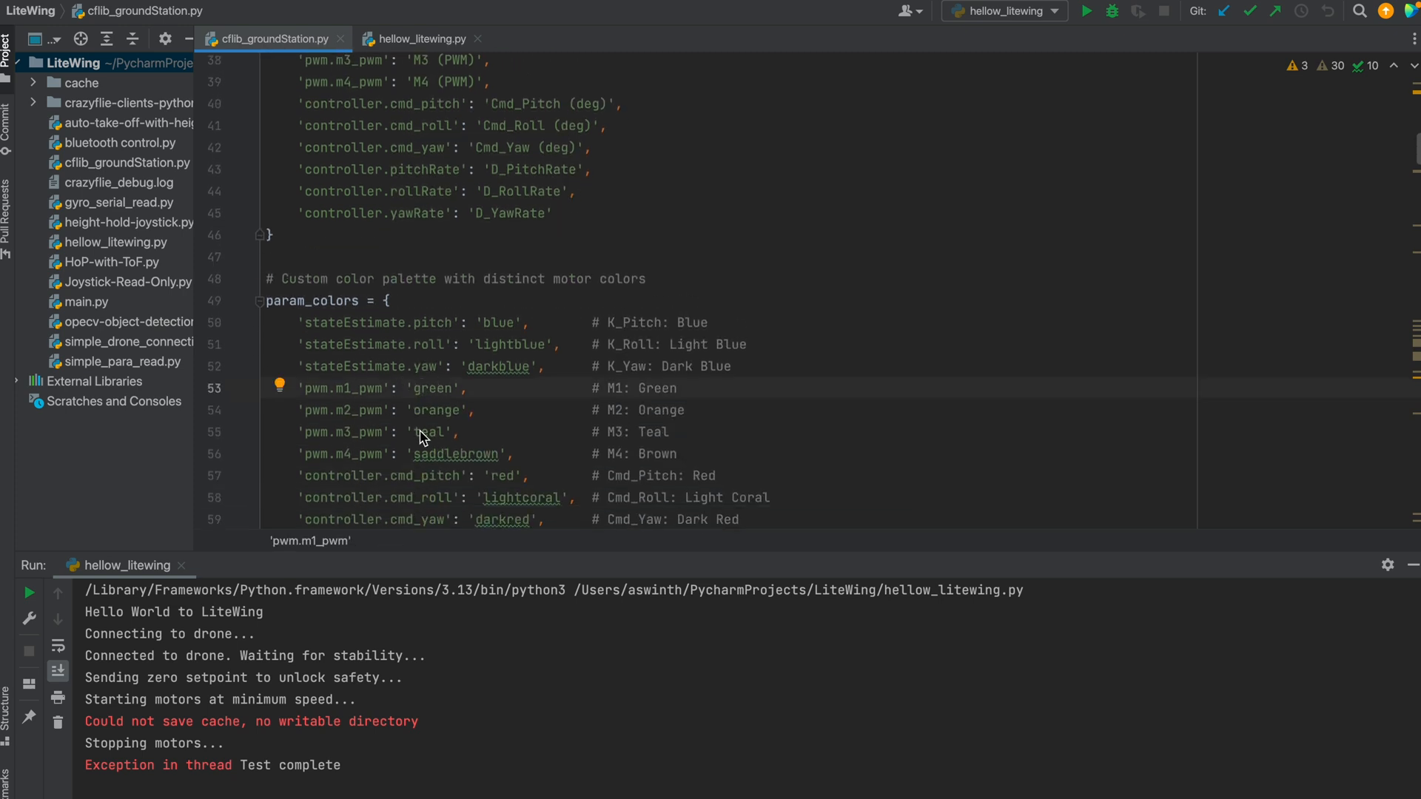
pyautogui.moveTo(380, 347)
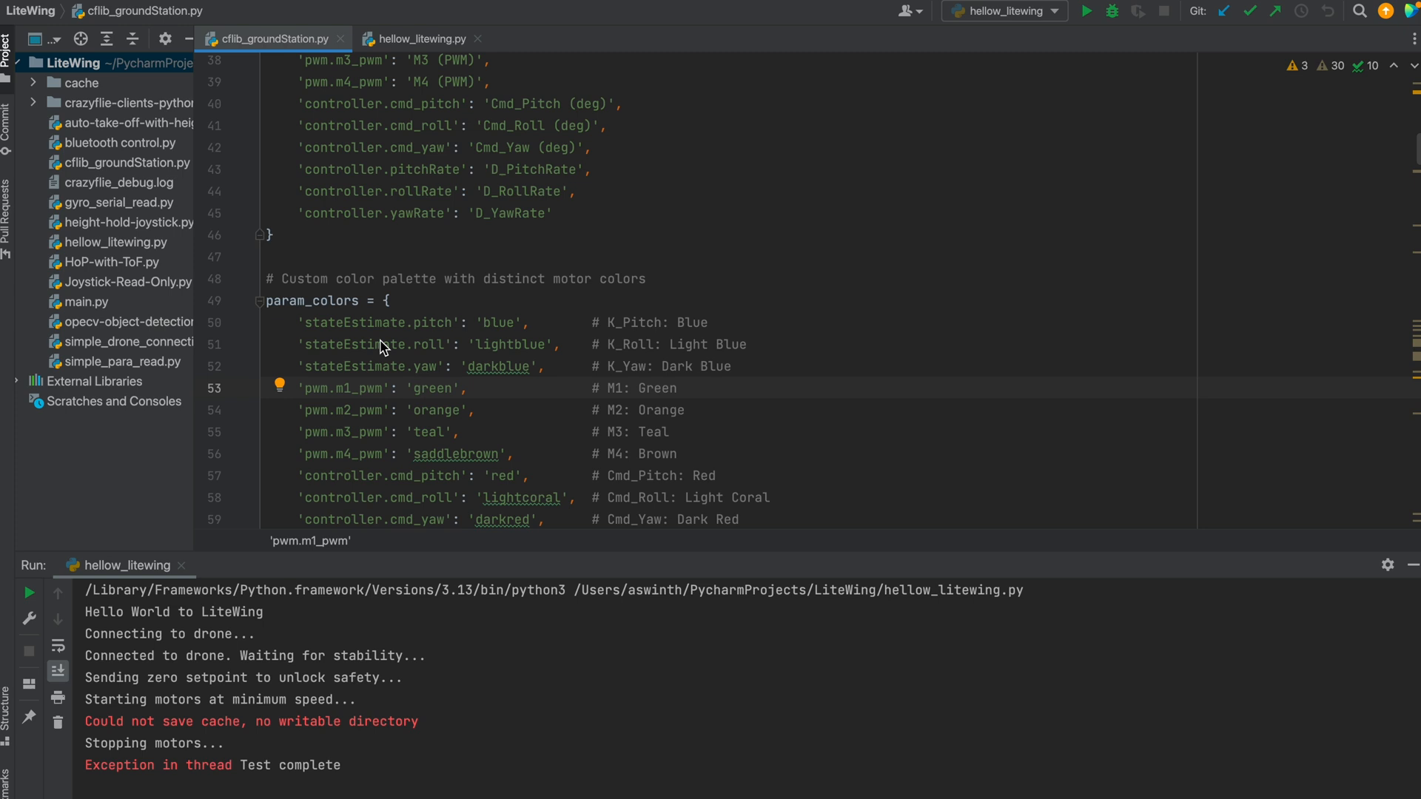
pyautogui.scroll(-3)
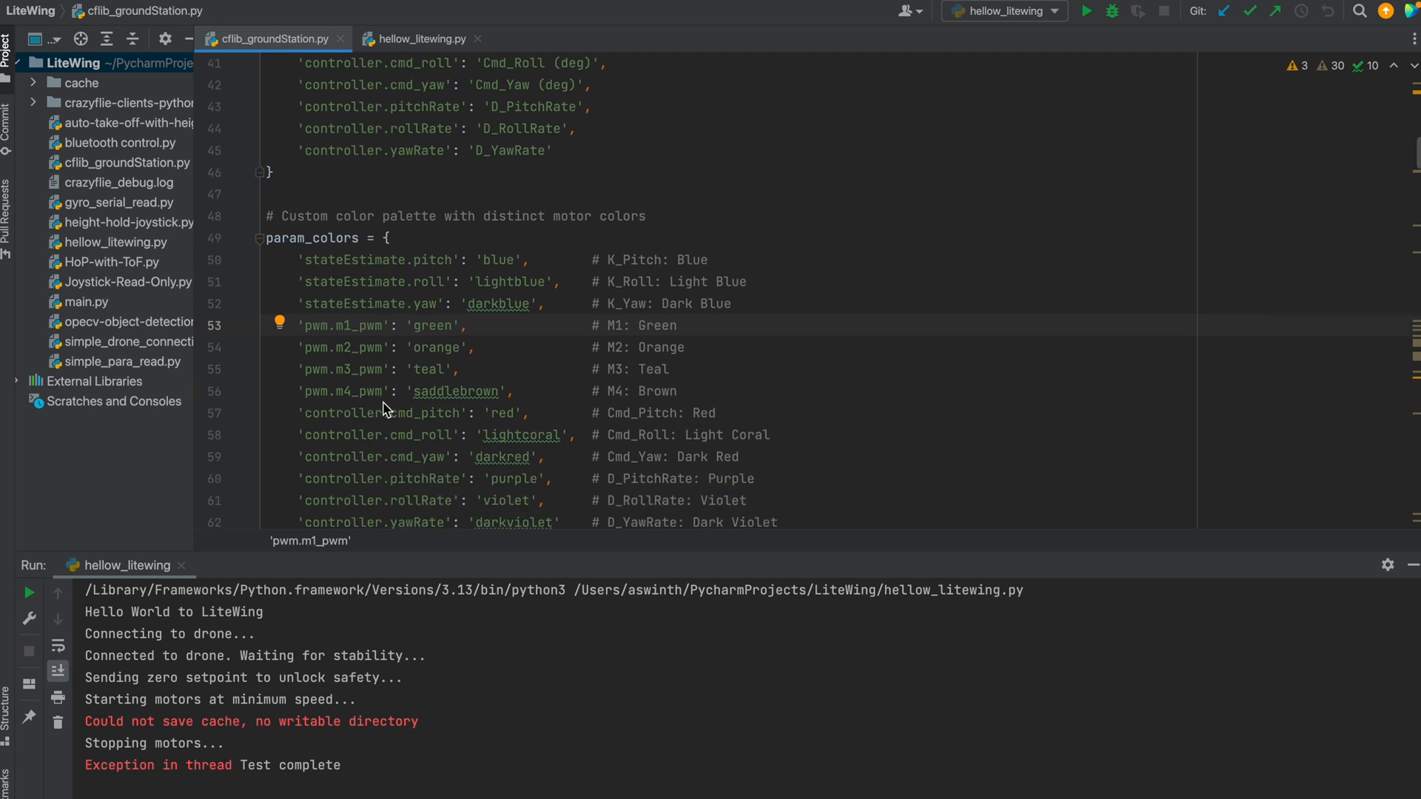
pyautogui.scroll(-3)
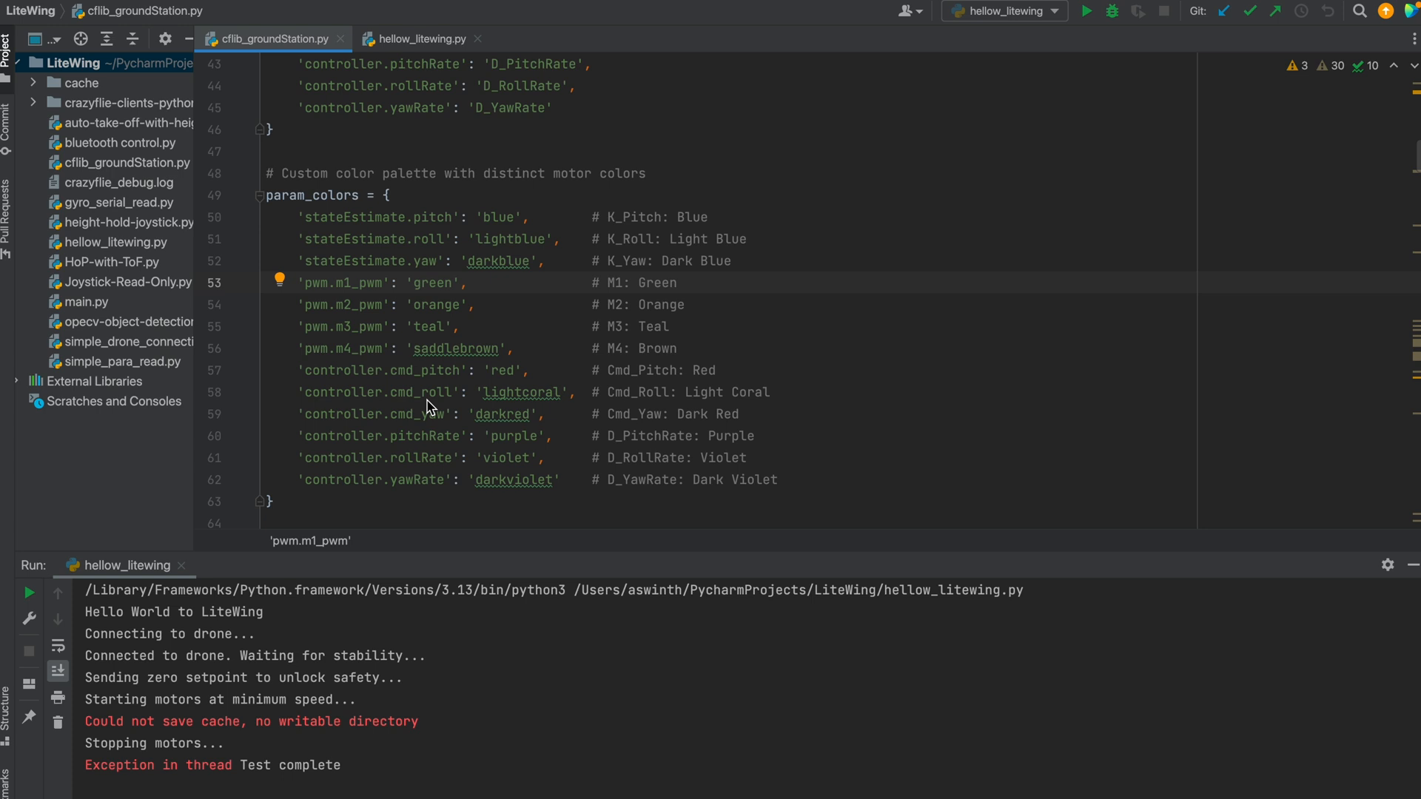
pyautogui.moveTo(437, 413)
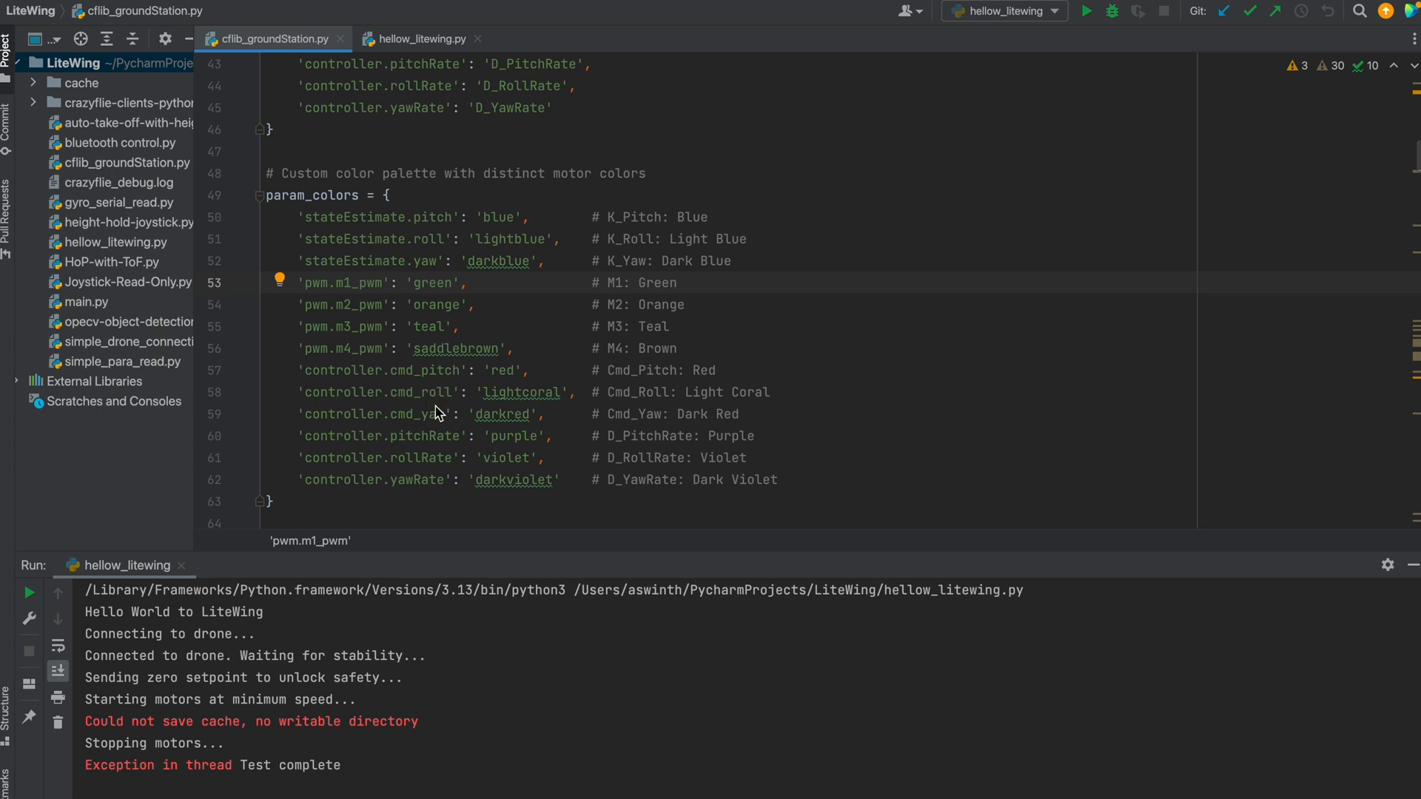
pyautogui.moveTo(440, 393)
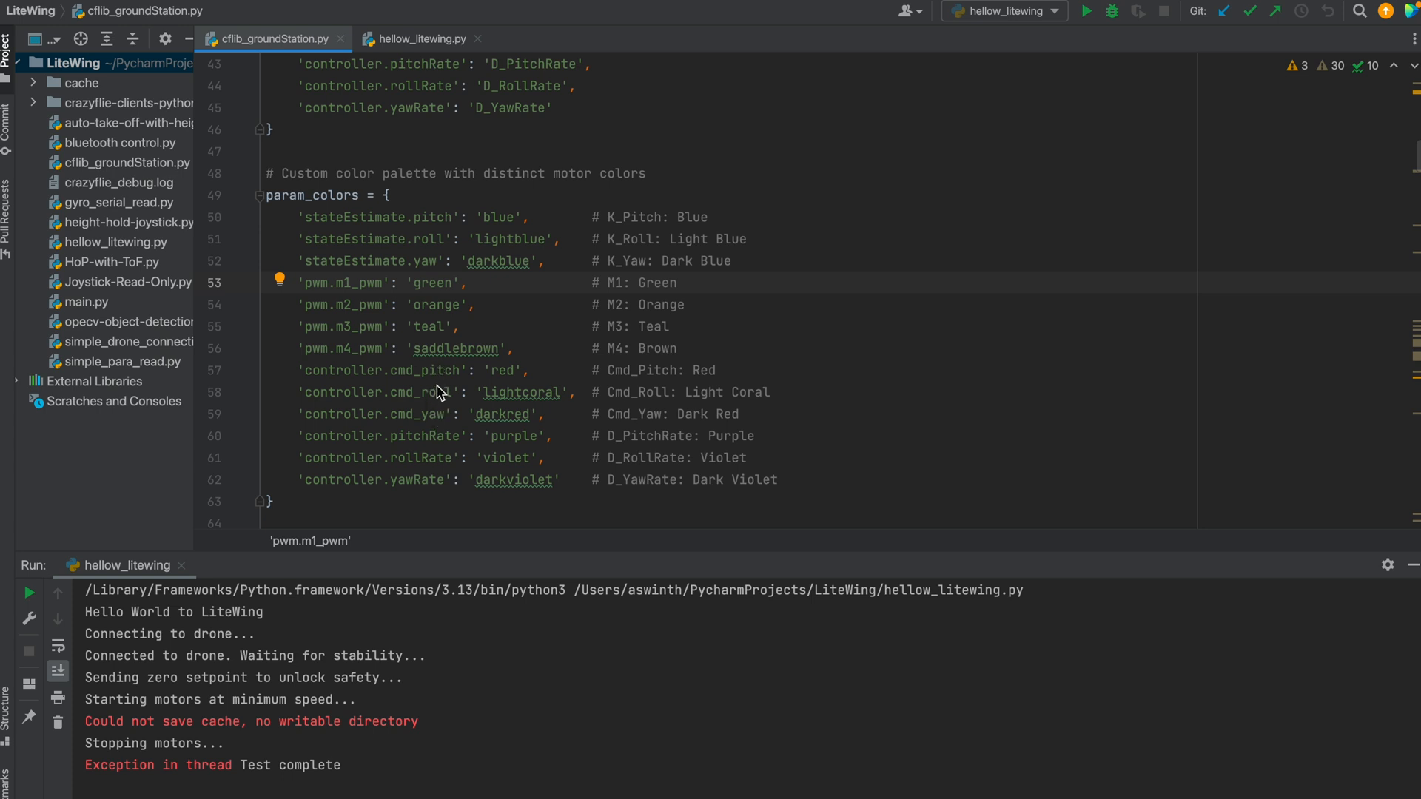
pyautogui.moveTo(444, 424)
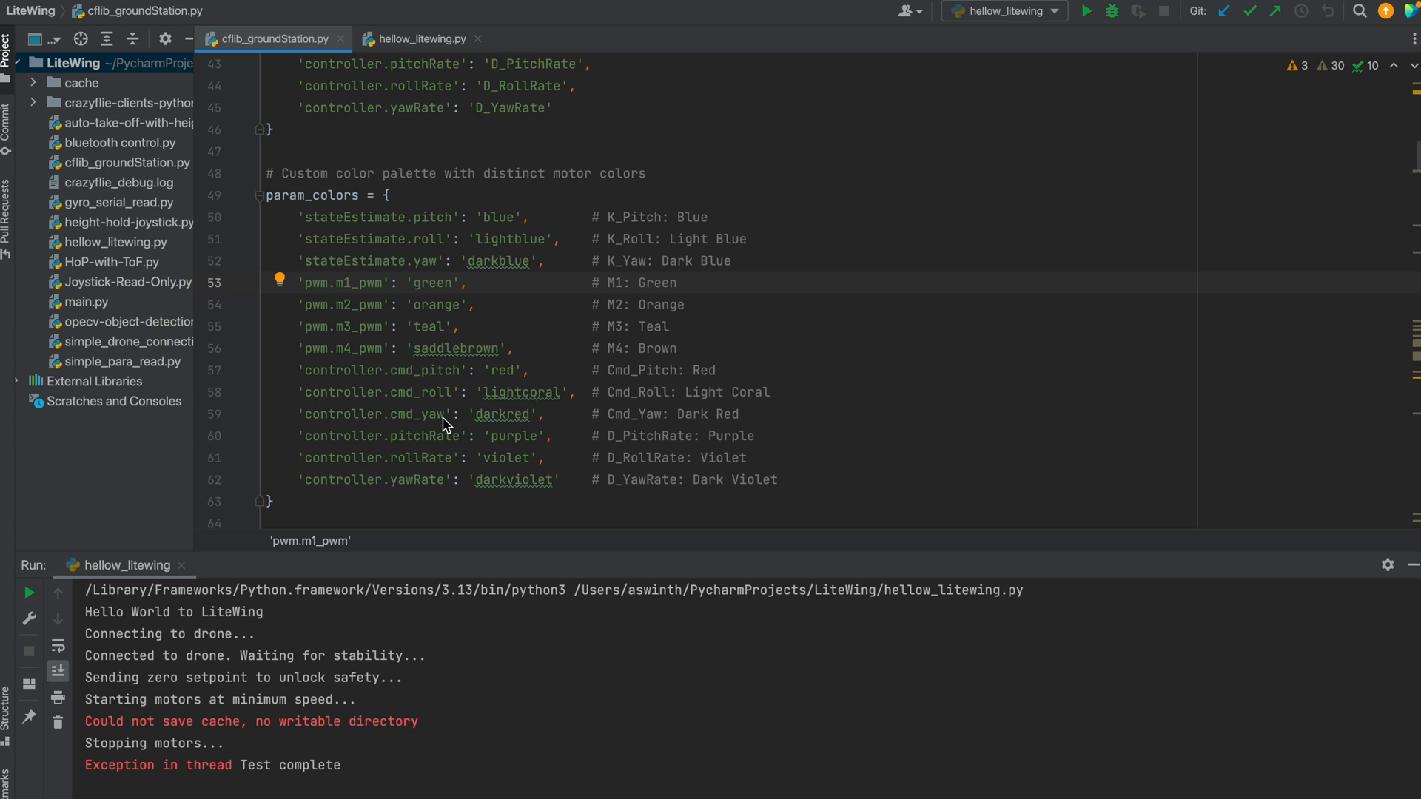
# - Run cflib_groundStation, tick K_Pitch, K_Roll and K_Yaw, and start logging
pyautogui.rightClick(267, 38)
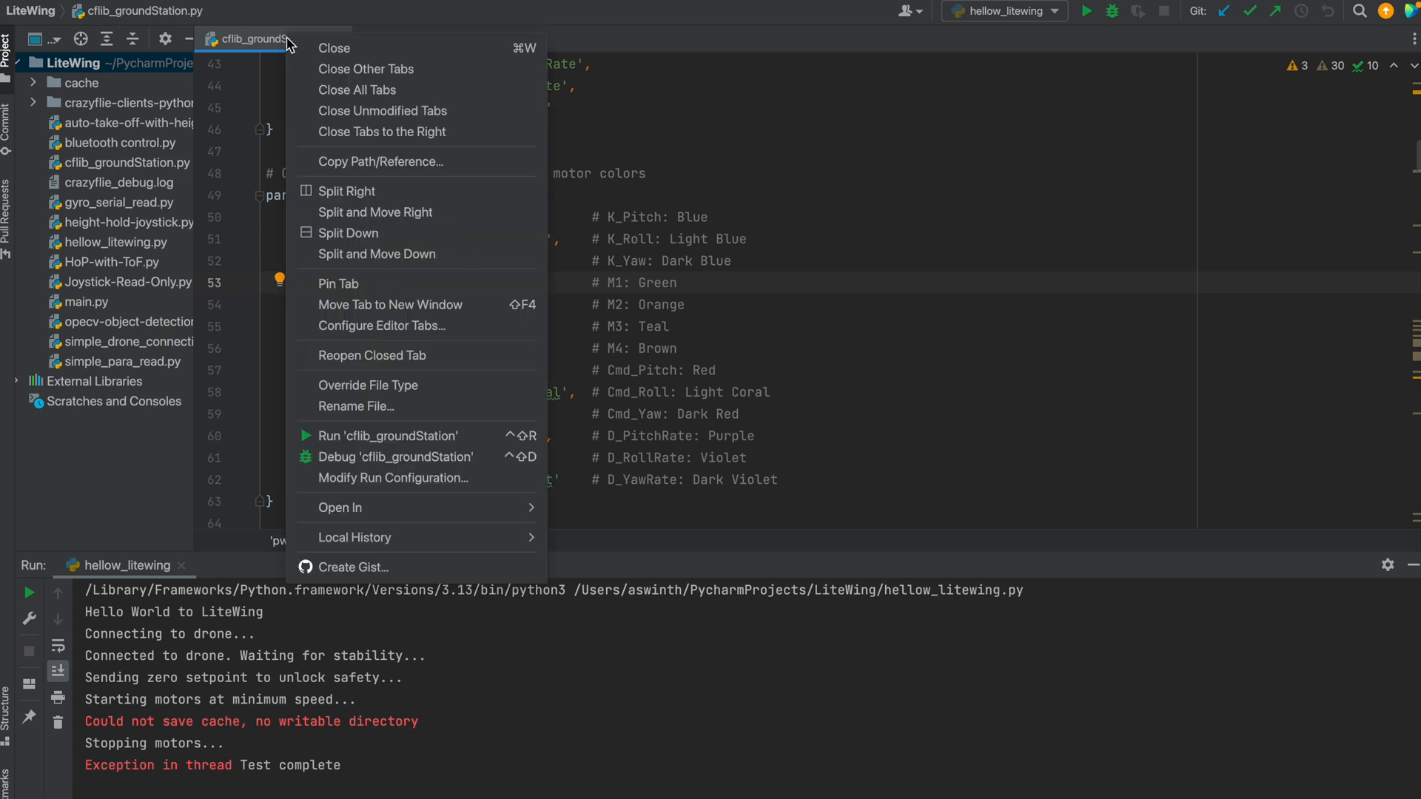
pyautogui.click(392, 436)
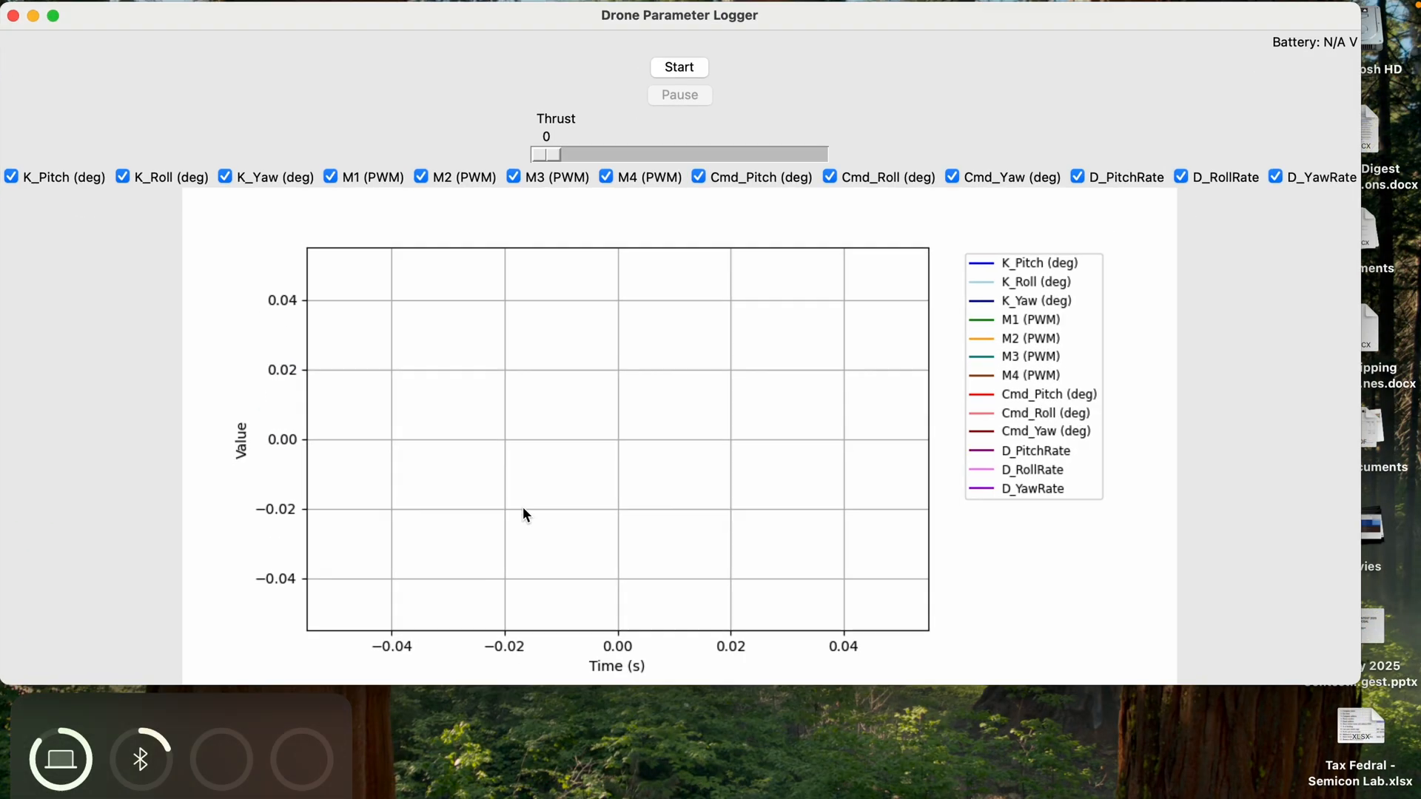
pyautogui.click(12, 177)
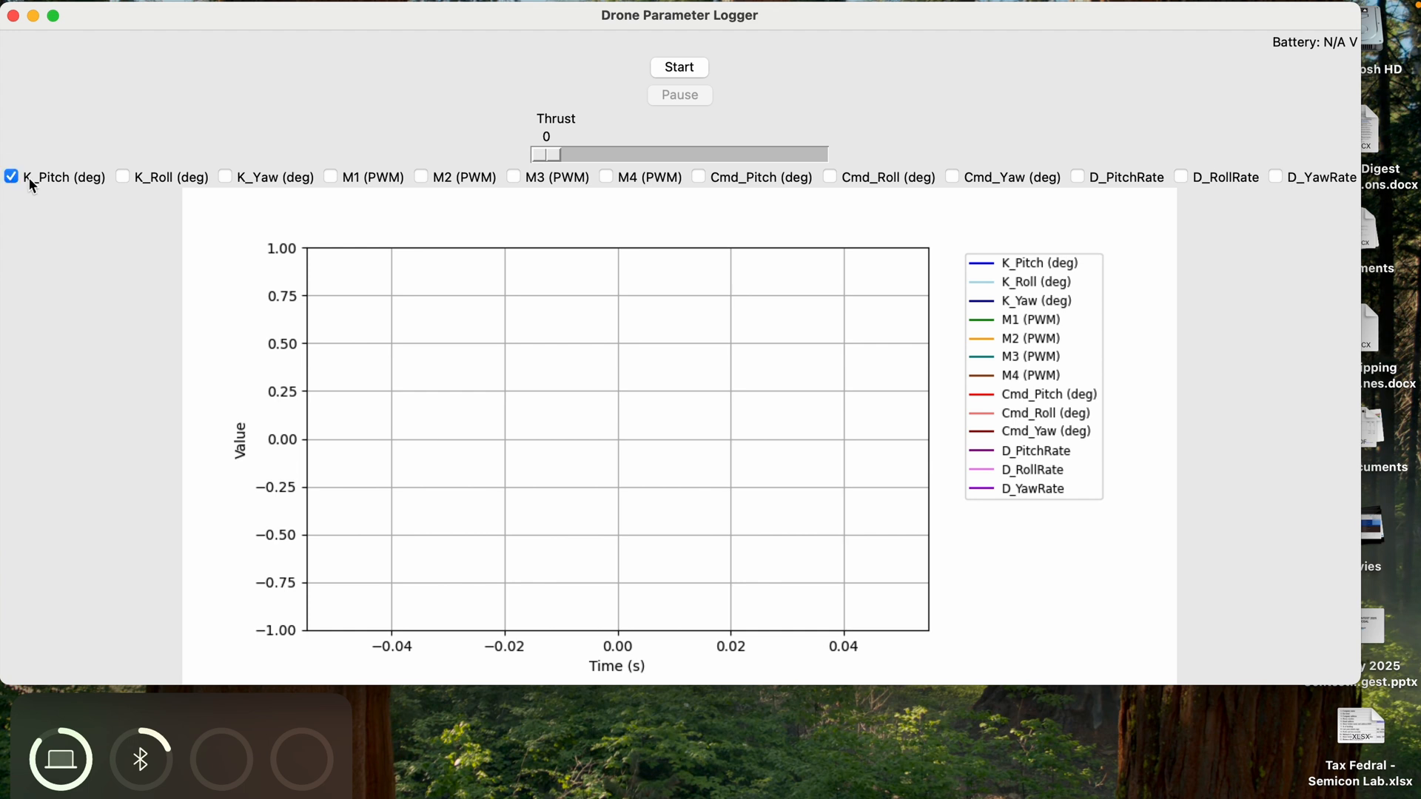
pyautogui.click(122, 177)
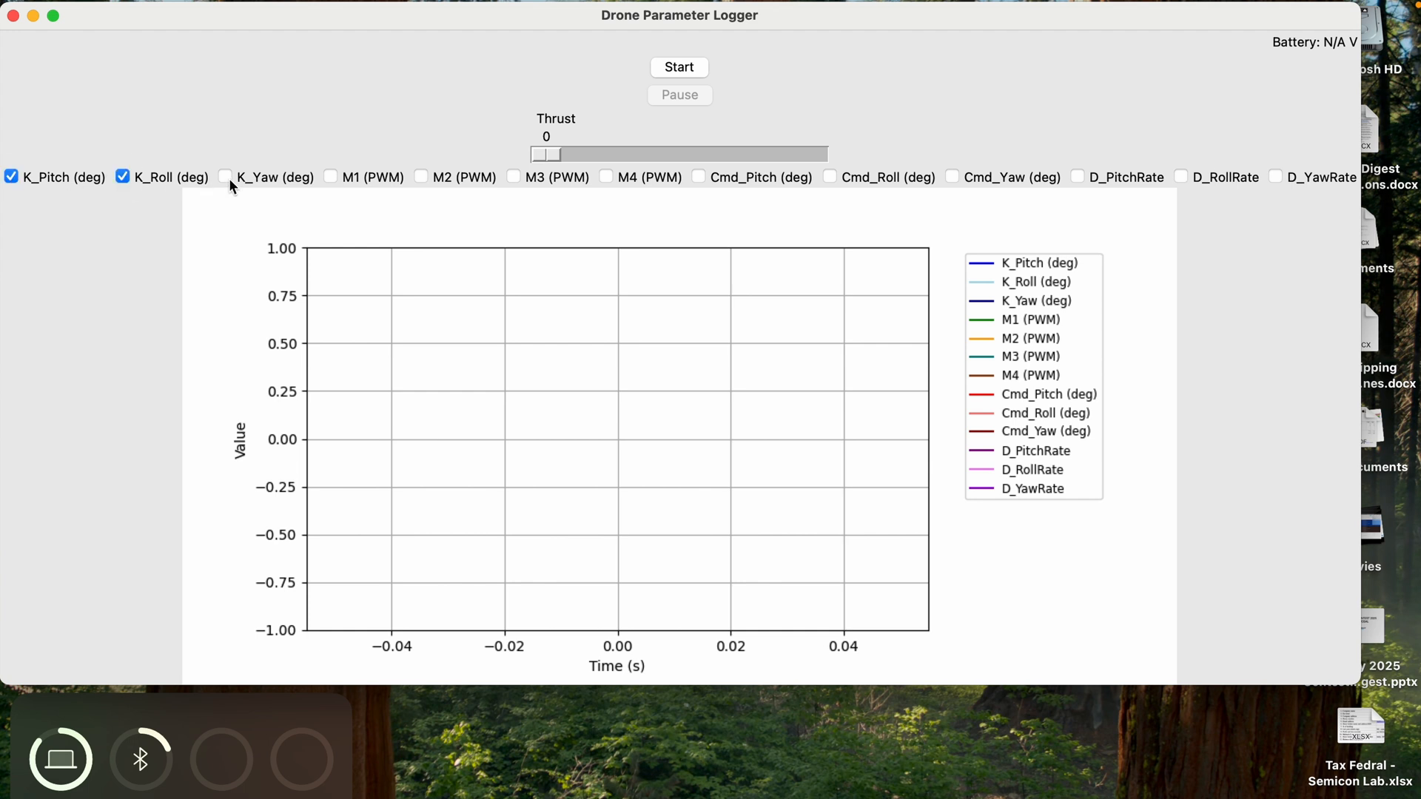
pyautogui.click(224, 176)
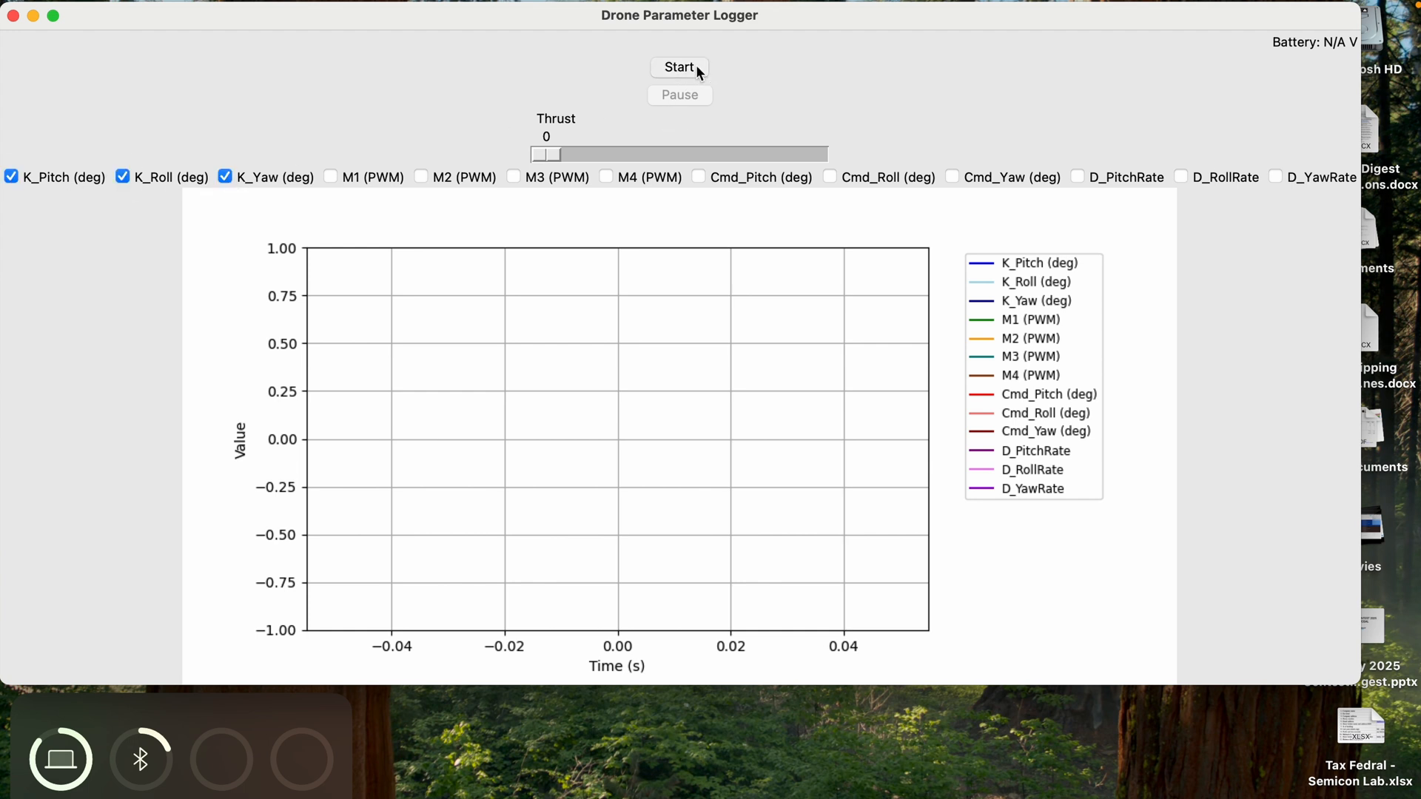
pyautogui.click(679, 68)
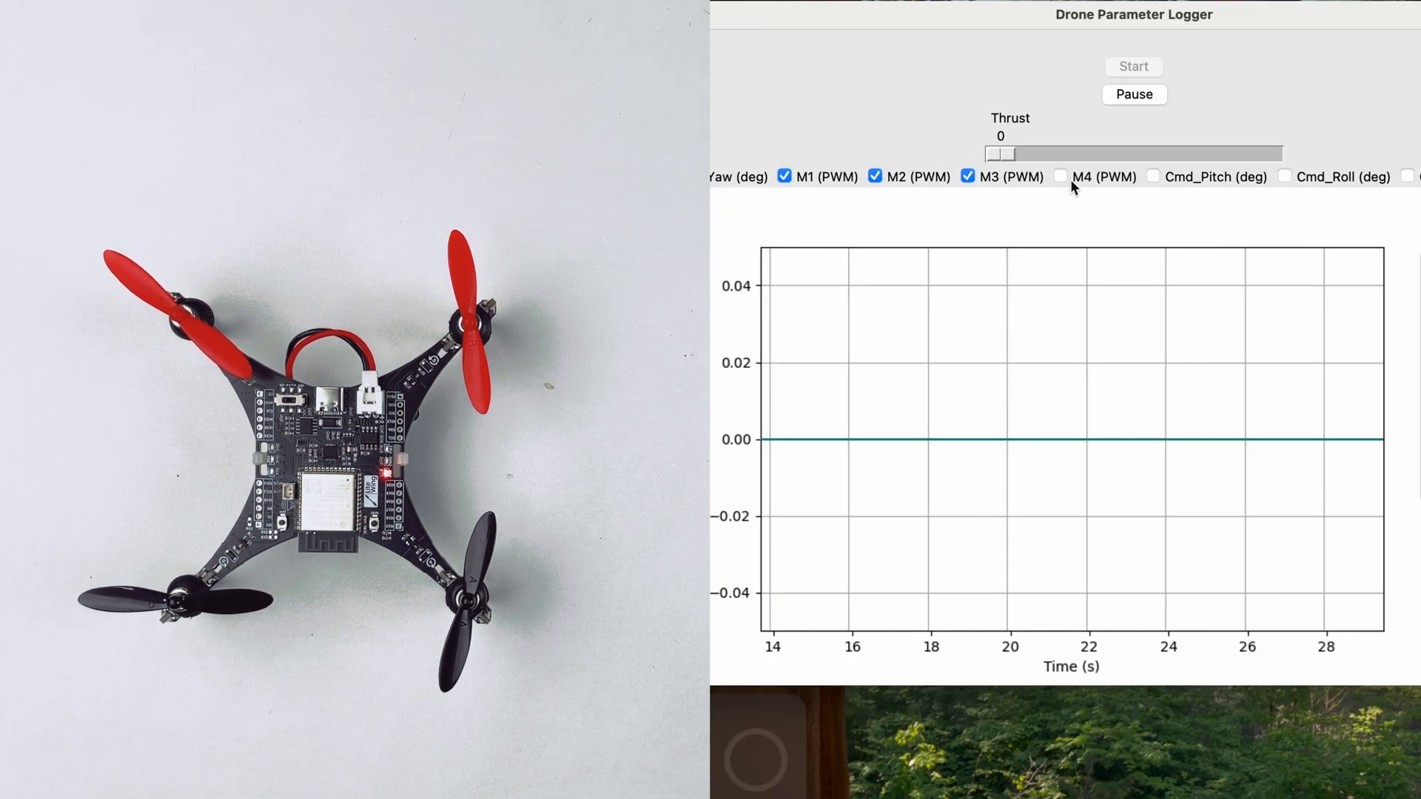
# - Add M4 (PWM) to the plot, raise thrust to 11418, and pause the graph
pyautogui.click(1061, 176)
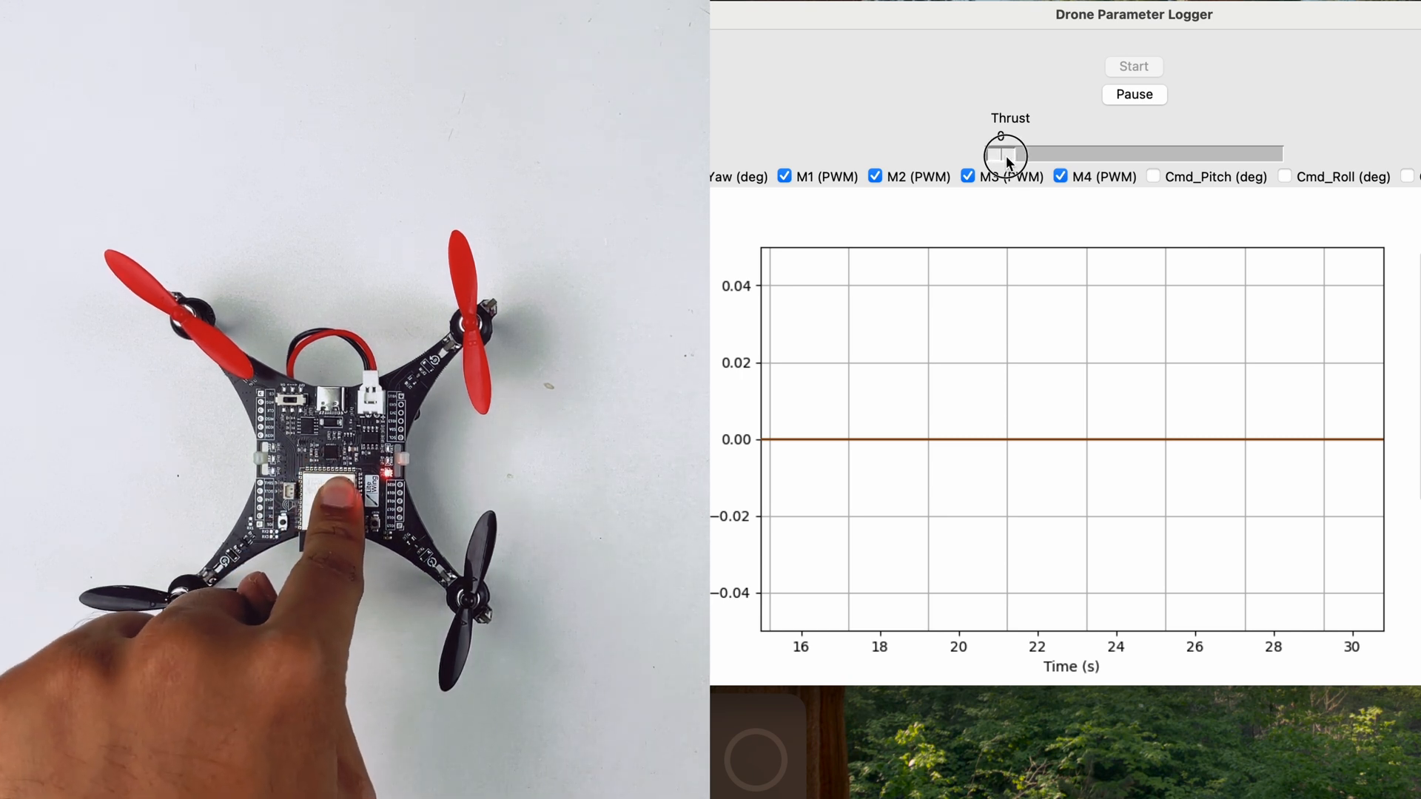
pyautogui.moveTo(1002, 153); pyautogui.dragTo(1019, 153)
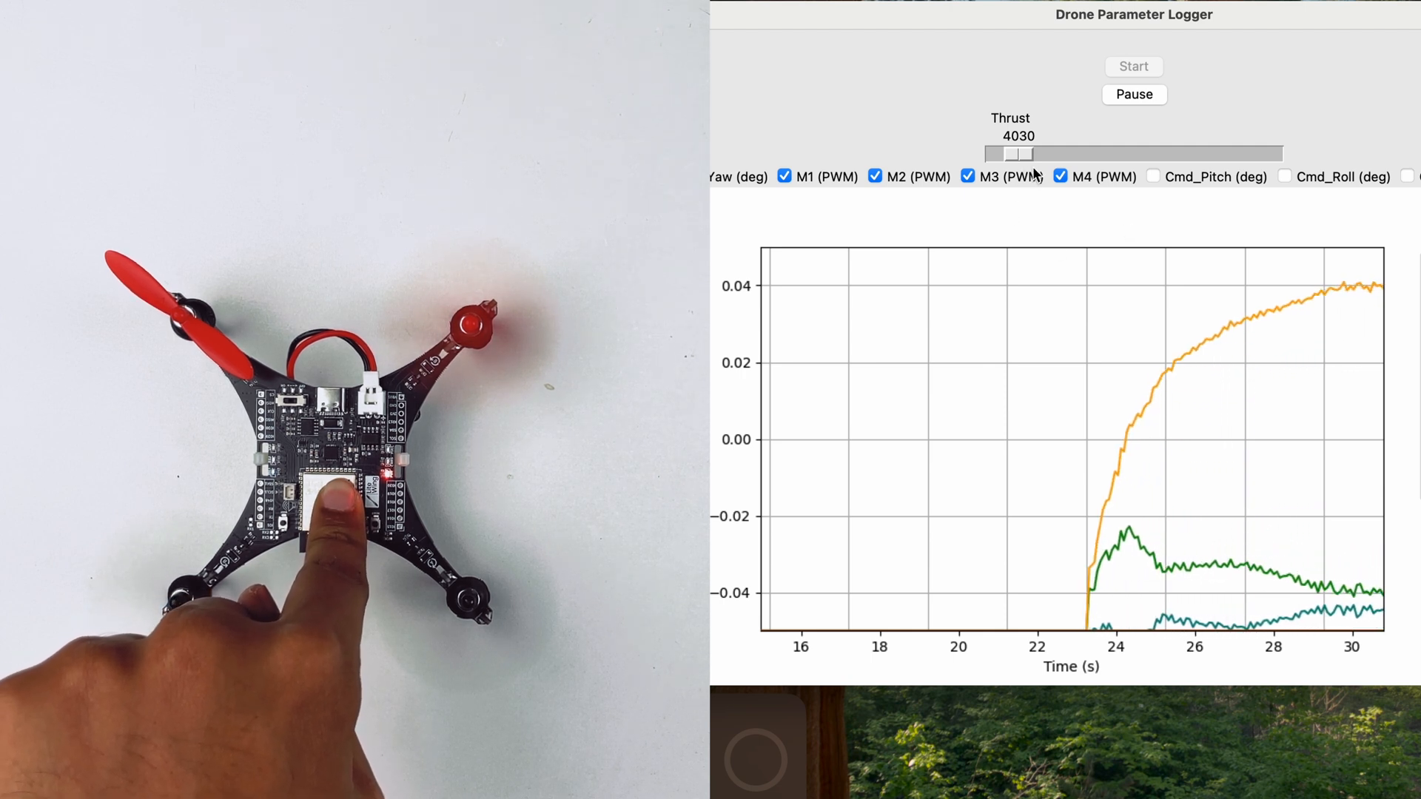
pyautogui.moveTo(1015, 153); pyautogui.dragTo(1051, 153)
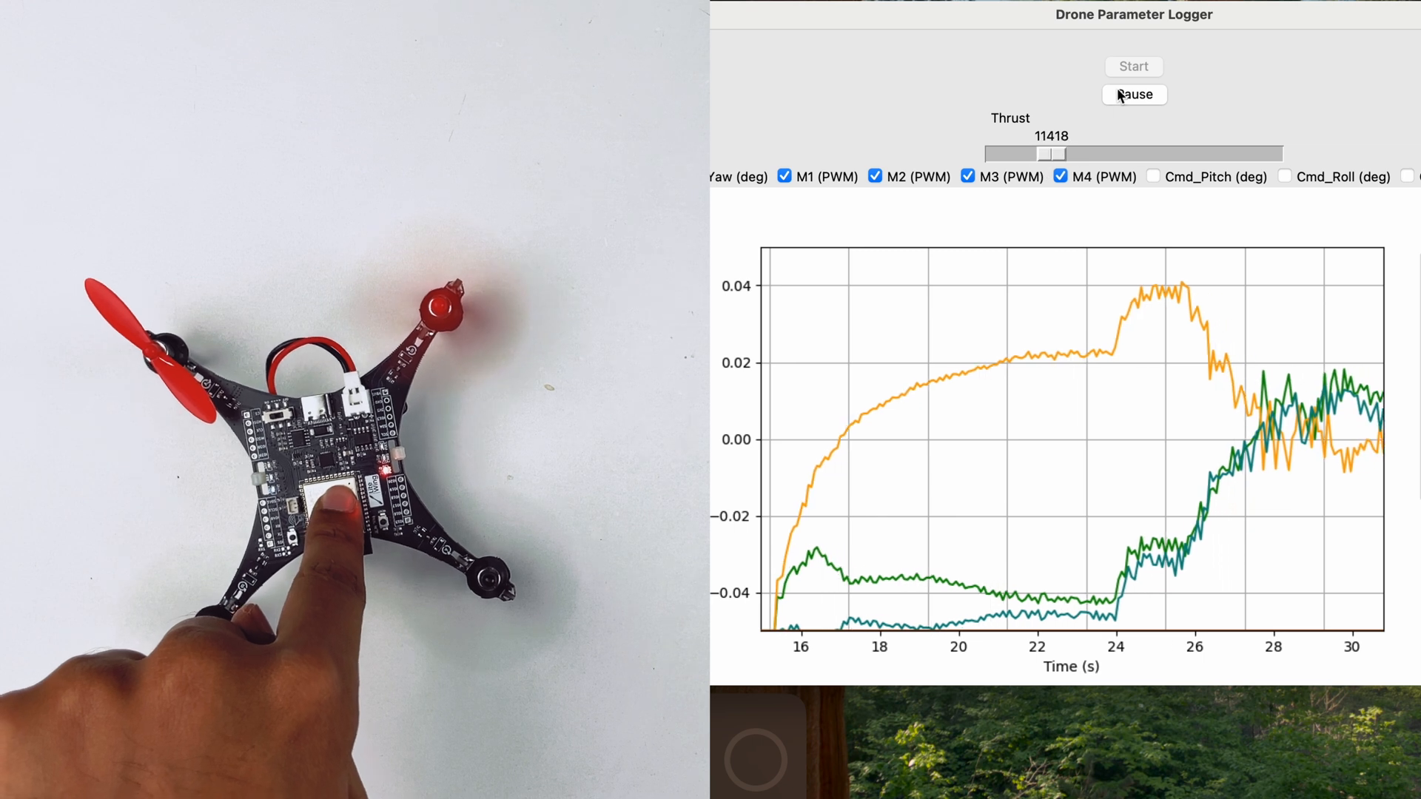
pyautogui.click(1133, 94)
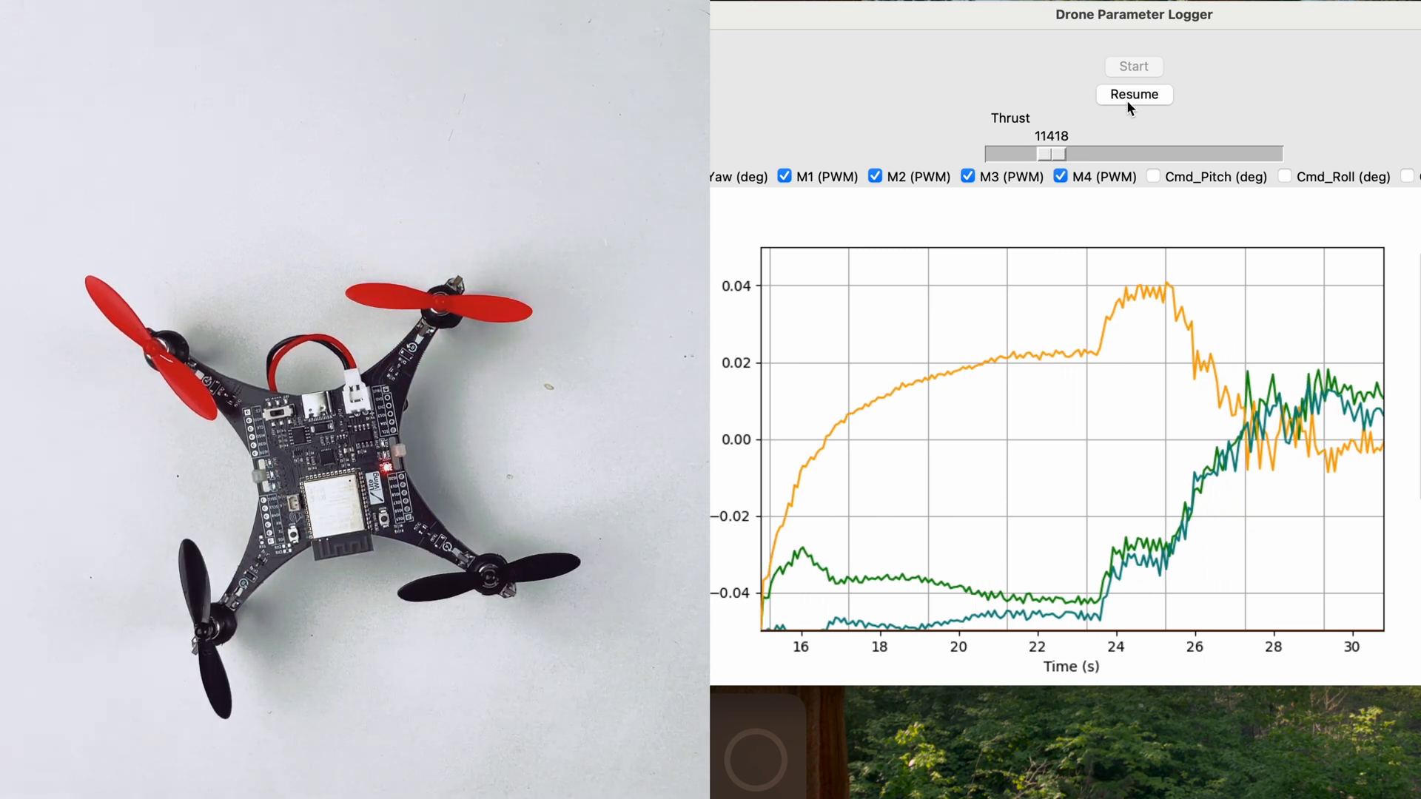
pyautogui.moveTo(1344, 316)
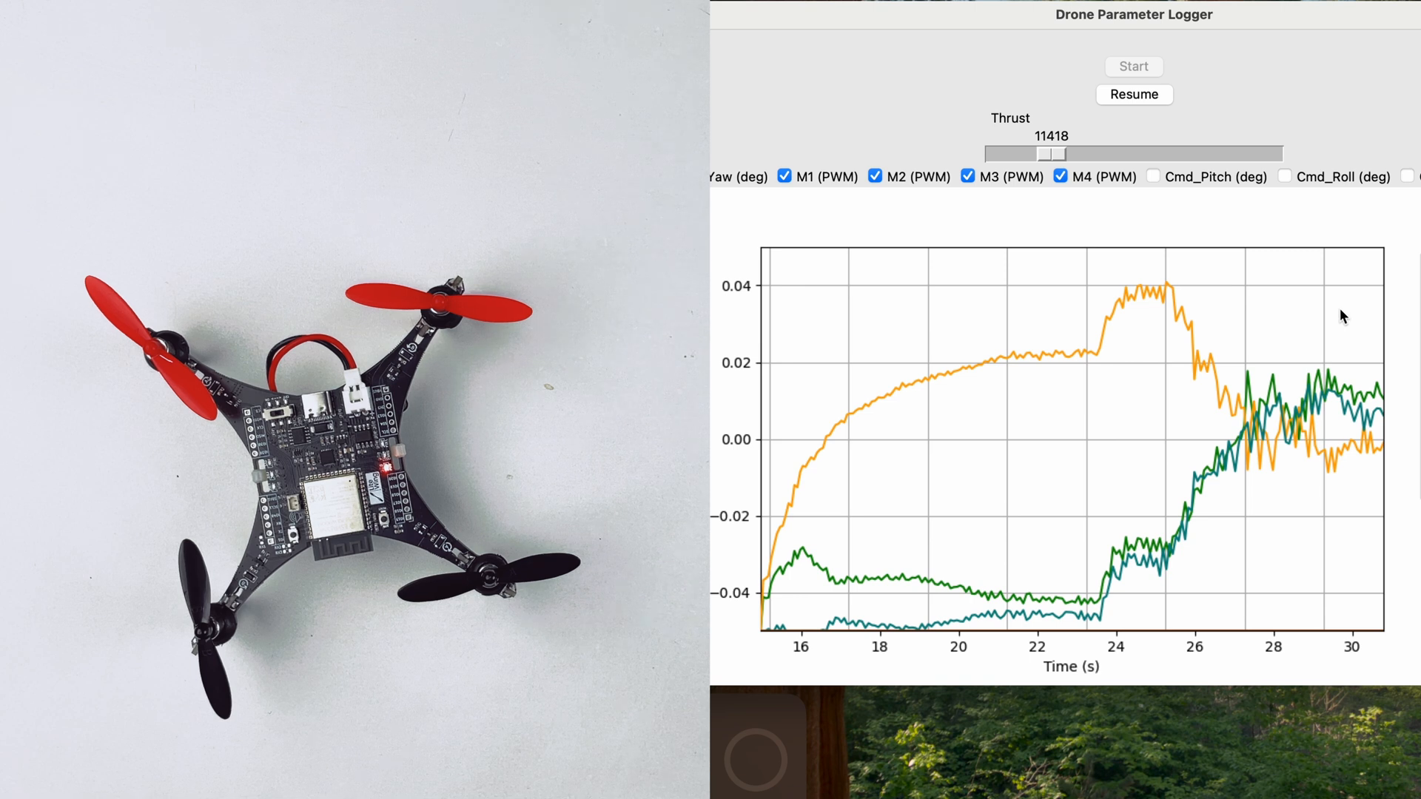